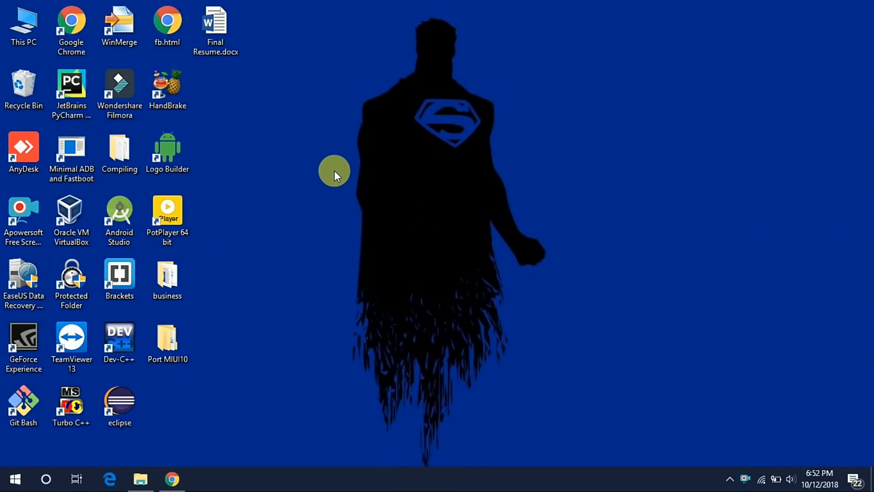
mouse_move(320, 249)
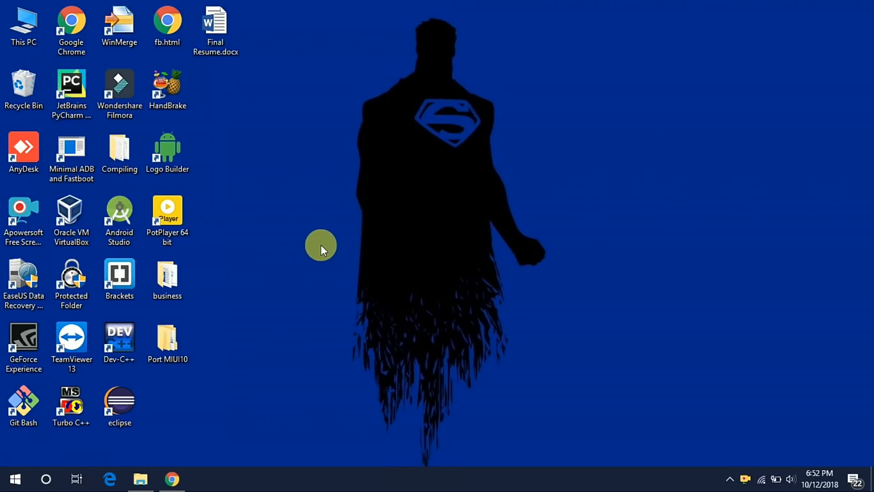
mouse_move(317, 230)
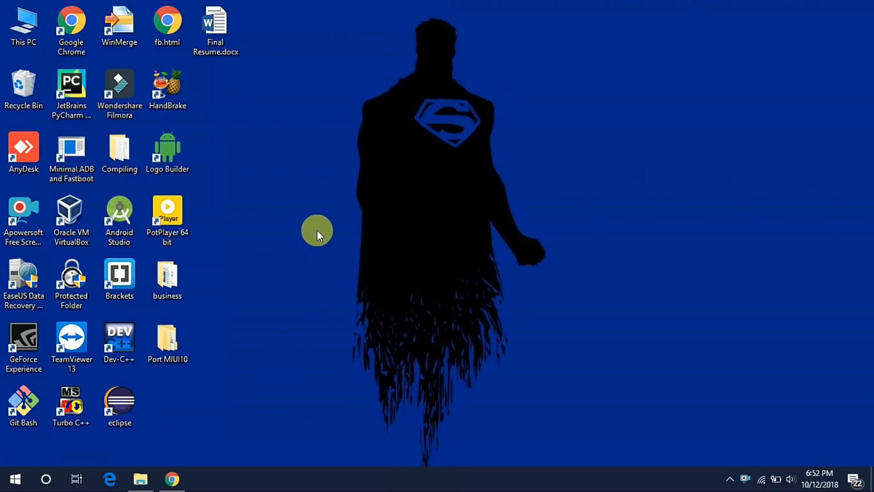
mouse_move(193, 430)
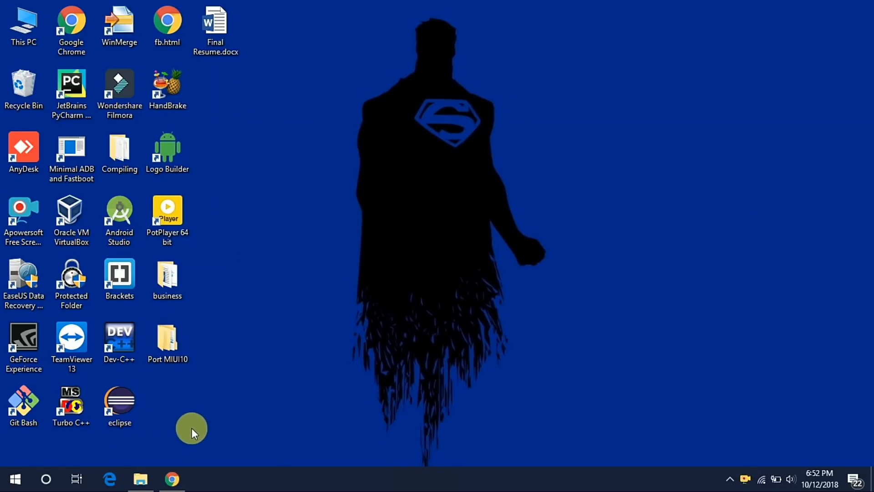
Read the MIUI 10 Porting Guide in Chrome down to its ROM download sites and credits
left_click(171, 478)
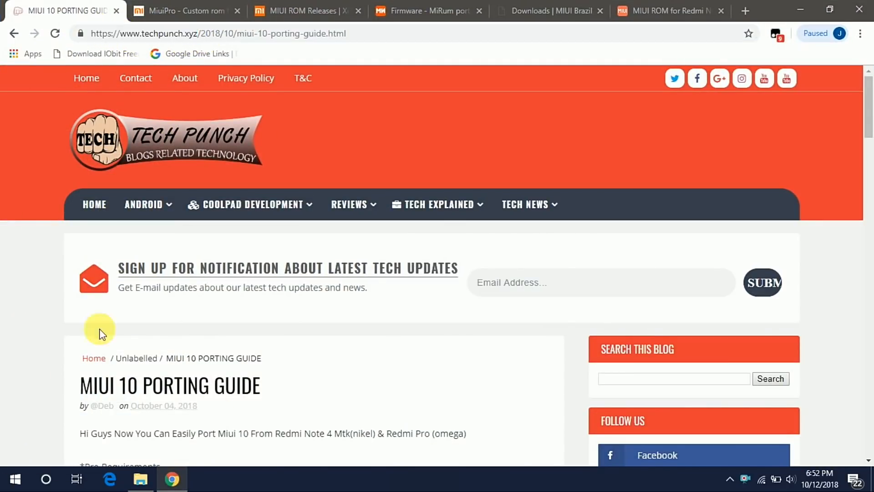
scroll("down", 3)
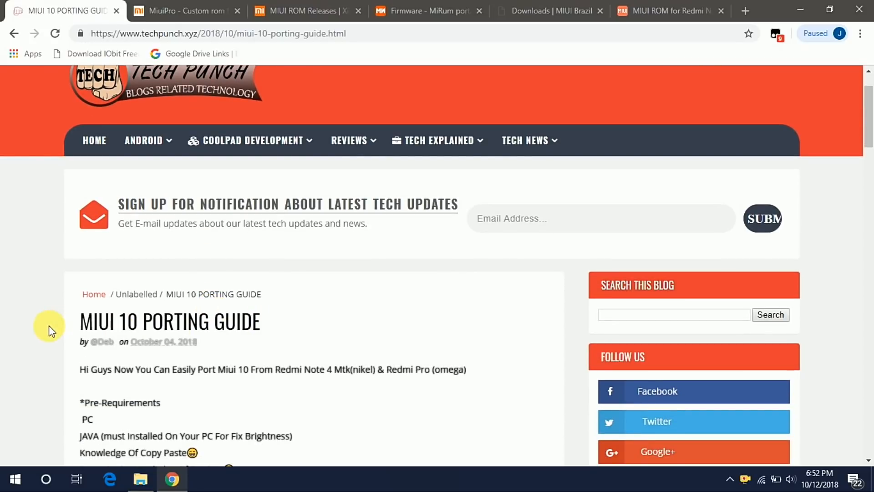
mouse_move(106, 345)
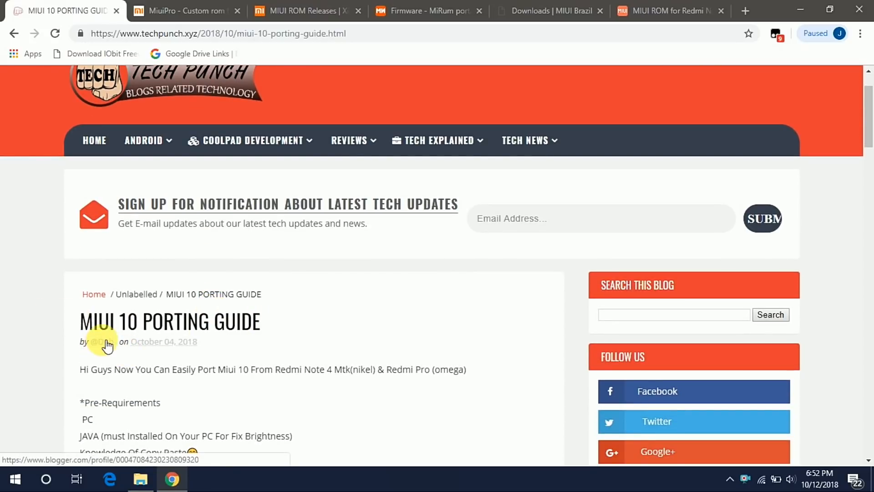
scroll("down", 3)
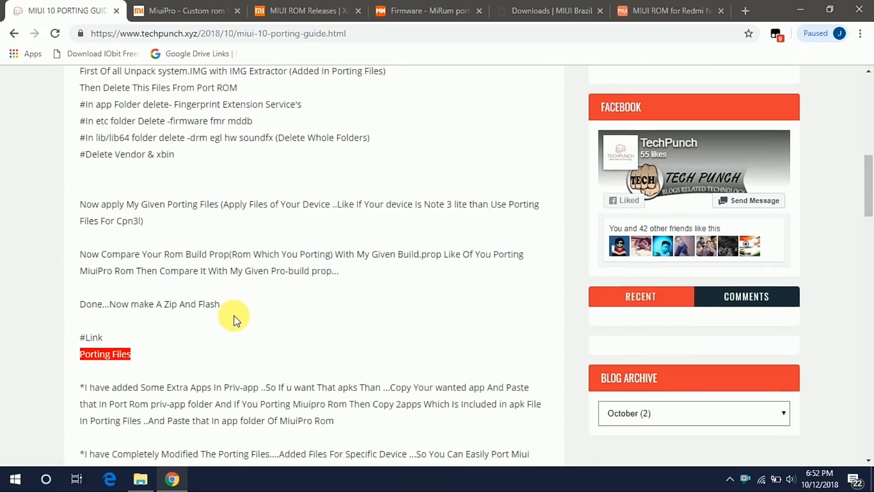
scroll("down", 3)
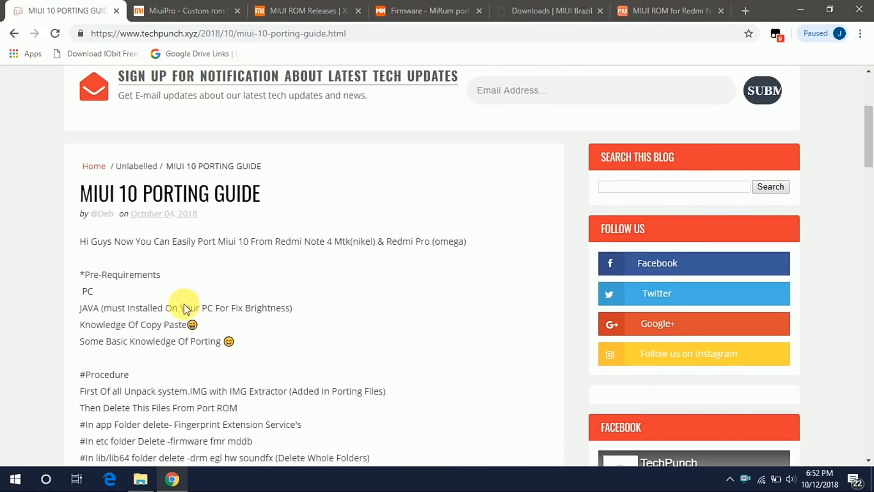
scroll("down", 3)
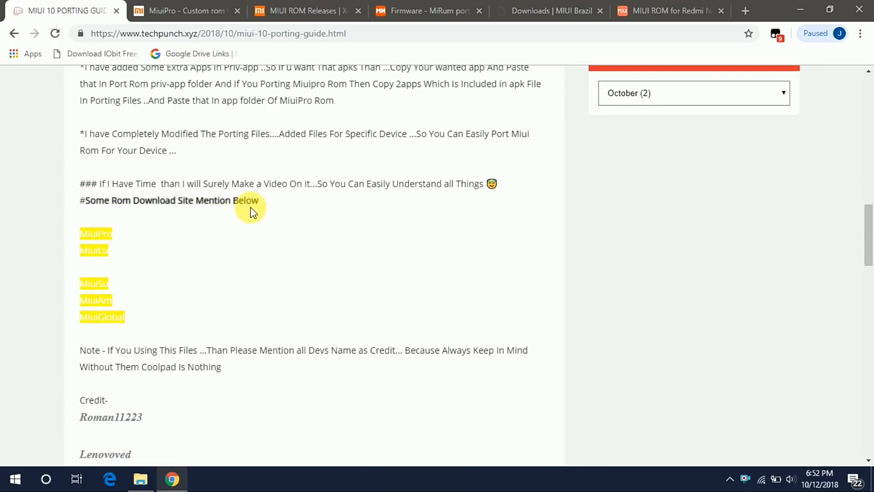
Review the MiuiPro, Xiaomi.eu, MiRum, MIUI Brazil and Redmi Note 4 ROM download tabs
left_click(184, 10)
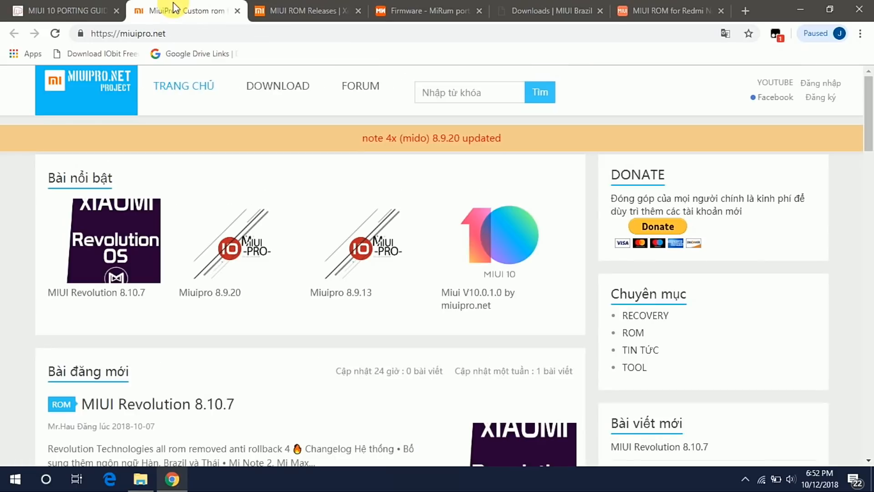
left_click(304, 11)
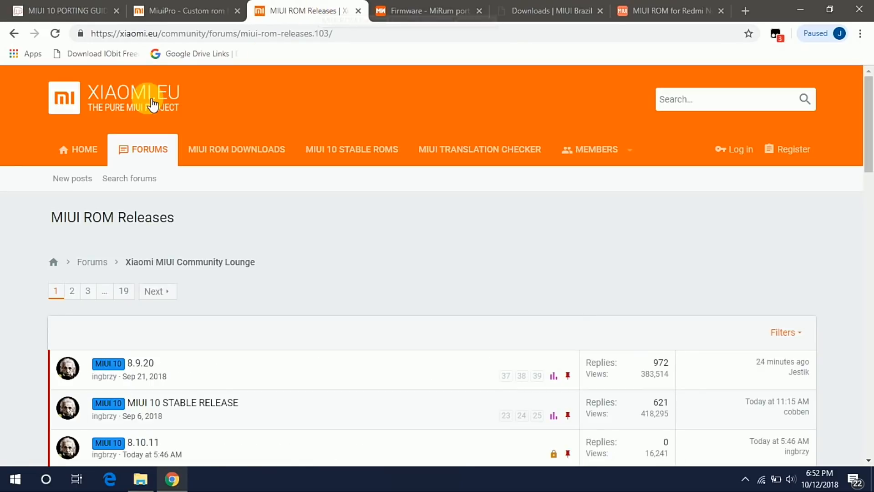
left_click(427, 10)
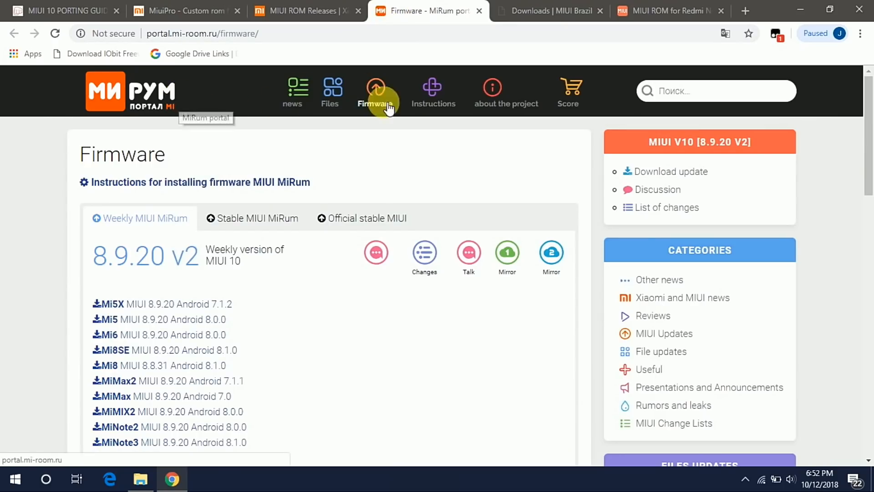
left_click(549, 10)
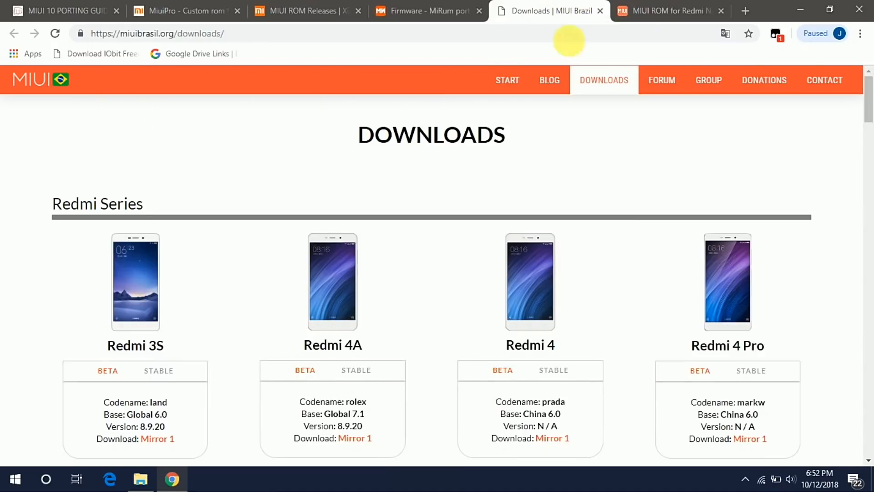
left_click(669, 11)
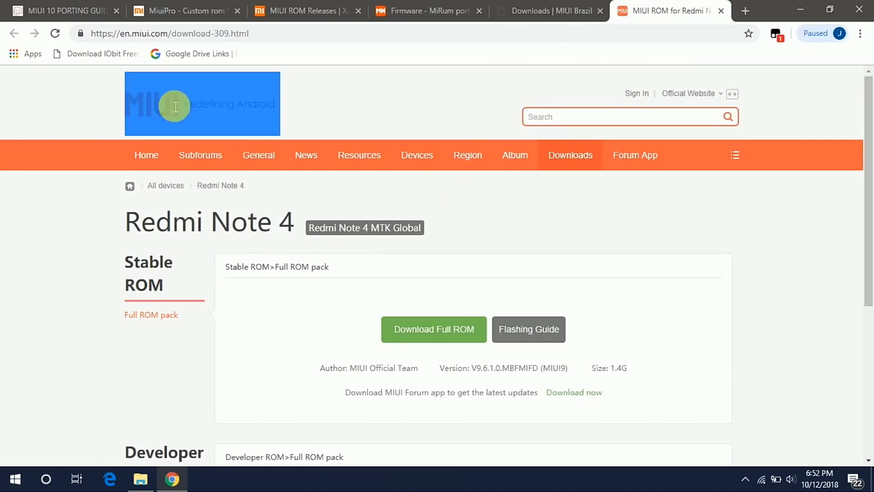
left_click(187, 11)
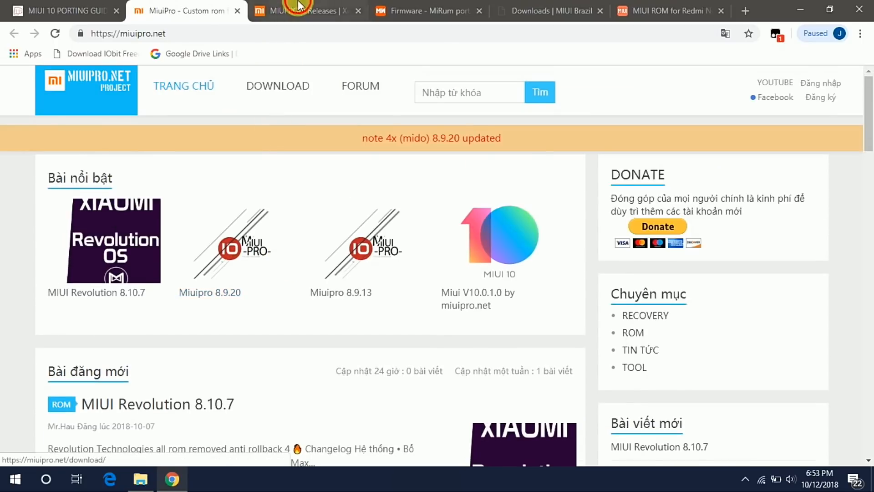
left_click(427, 11)
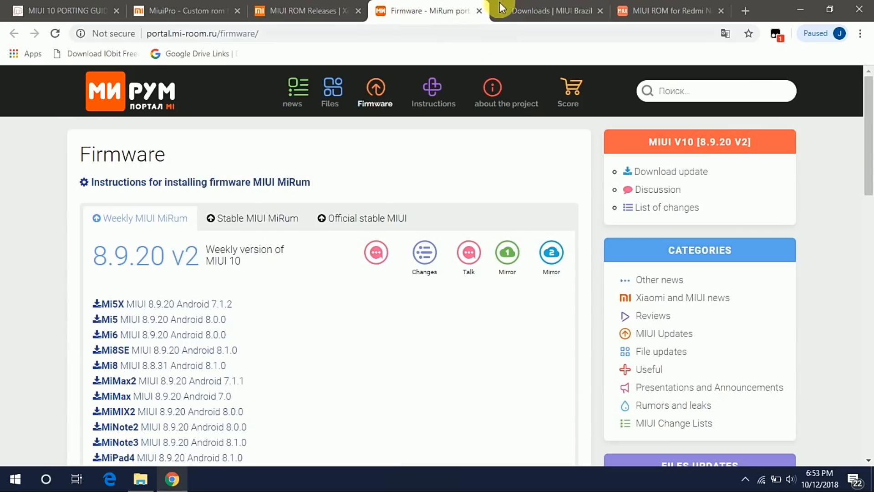
left_click(546, 11)
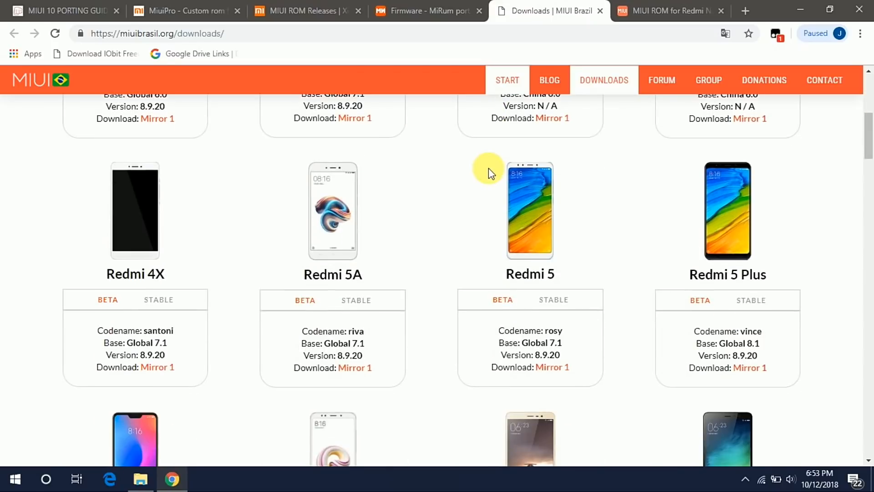
left_click(663, 11)
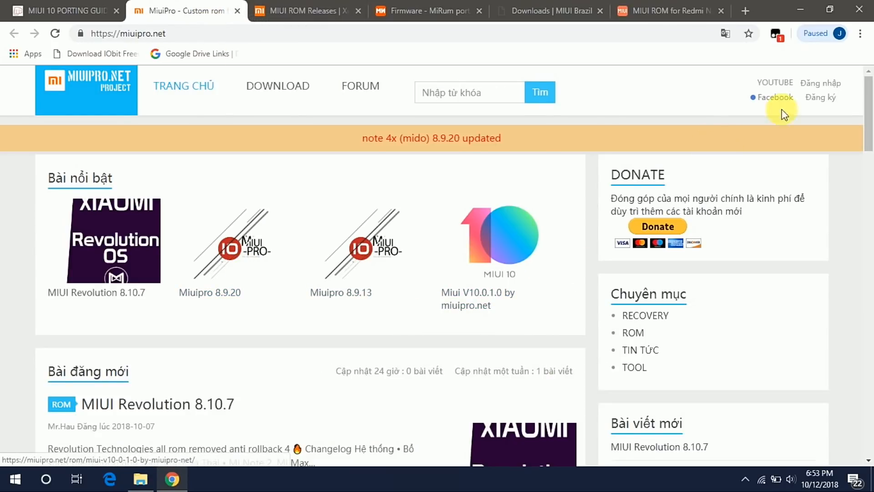
mouse_move(234, 249)
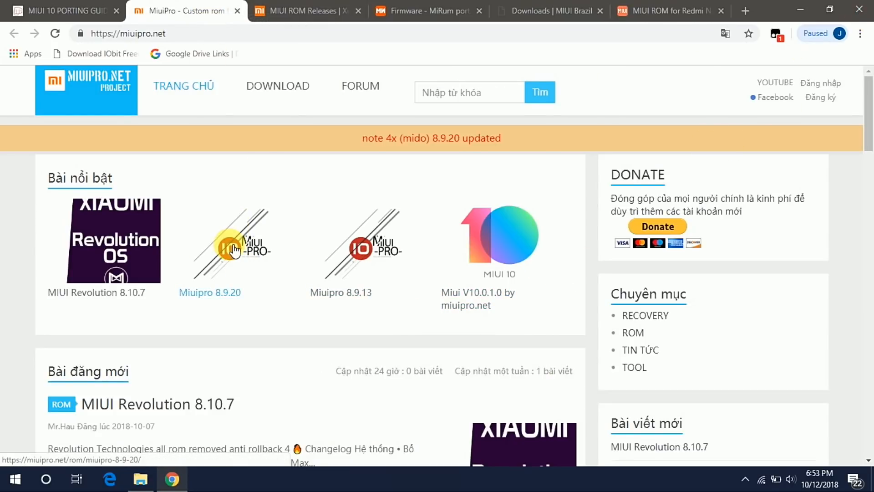
mouse_move(859, 6)
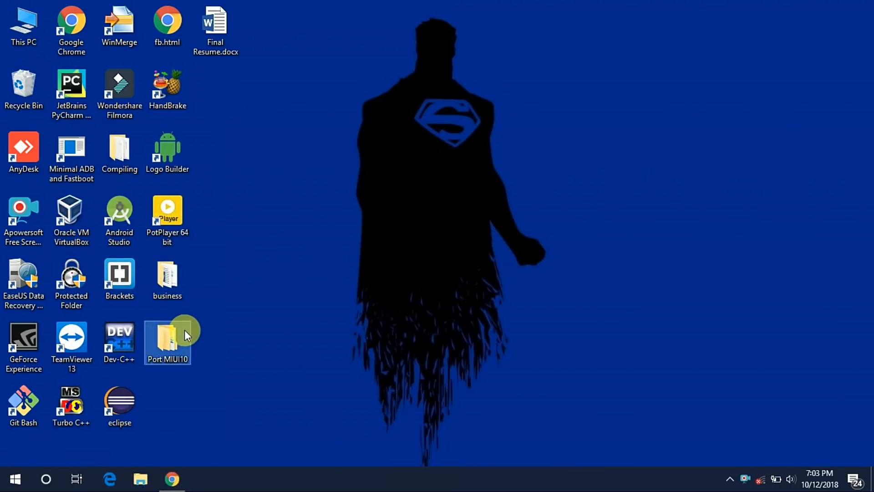
Open Port MIUI10 and its Modified Miui 10 Porting Files folder
double_click(166, 337)
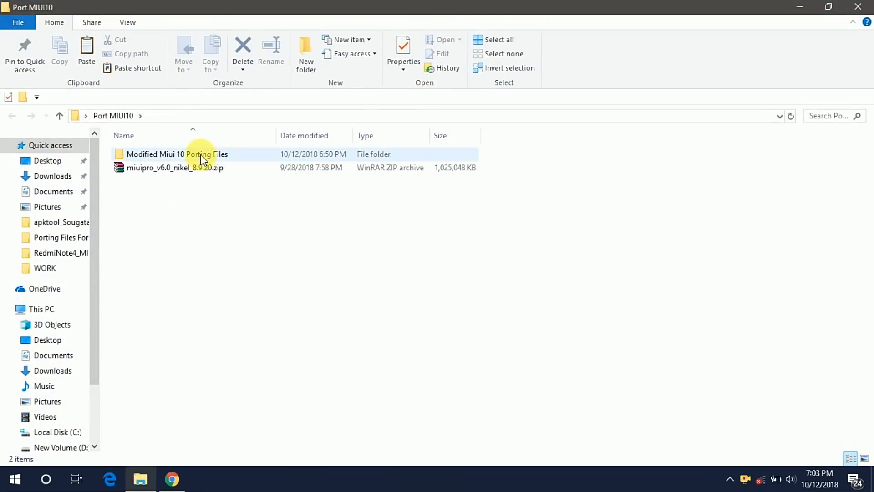
left_click(177, 153)
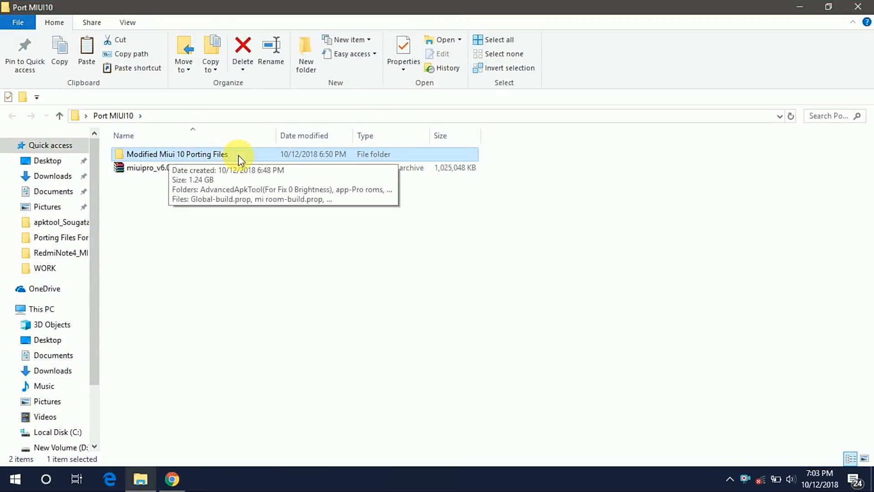
mouse_move(164, 164)
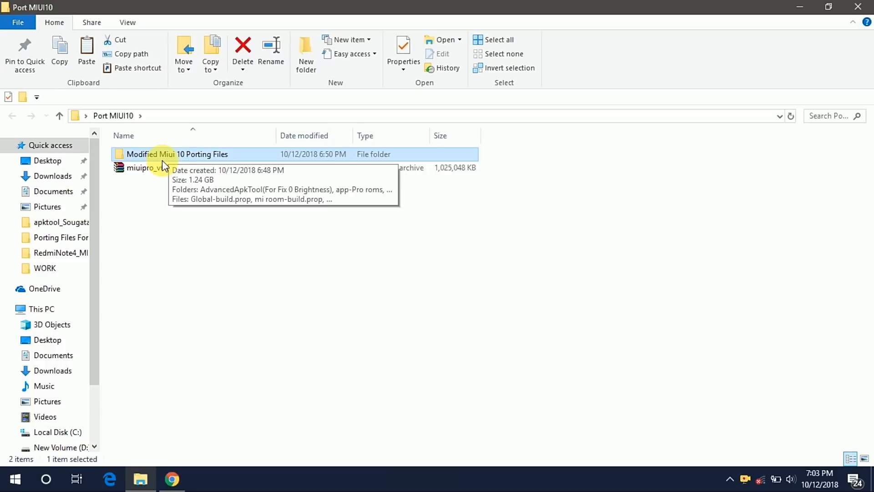
double_click(178, 154)
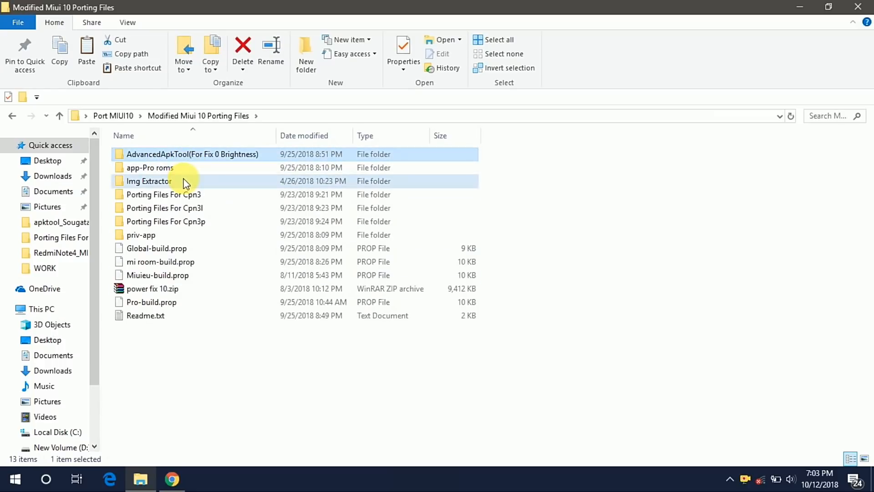
Browse the AdvancedApkTool, Img Extractor and app-Pro roms folders, then check build.prop files and the Readme
double_click(192, 154)
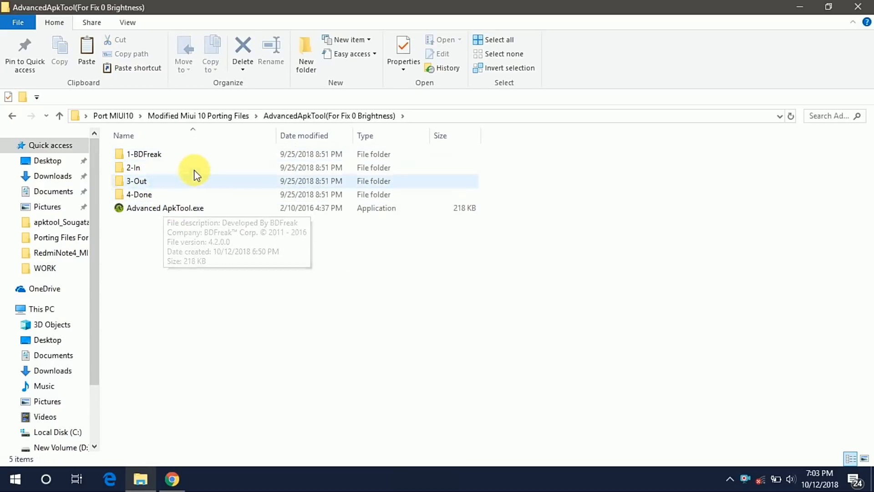
left_click(59, 116)
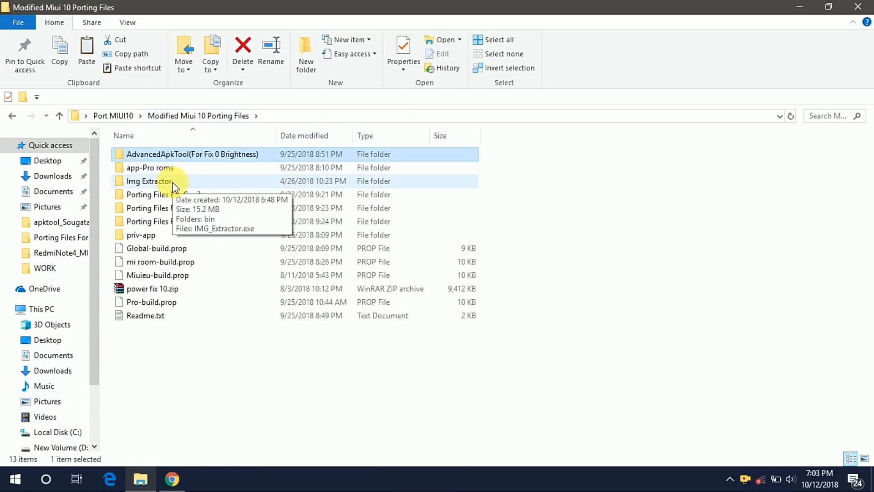
double_click(149, 181)
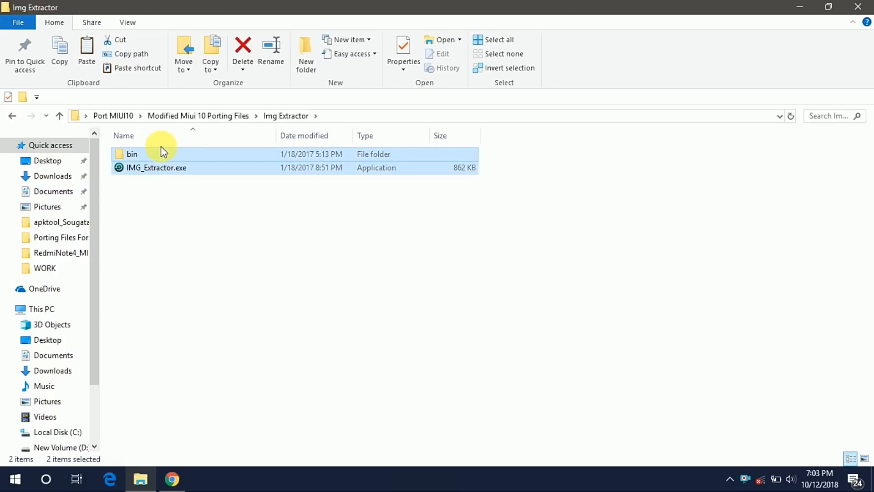
left_click(59, 116)
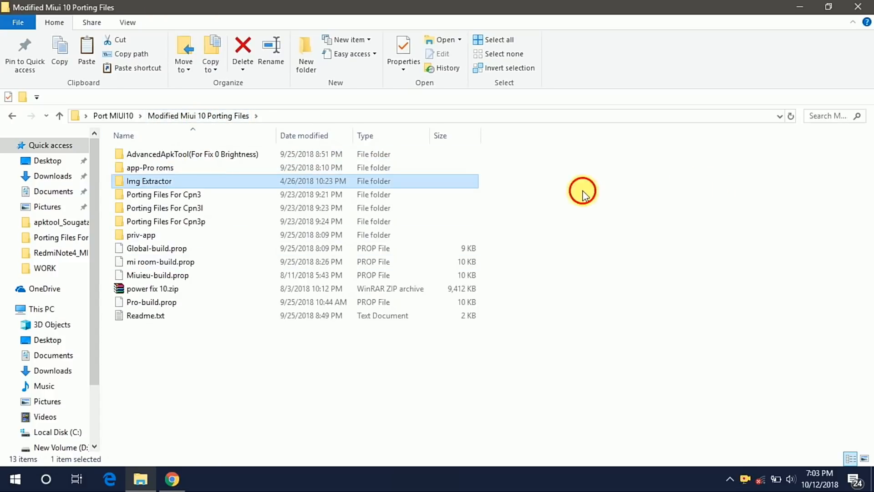
double_click(150, 167)
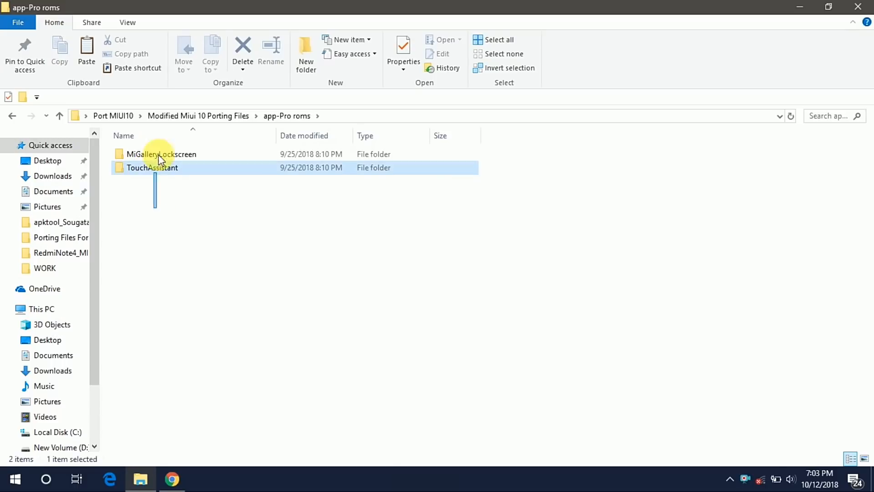
left_click(59, 115)
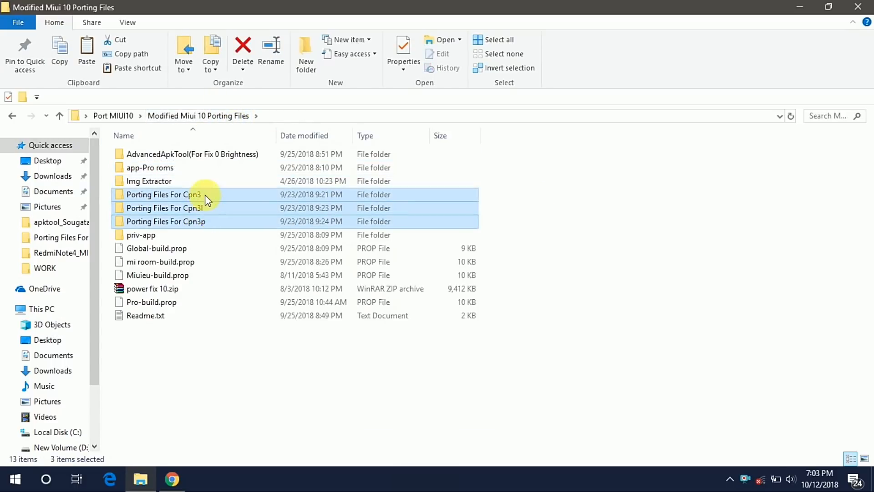
left_click(142, 360)
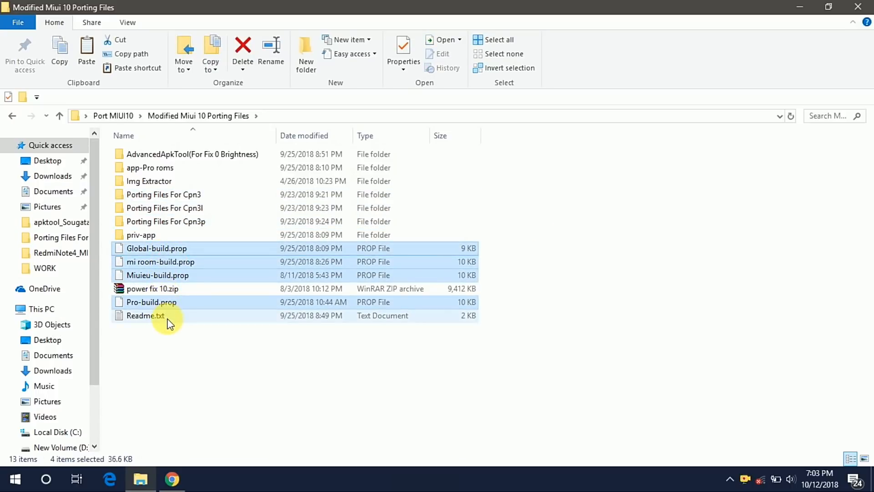
double_click(145, 315)
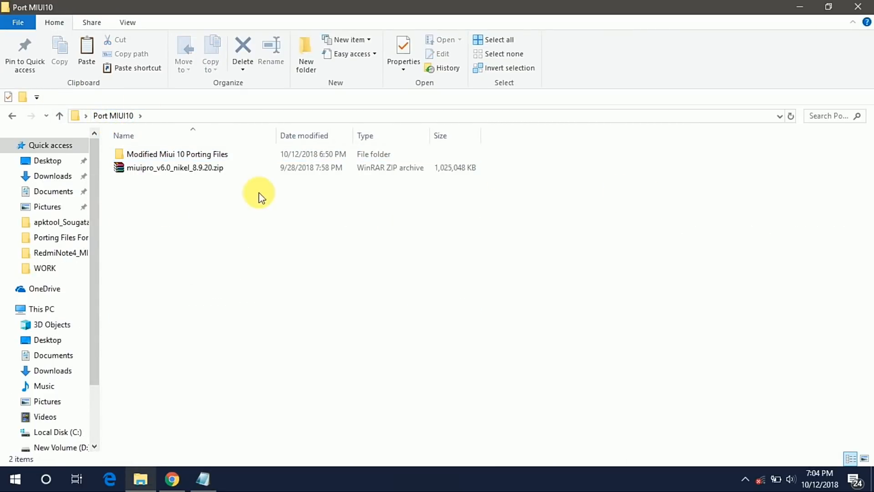
Extract miuipro_v6.0_nikel_8.9.20.zip into its own folder and locate system.new.dat inside
left_click(175, 167)
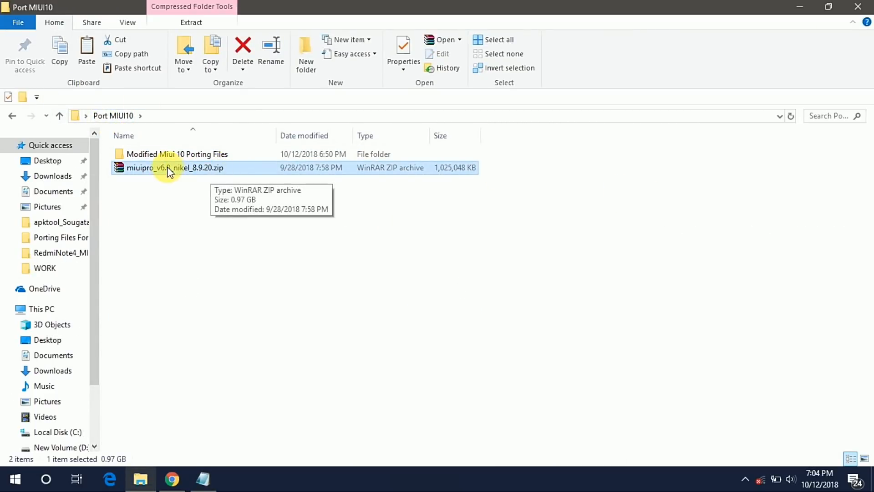
right_click(174, 167)
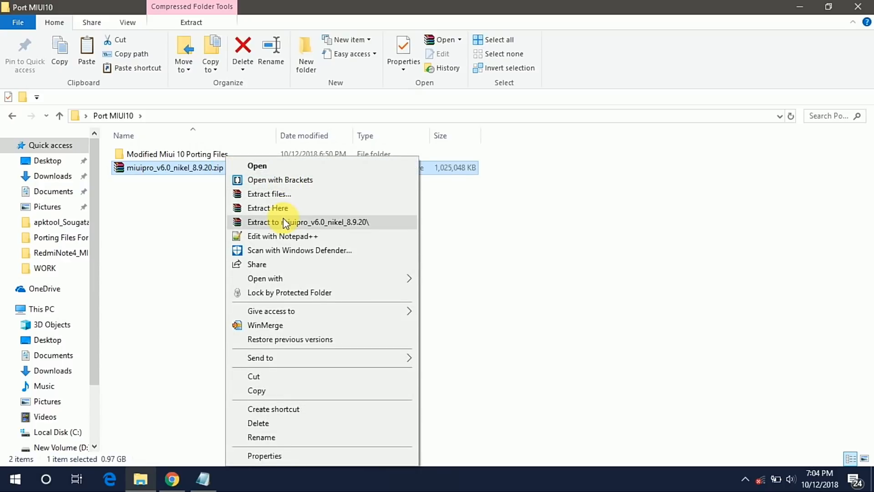
left_click(308, 222)
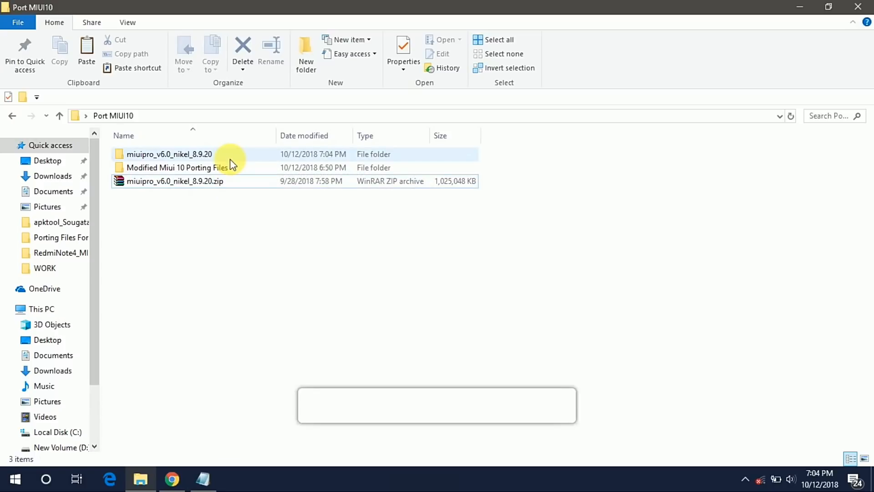
double_click(169, 154)
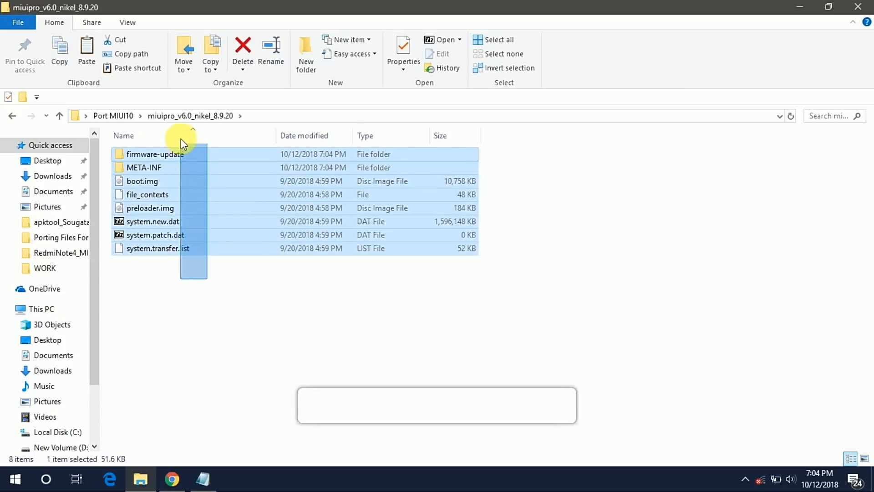
left_click(151, 222)
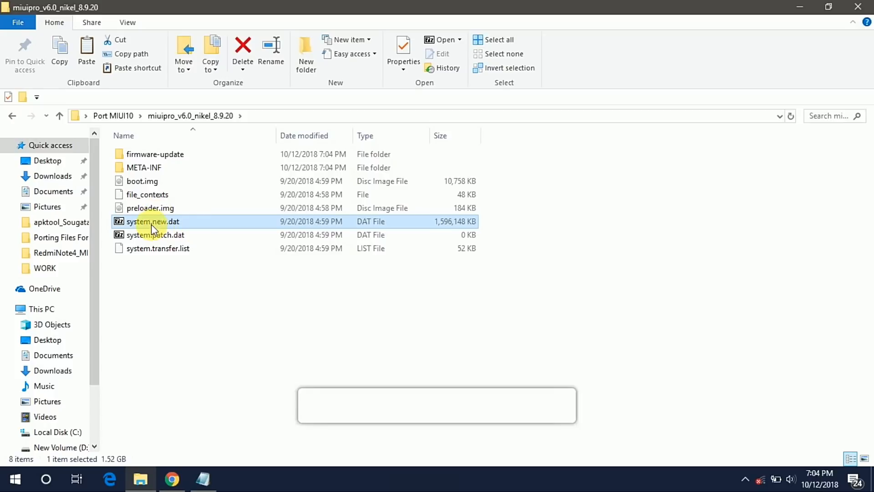
left_click(112, 115)
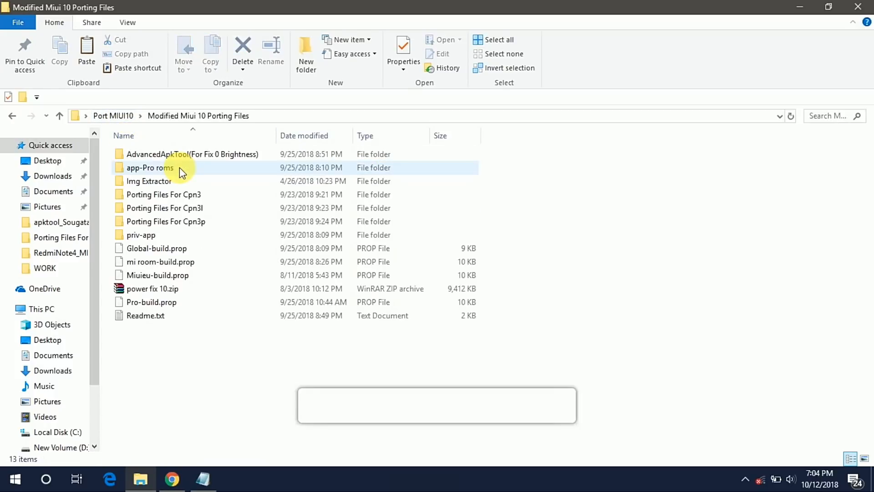
Launch IMG_Extractor.exe from the Img Extractor folder in System.New.Dat mode
left_click(149, 181)
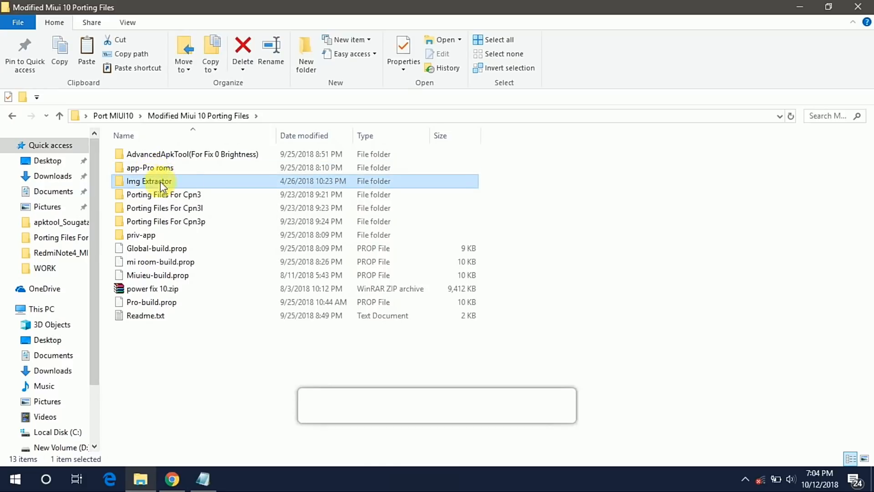
double_click(149, 181)
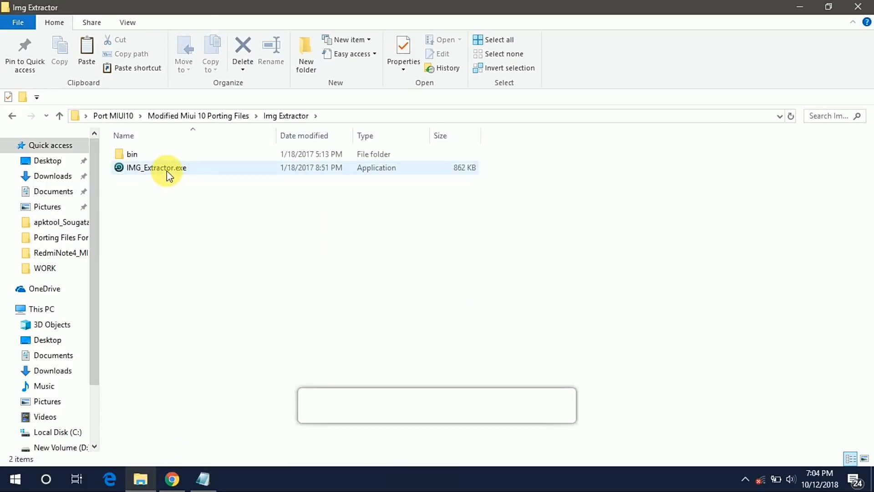
left_click(156, 167)
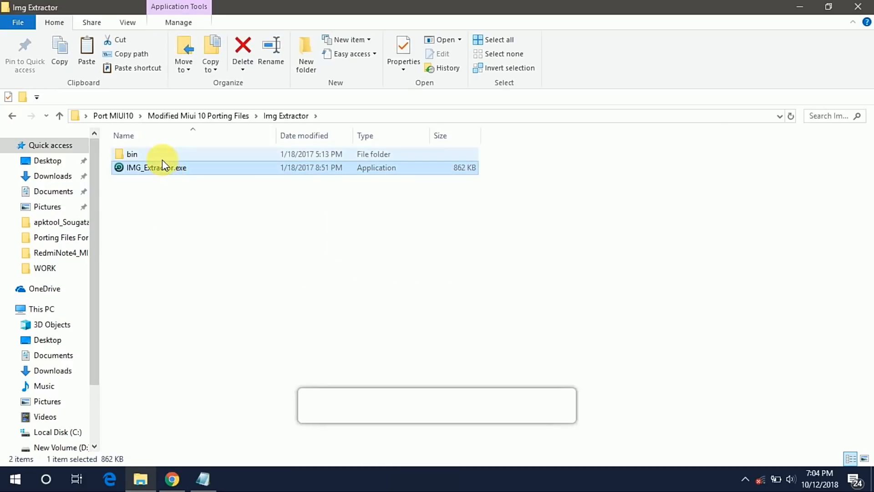
right_click(156, 167)
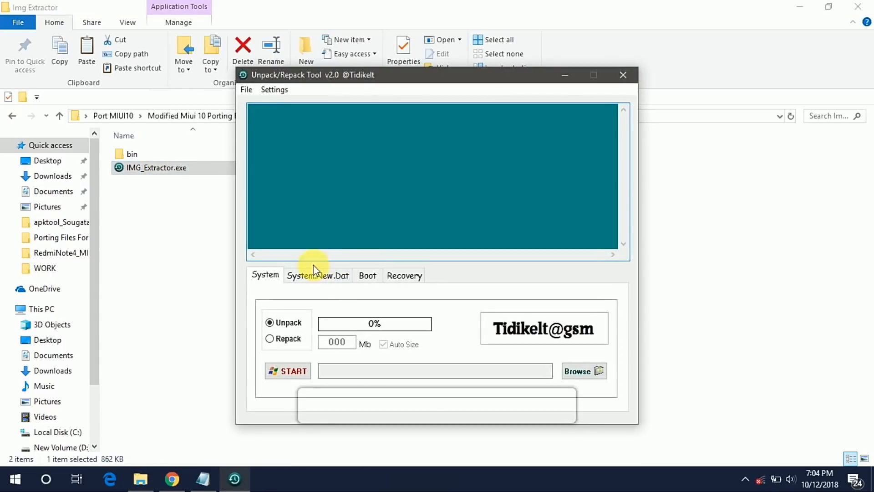
left_click(318, 275)
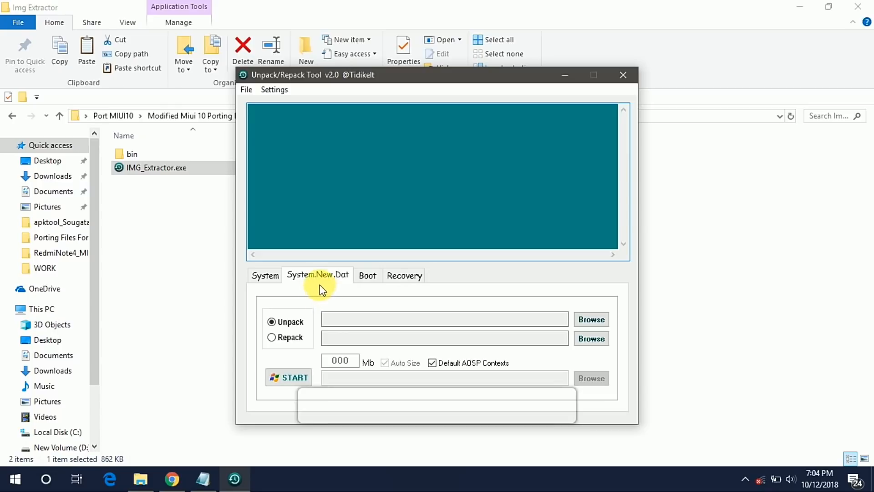
mouse_move(500, 319)
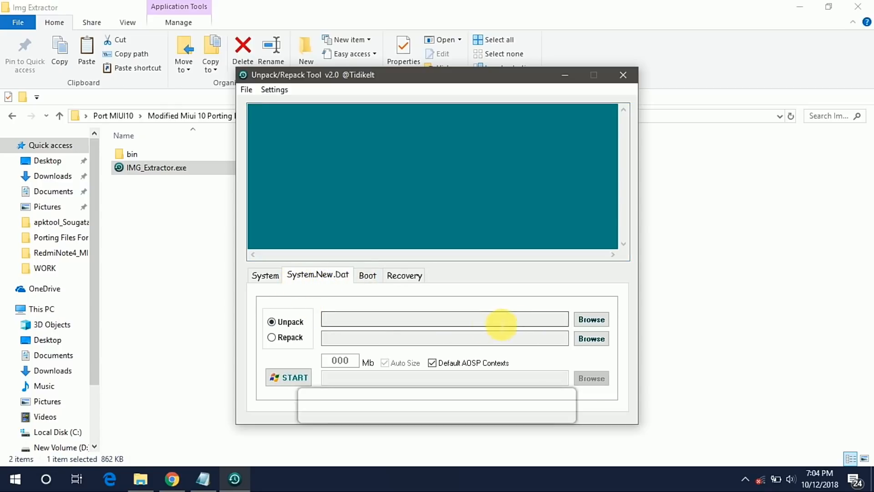
Unpack the miuipro ROM's system.new.dat and open the resulting system folder
left_click(591, 318)
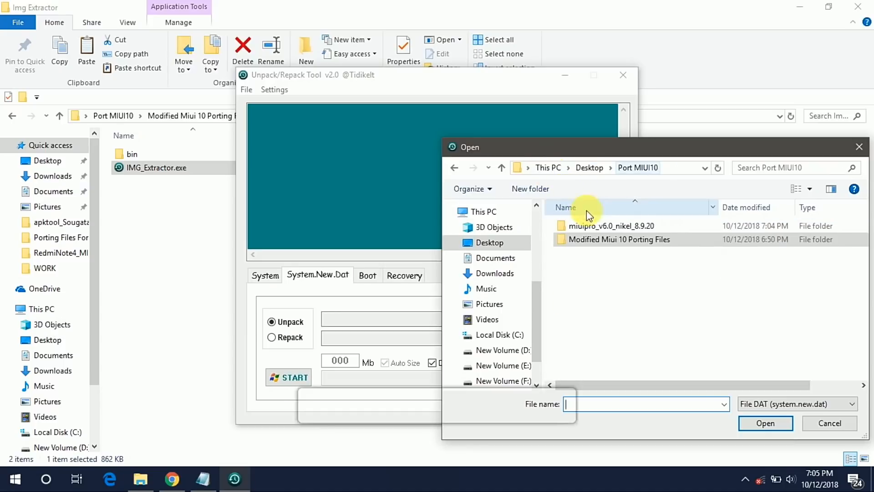
double_click(612, 225)
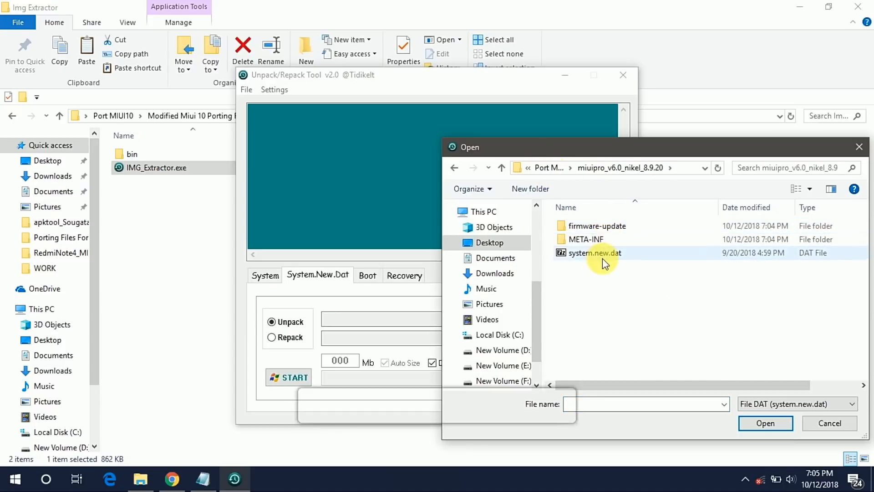
left_click(765, 422)
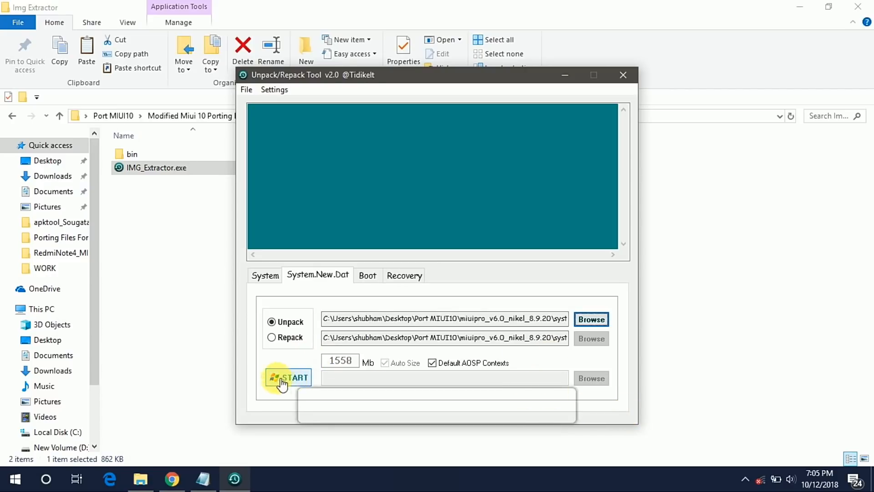
left_click(289, 377)
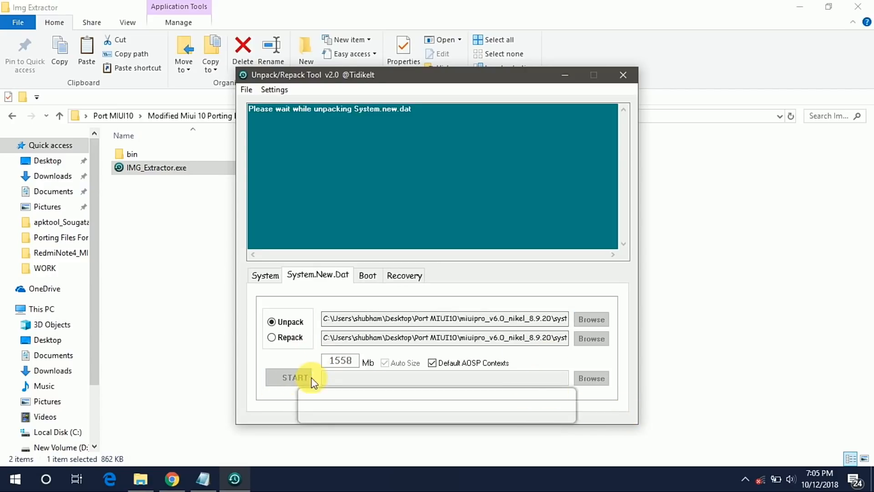
left_click(294, 377)
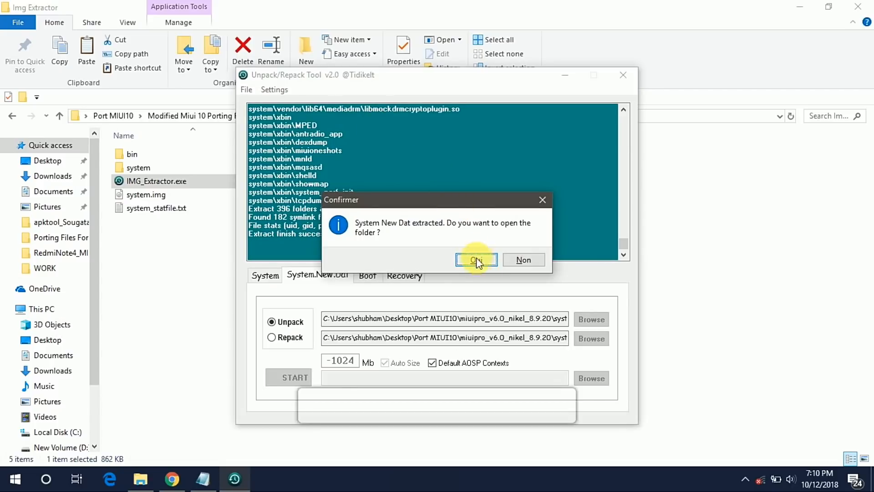
left_click(475, 260)
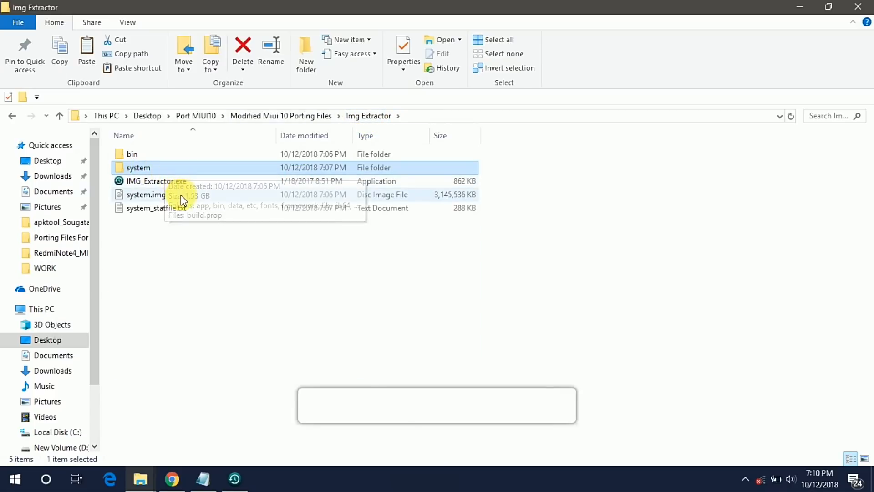
left_click(146, 194)
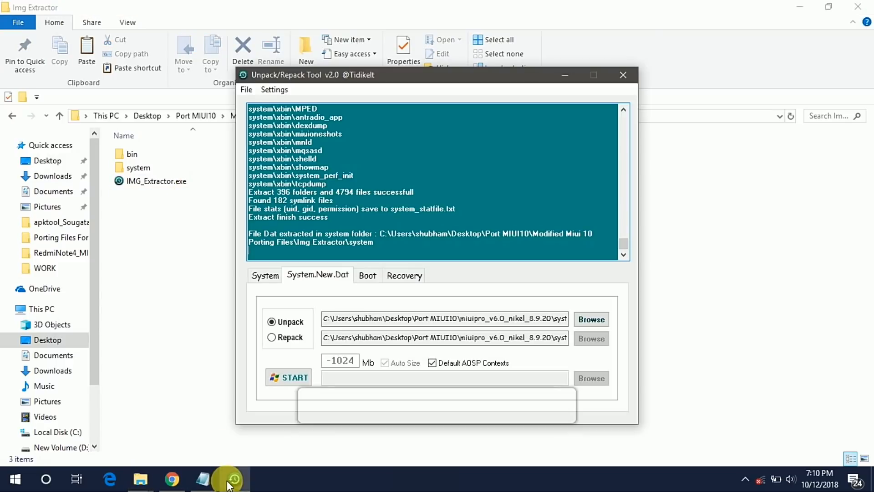
Close IMG Extractor and delete FingerprintServiceExtension from the unpacked system's app folder
left_click(623, 75)
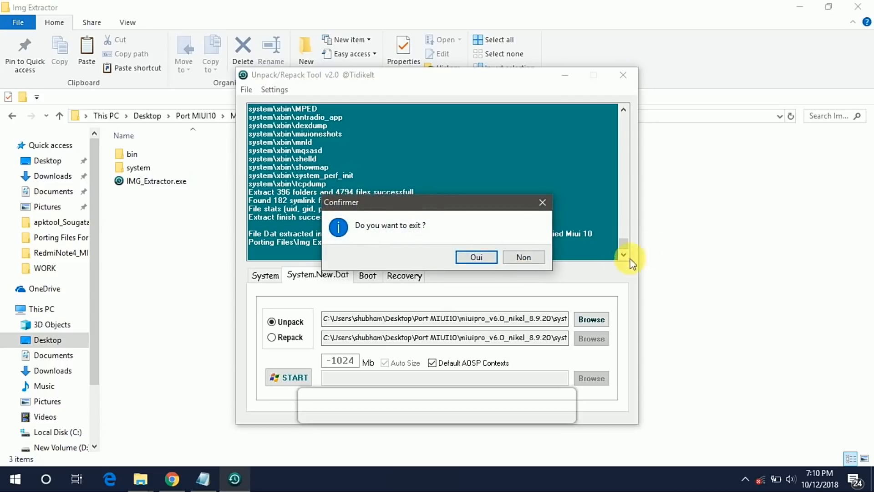
left_click(476, 257)
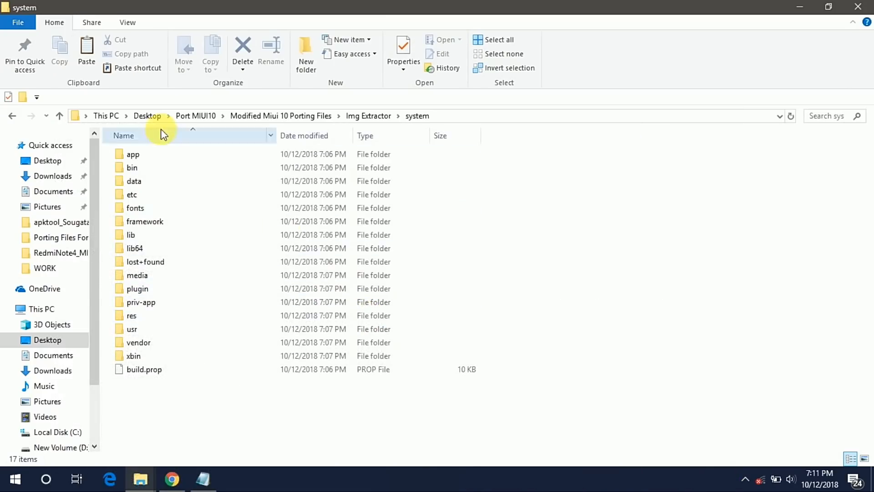
double_click(132, 154)
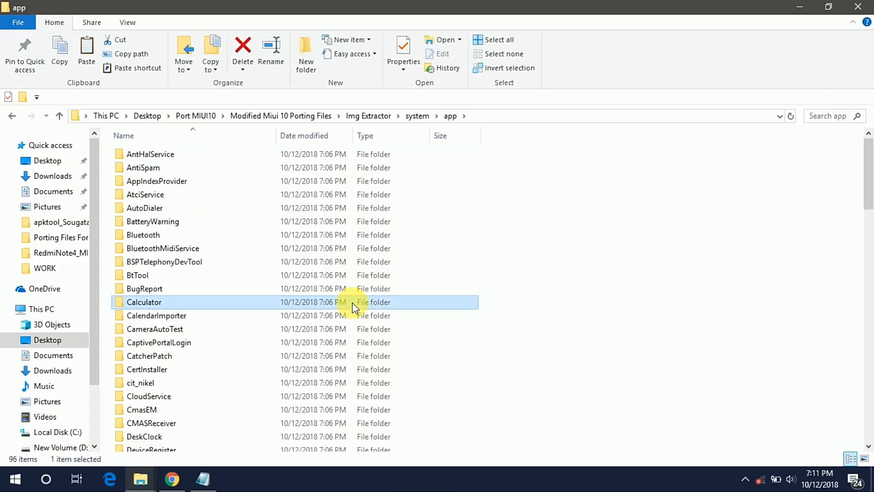
scroll("down", 3)
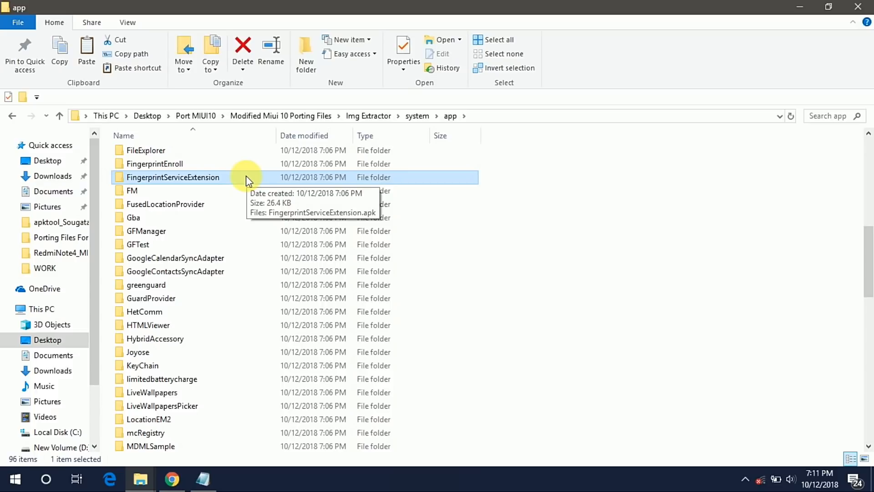
left_click(243, 54)
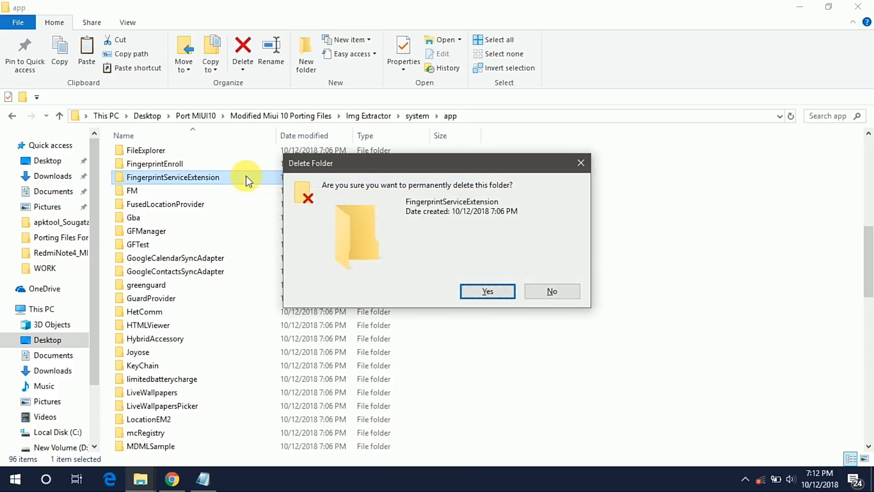
left_click(487, 291)
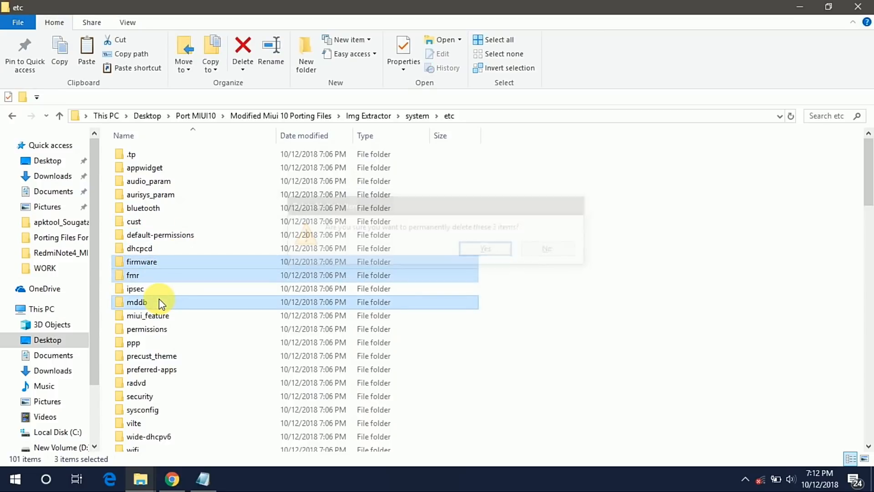
left_click(485, 248)
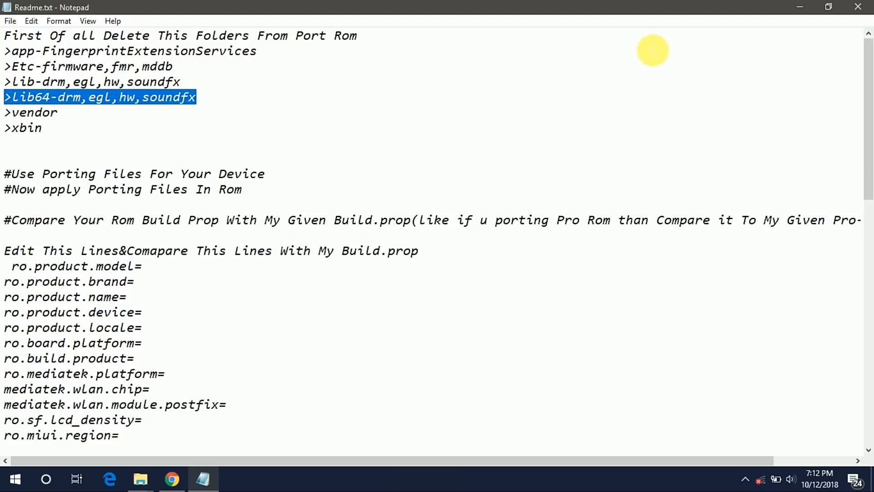
Delete the drm, egl, hw and soundfx folders from the system's lib and lib64
left_click(140, 479)
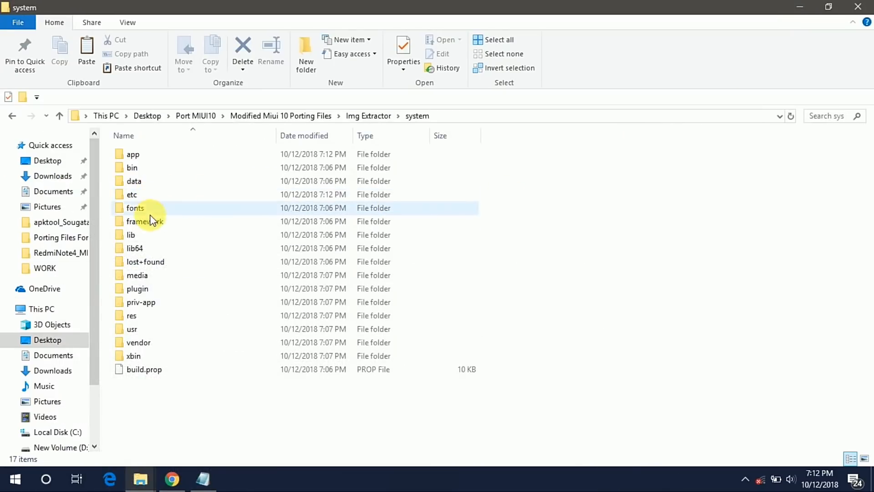
double_click(130, 234)
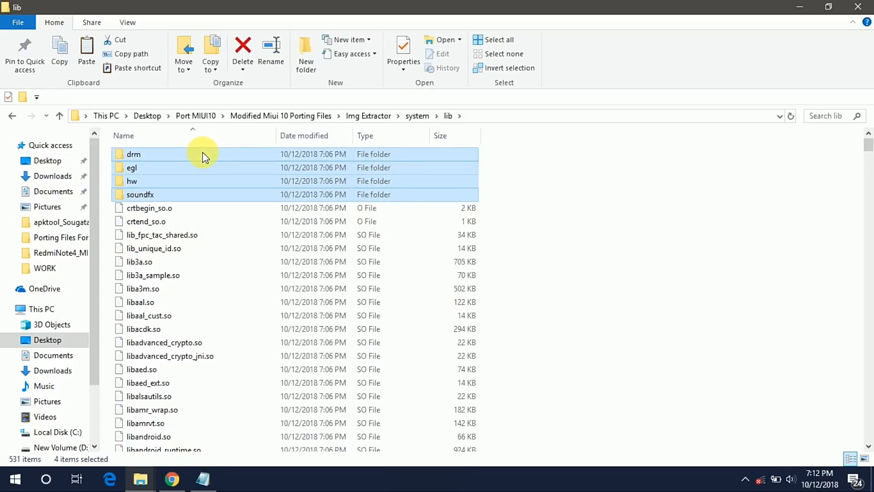
left_click(243, 50)
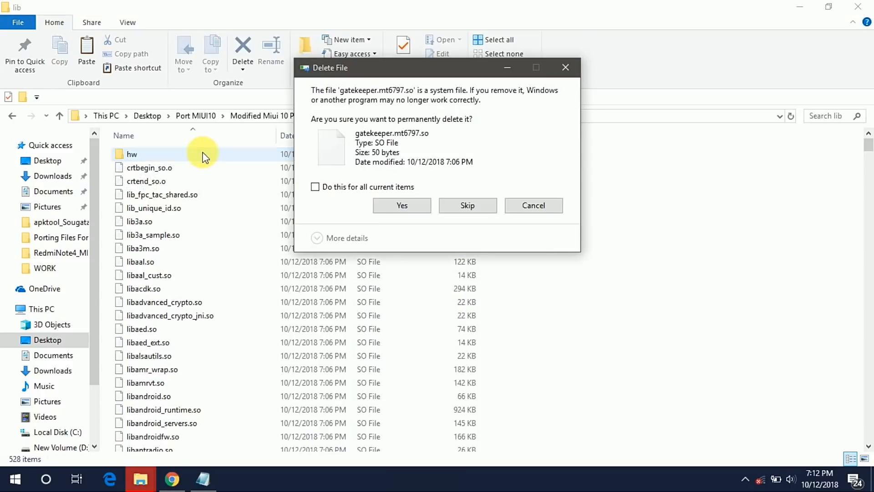
left_click(402, 205)
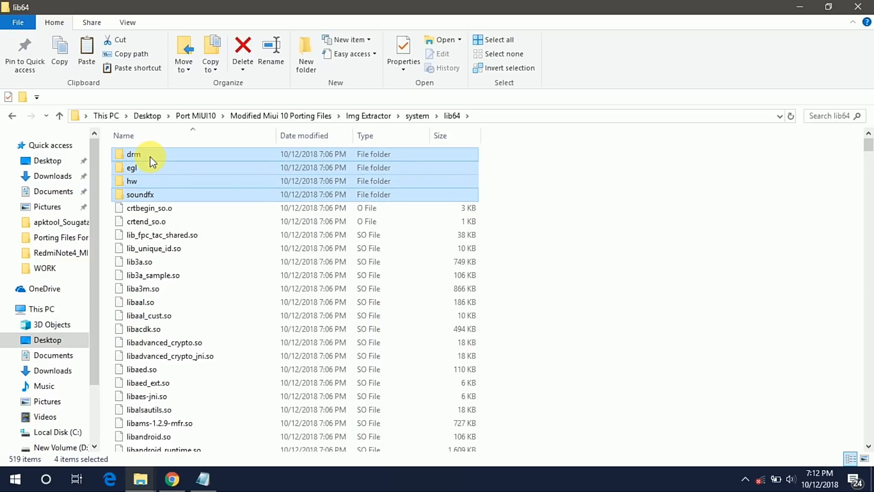
left_click(243, 53)
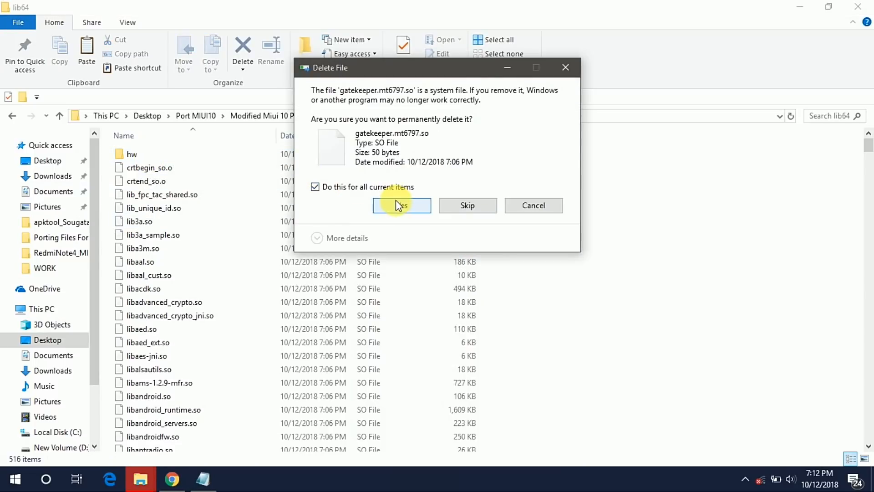
left_click(402, 205)
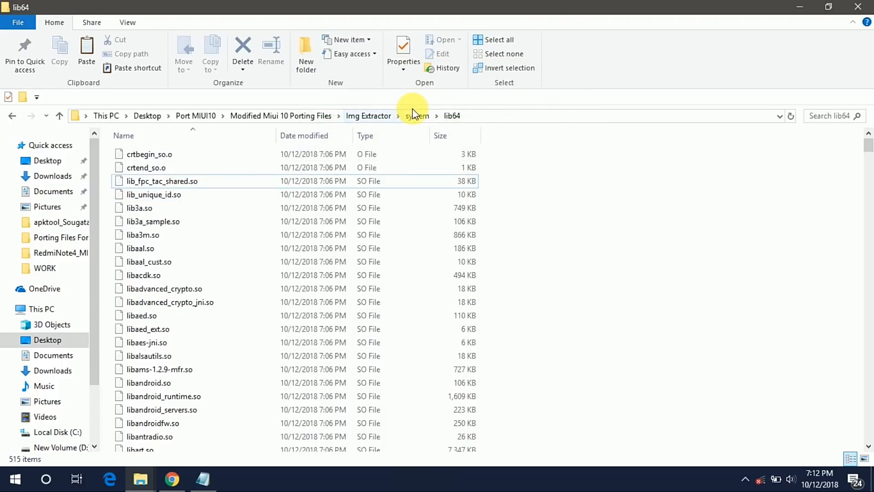
left_click(417, 115)
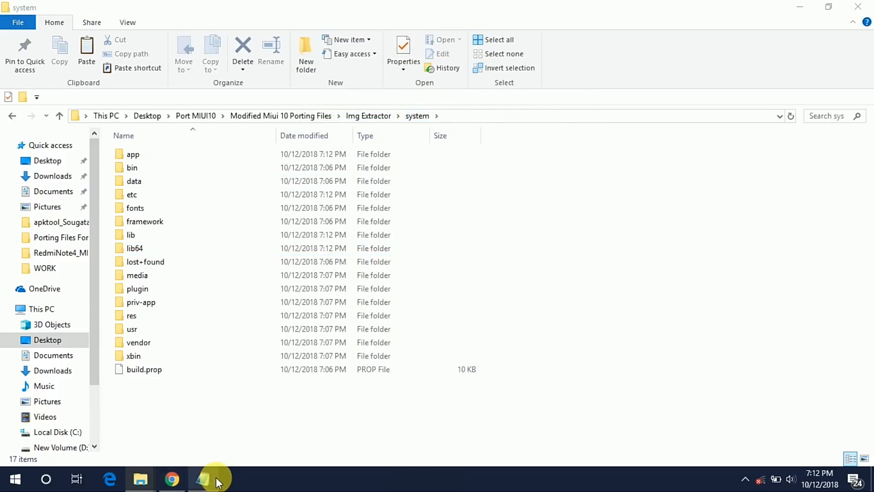
Delete vendor and xbin from the unpacked system folder and check the Readme's next step
left_click(203, 479)
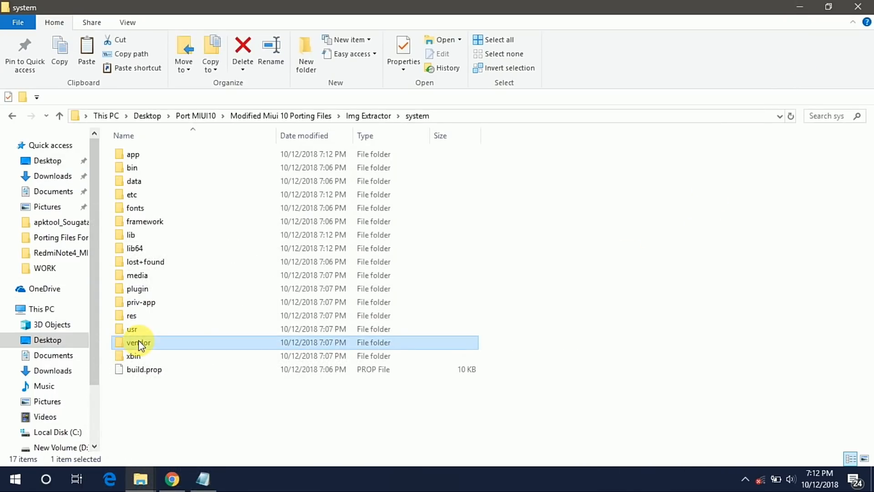
left_click(134, 356)
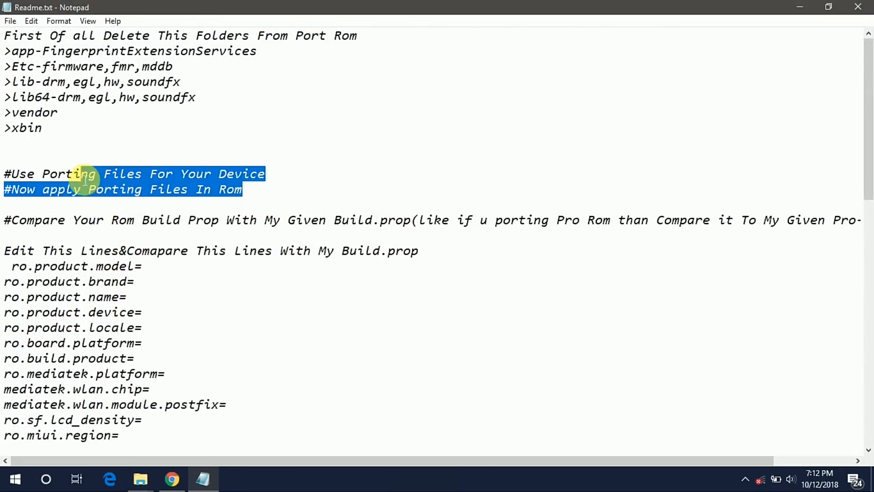
left_click(265, 174)
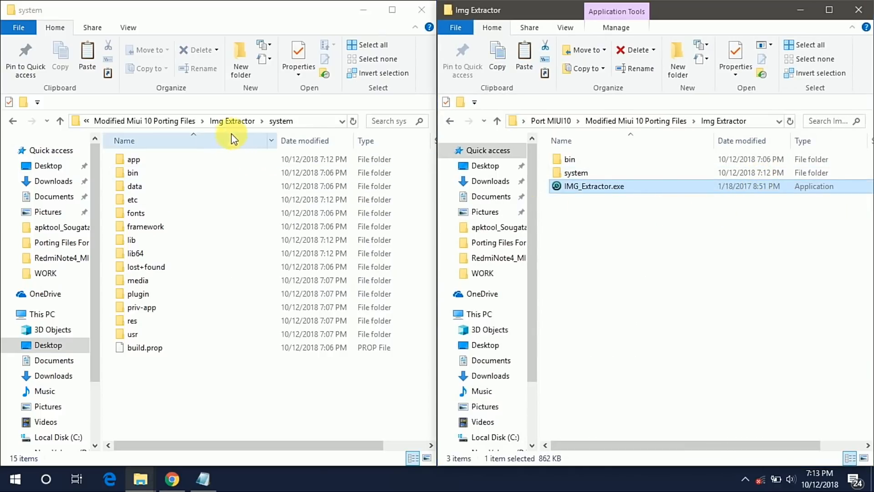
Open the Porting Files For Cpn3l folder in the second Explorer window
left_click(497, 120)
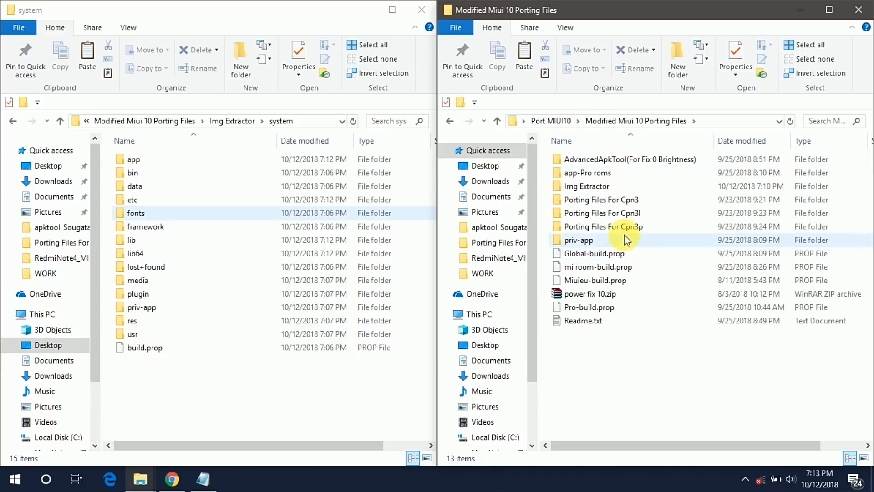
left_click(601, 213)
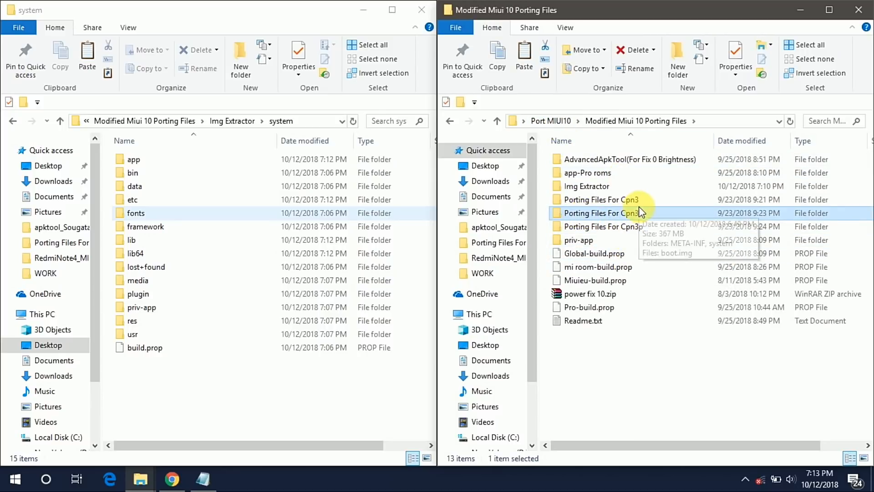
left_click(134, 186)
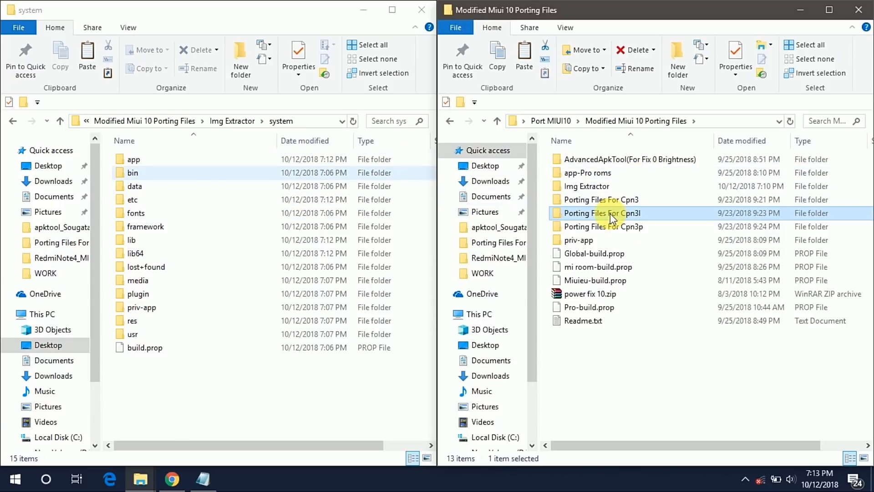
double_click(602, 213)
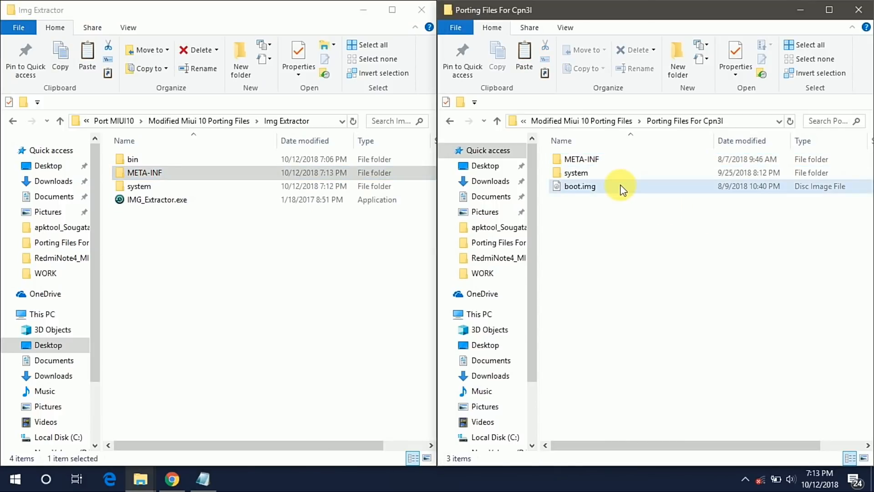
Copy the Cpn3l boot.img into Img Extractor and open both system folders side by side
left_click(580, 186)
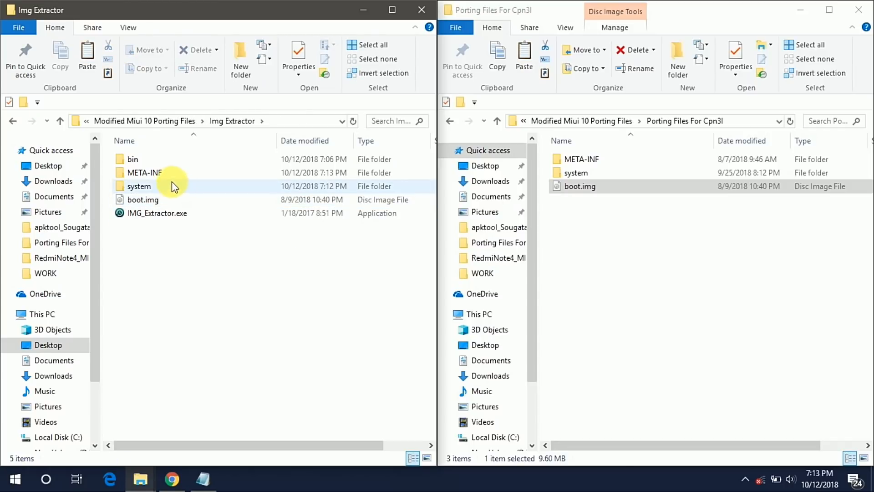
left_click(143, 199)
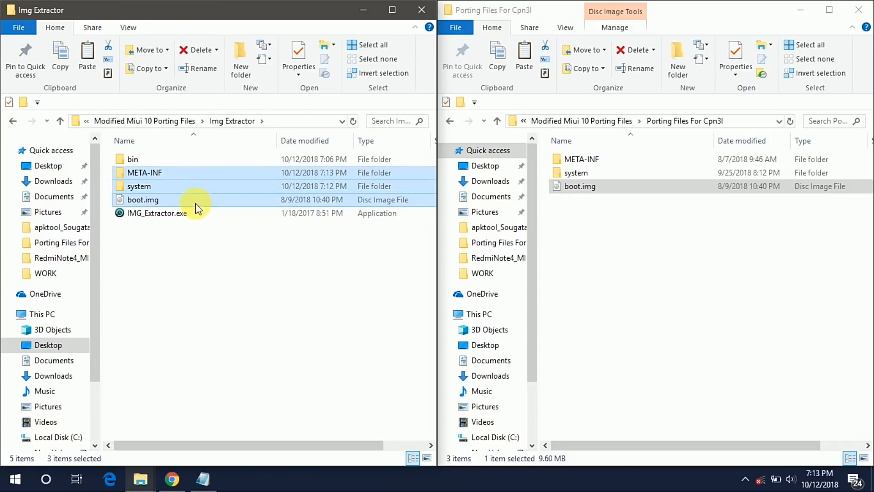
double_click(139, 186)
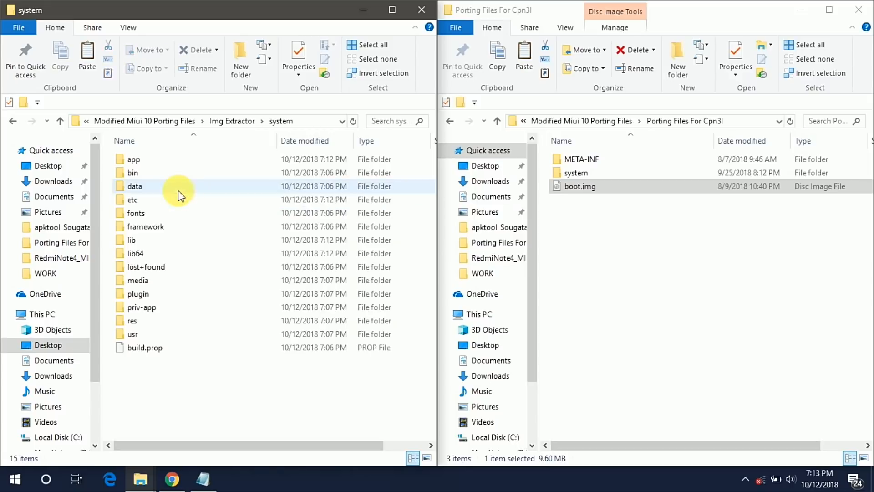
double_click(577, 173)
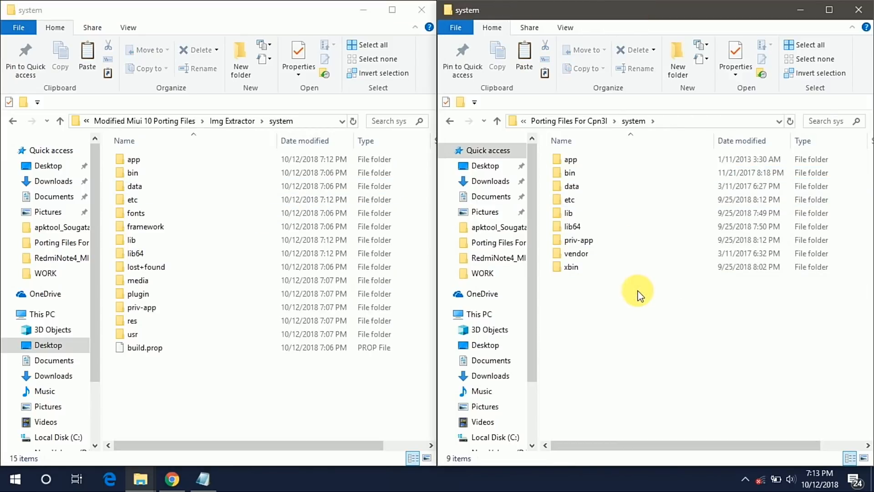
Copy the Cpn3l bin, etc and lib contents into the ROM's system, replacing existing files
double_click(571, 159)
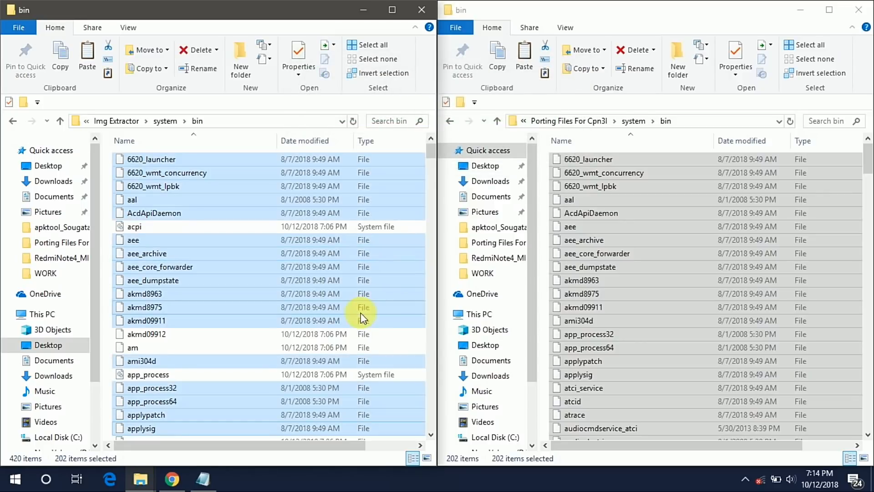
left_click(633, 120)
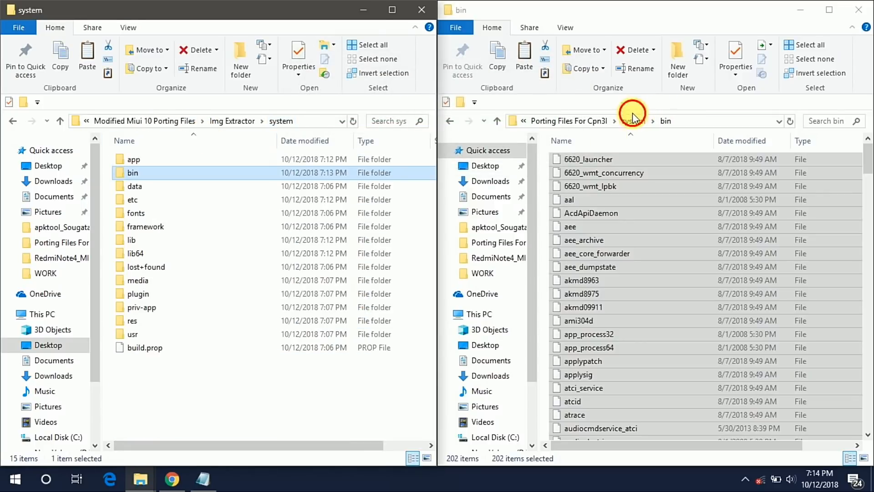
left_click(634, 120)
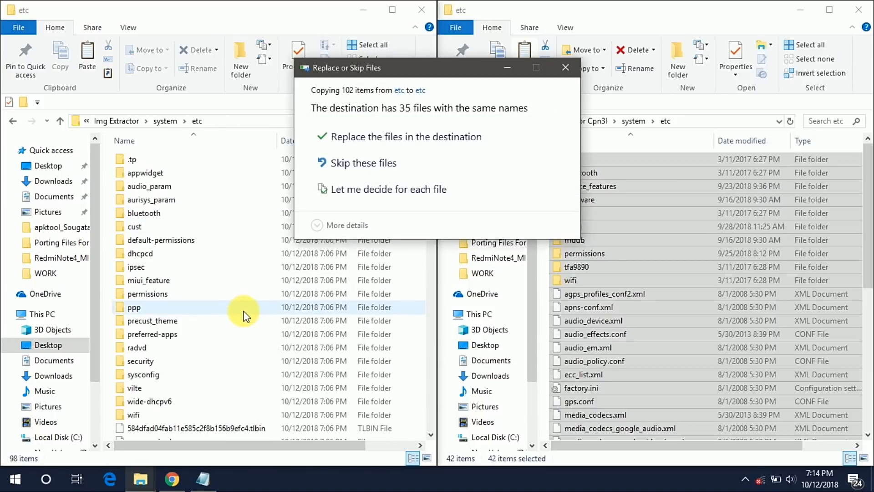
left_click(405, 137)
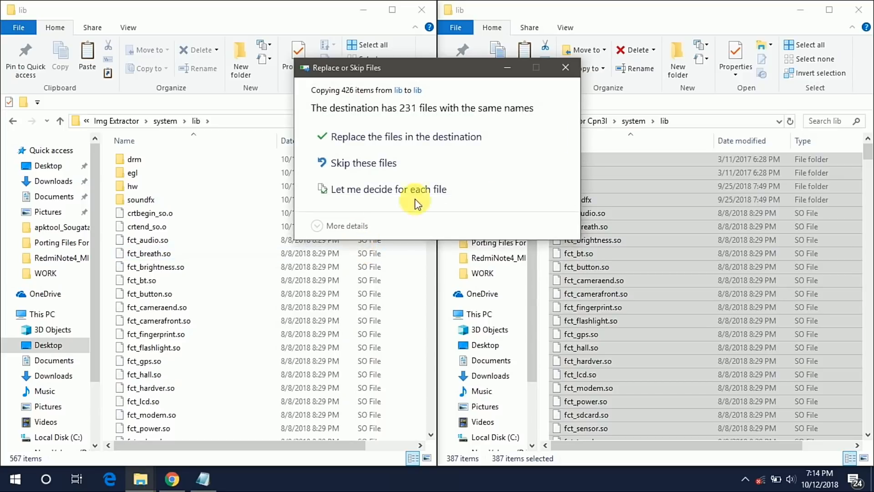
left_click(406, 137)
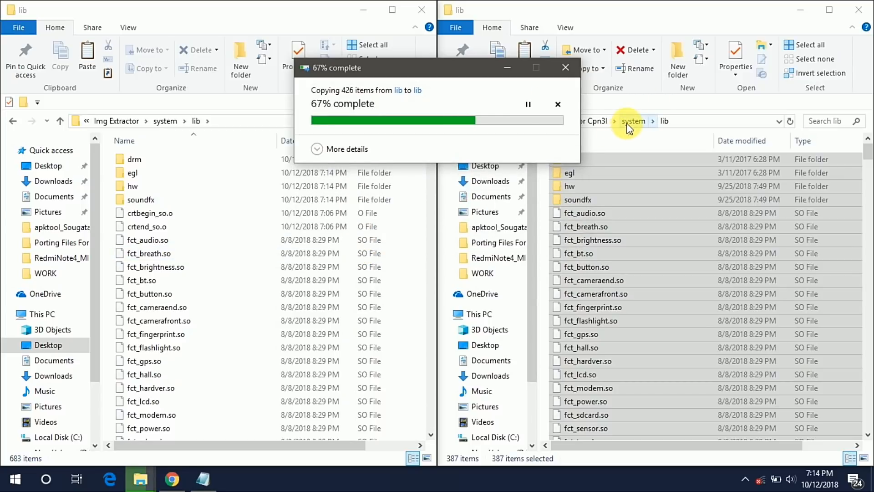
Merge the Cpn3l lib64 contents into the ROM system's lib64 folder
left_click(632, 122)
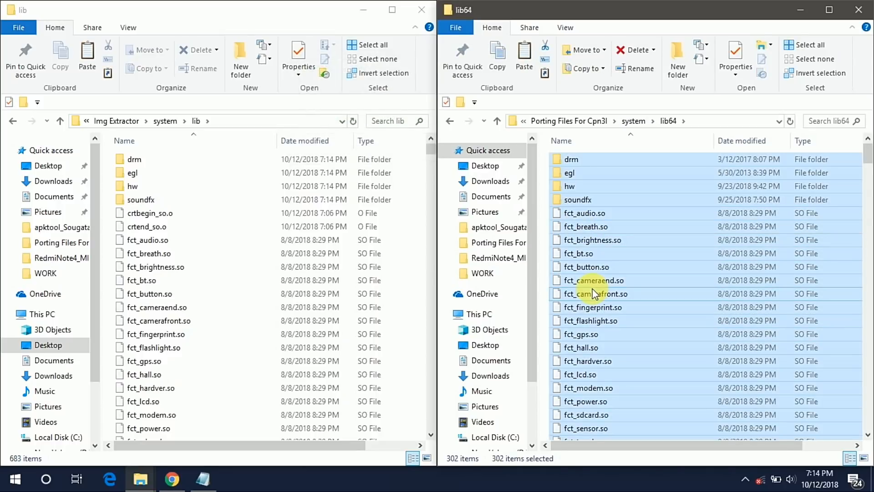
left_click(169, 121)
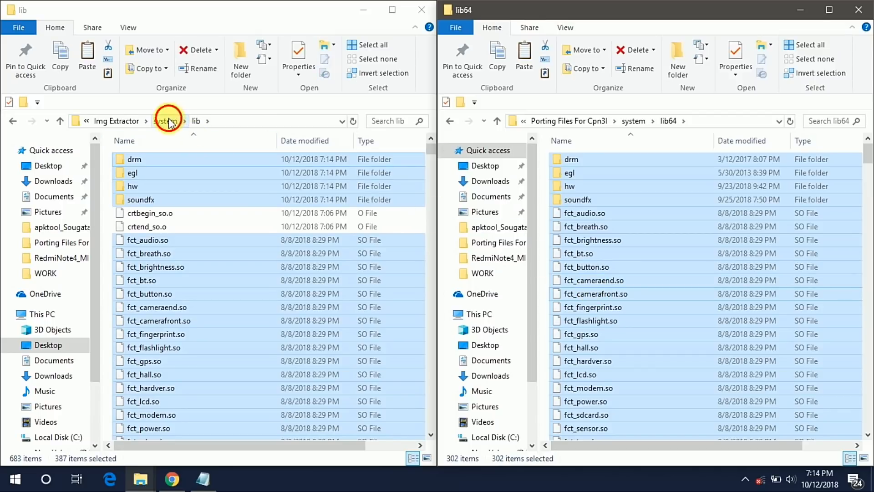
left_click(167, 121)
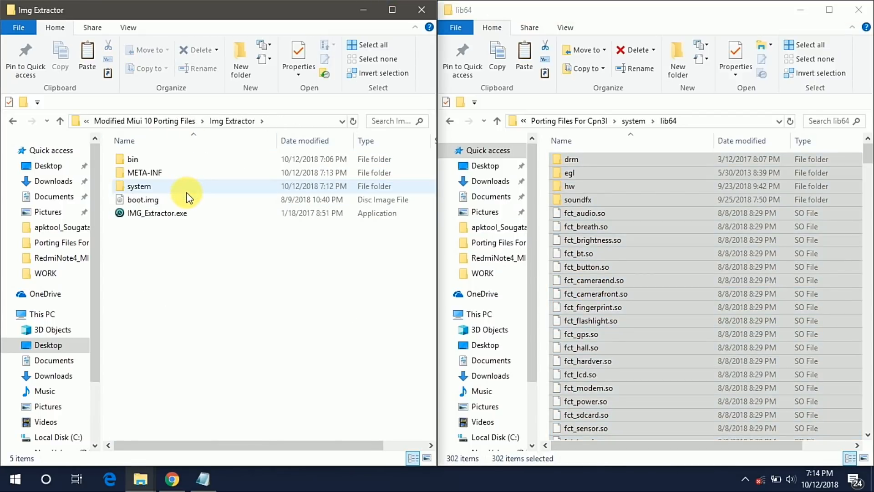
double_click(139, 186)
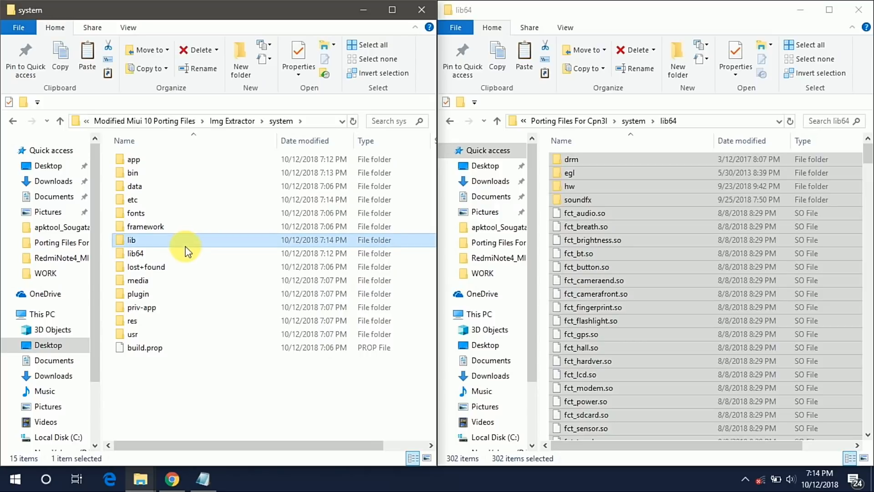
double_click(136, 254)
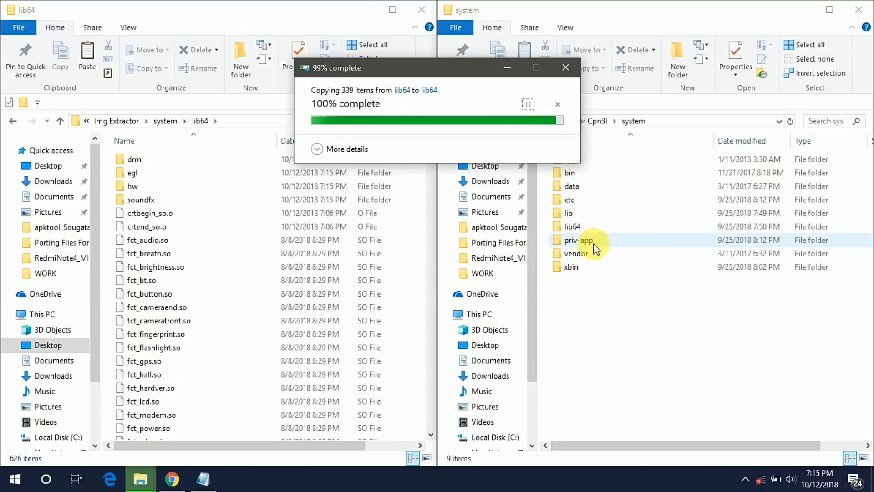
Copy the Greenify folder from the Cpn3l priv-app into the ROM's priv-app
double_click(579, 240)
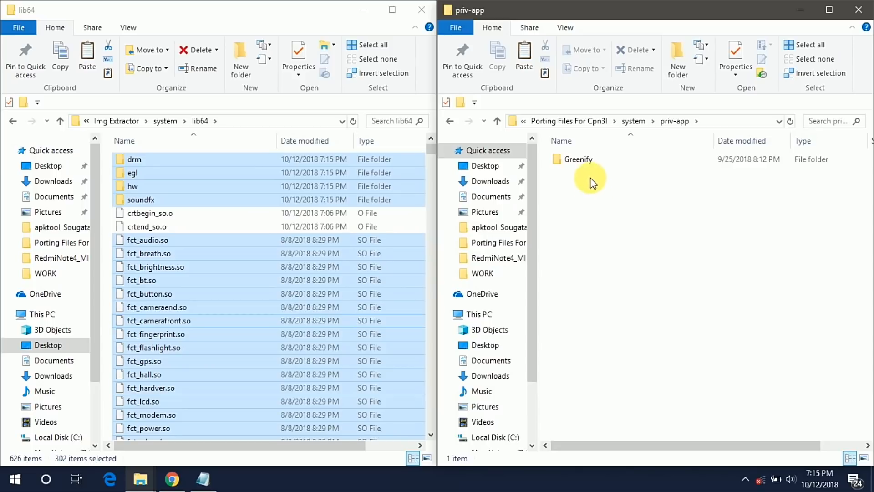
left_click(579, 159)
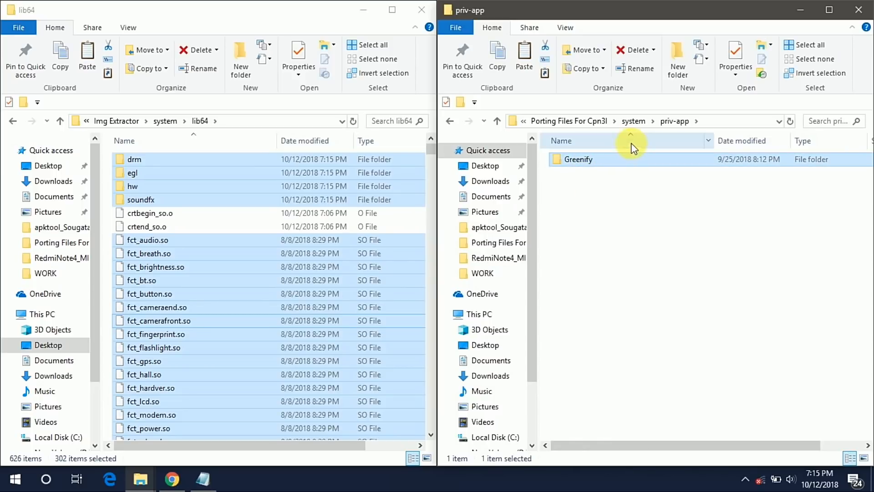
left_click(633, 121)
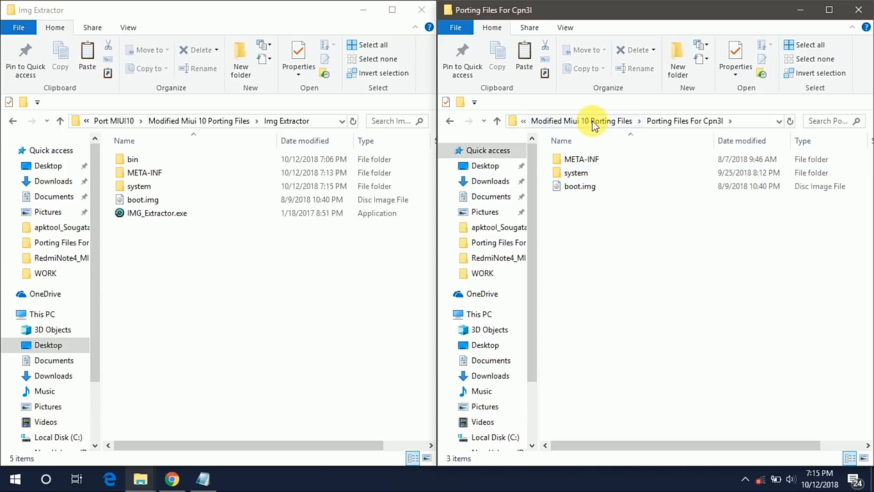
Select Pro-build.prop in the porting ROM's system folder and launch WinMerge from its context menu
left_click(581, 121)
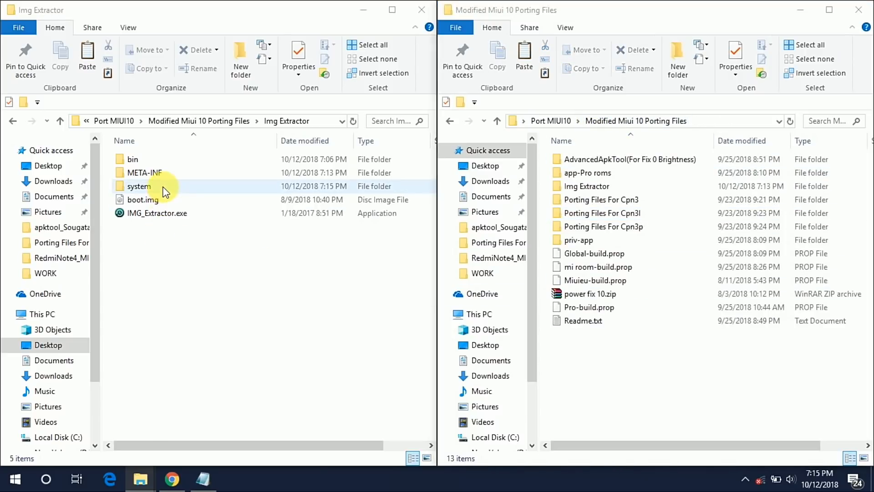
double_click(138, 185)
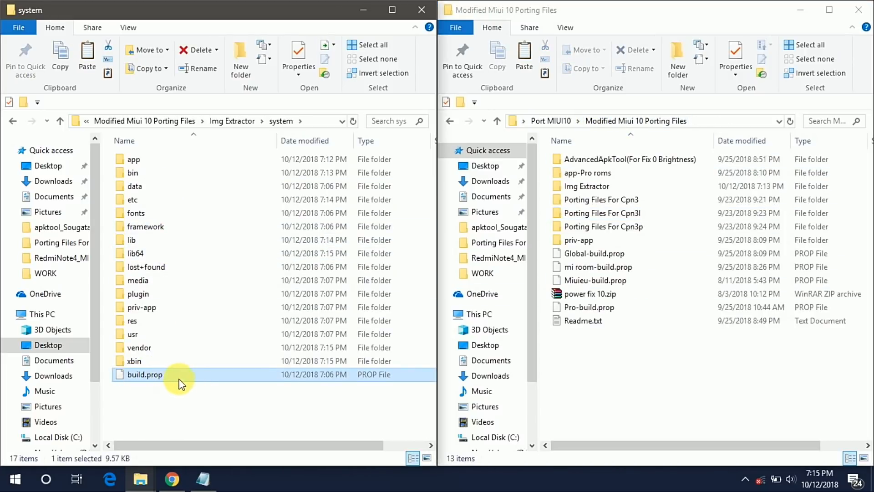
left_click(588, 308)
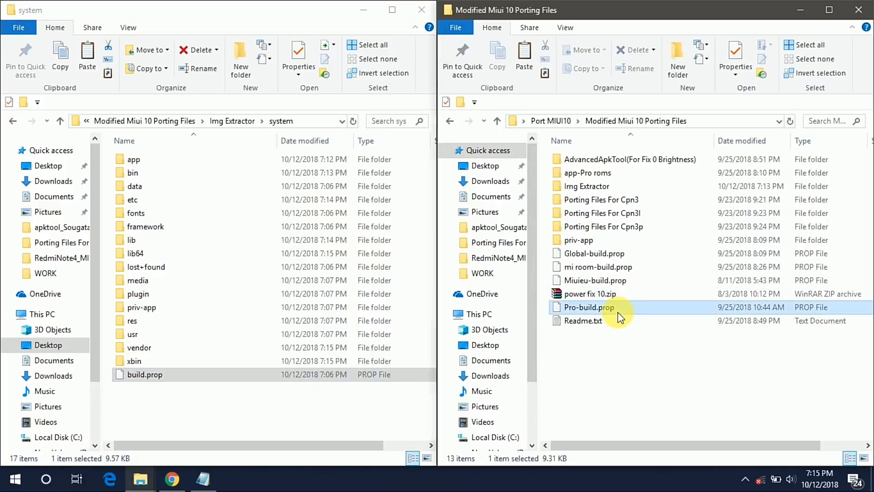
left_click(600, 266)
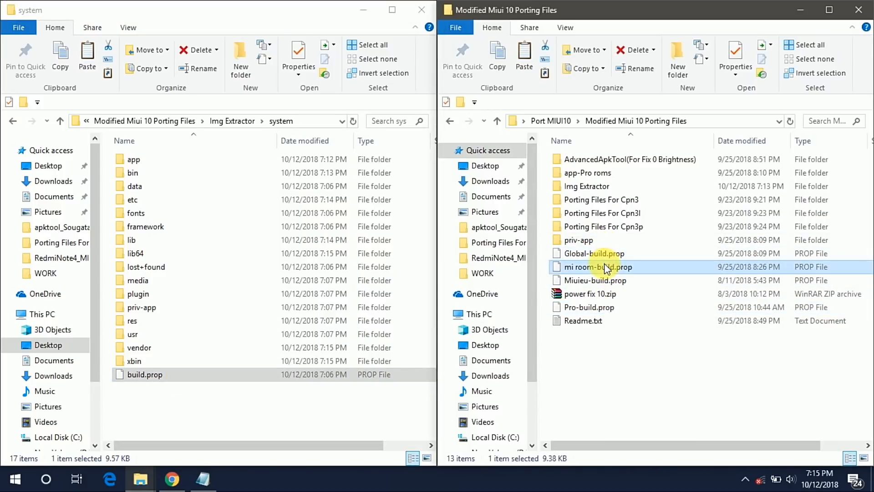
left_click(588, 308)
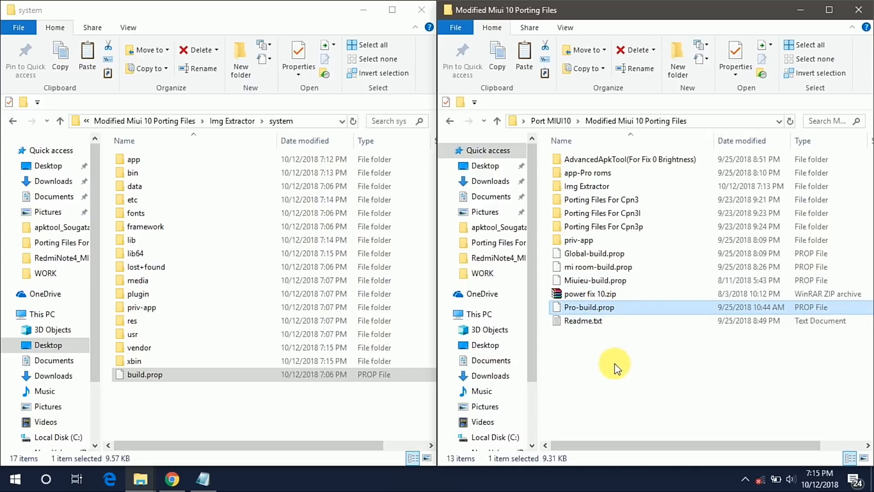
mouse_move(608, 312)
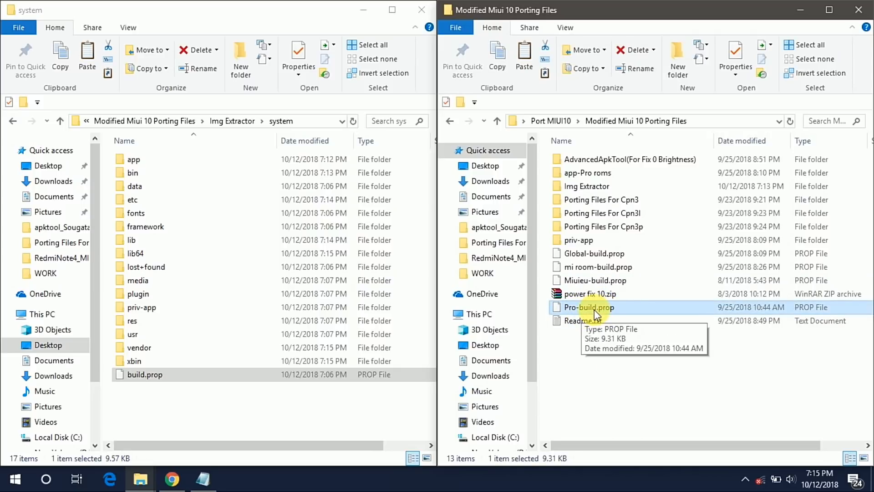
right_click(589, 307)
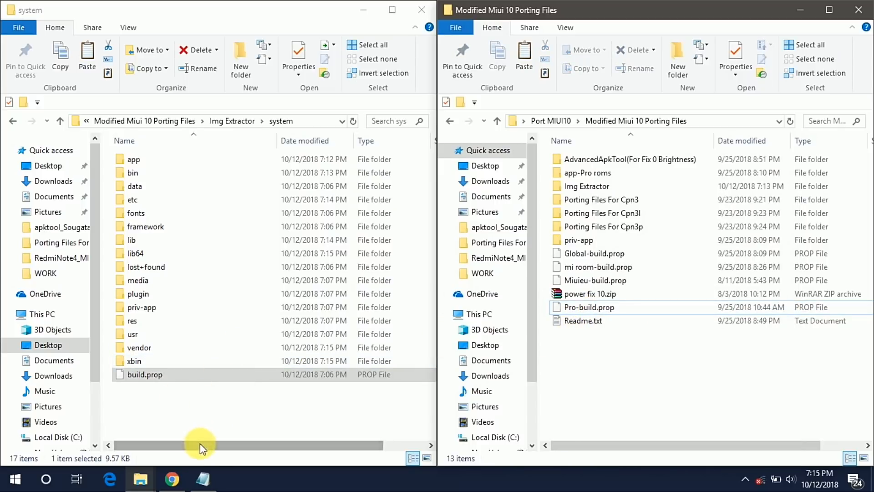
left_click(458, 314)
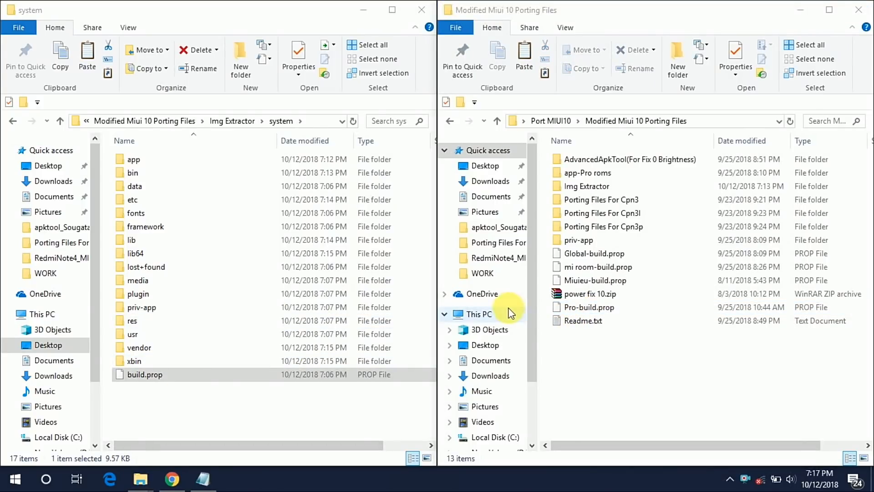
left_click(45, 479)
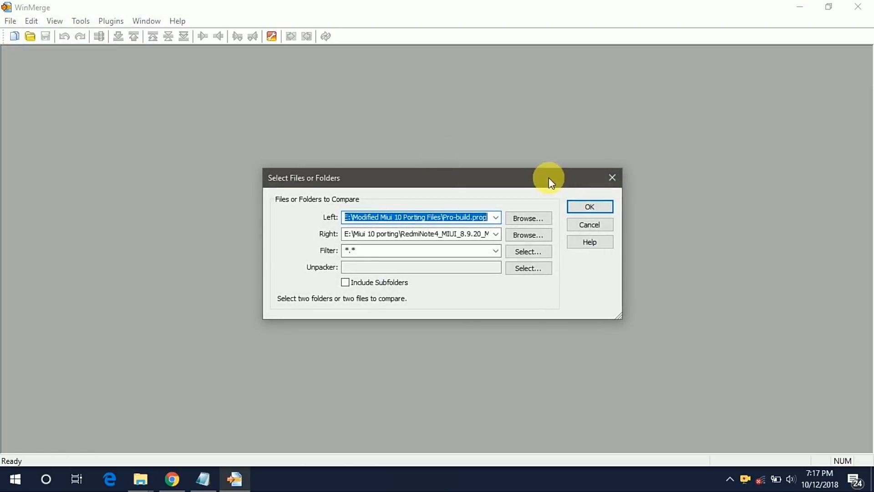
Set Pro-build.prop as left, Img Extractor\system\build.prop as right, and dismiss the archive warning
left_click(528, 218)
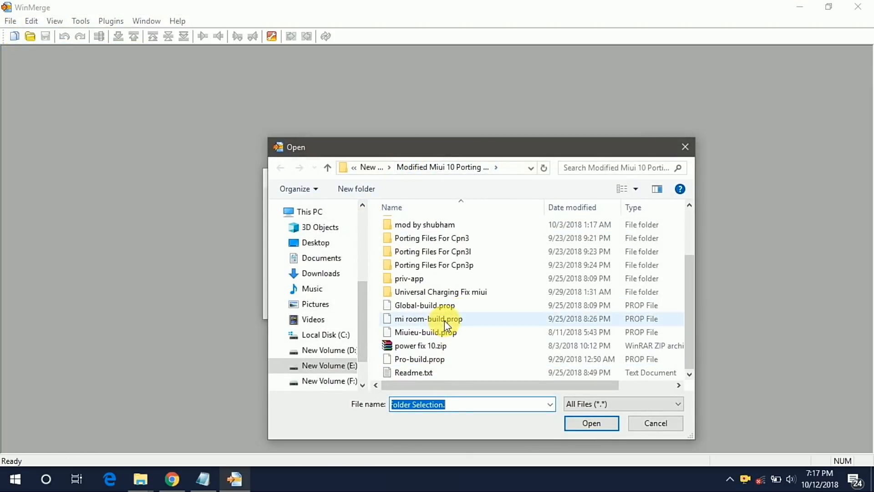
left_click(419, 359)
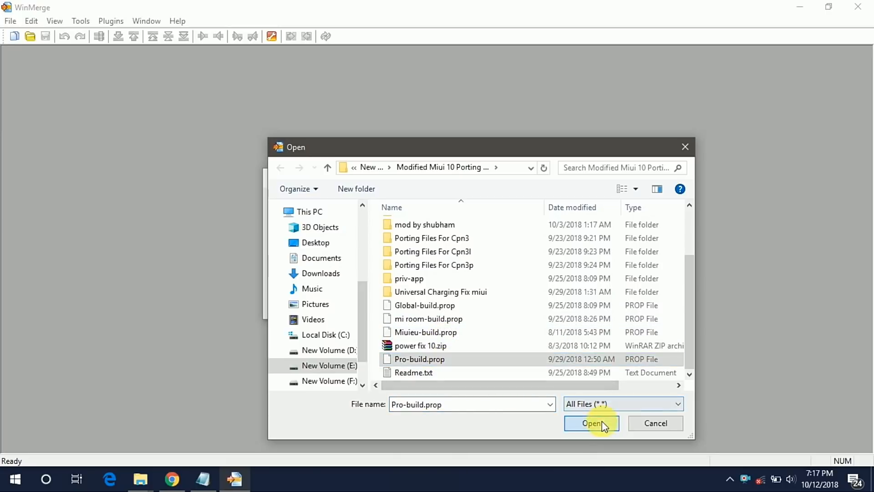
left_click(592, 423)
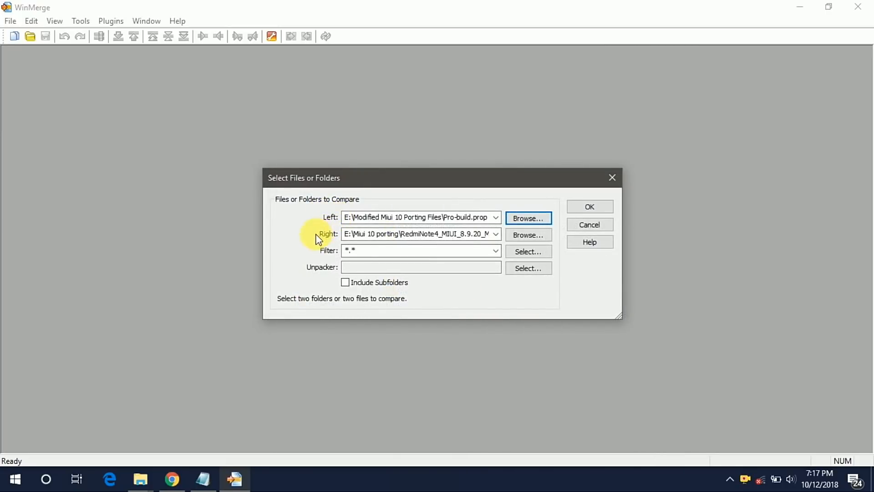
left_click(528, 234)
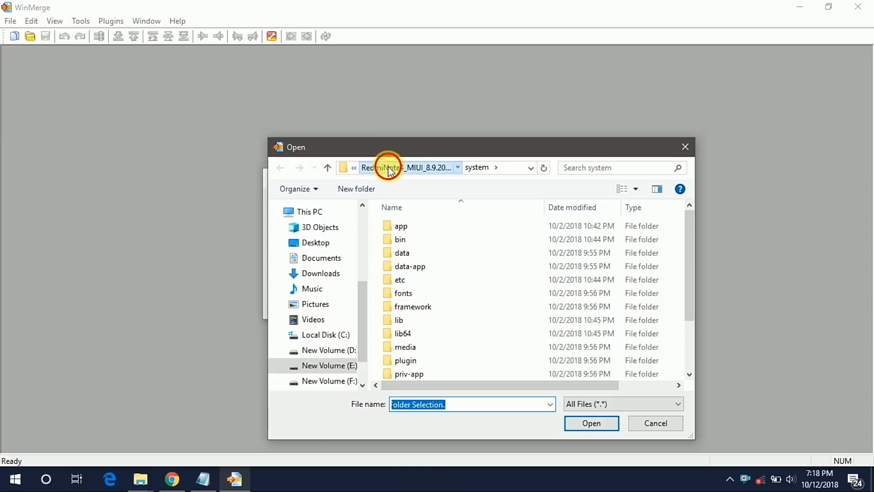
left_click(387, 167)
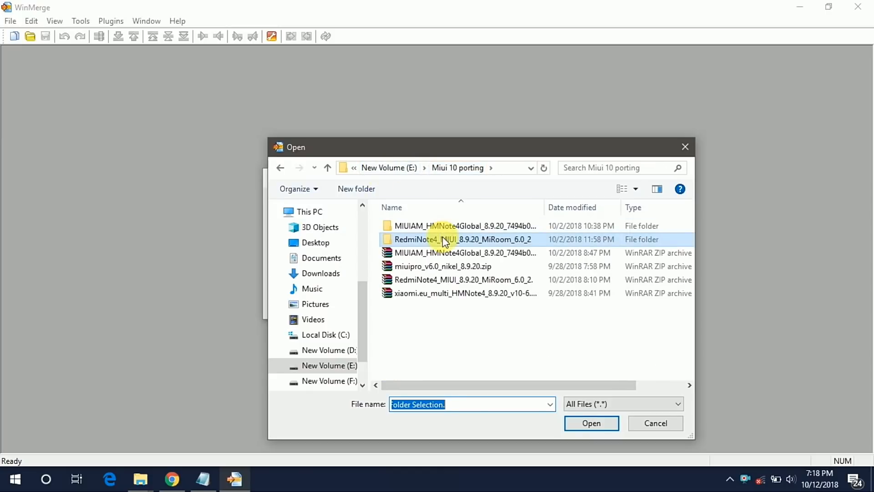
left_click(316, 242)
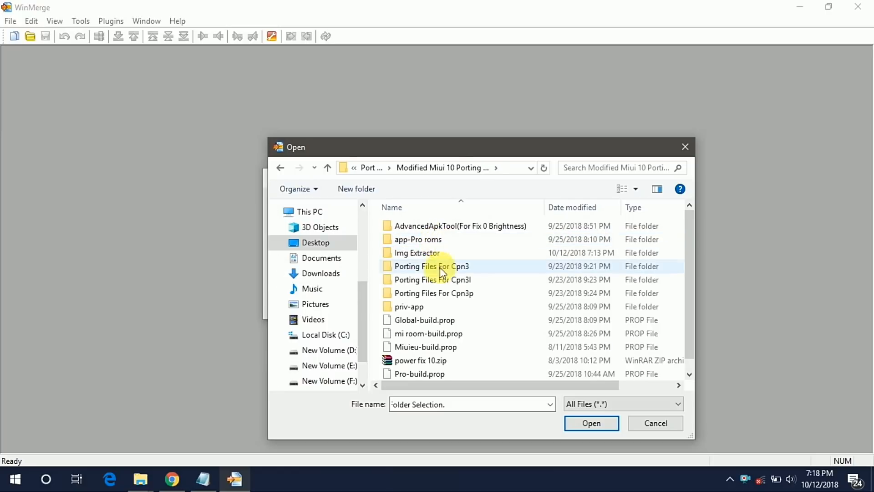
double_click(417, 252)
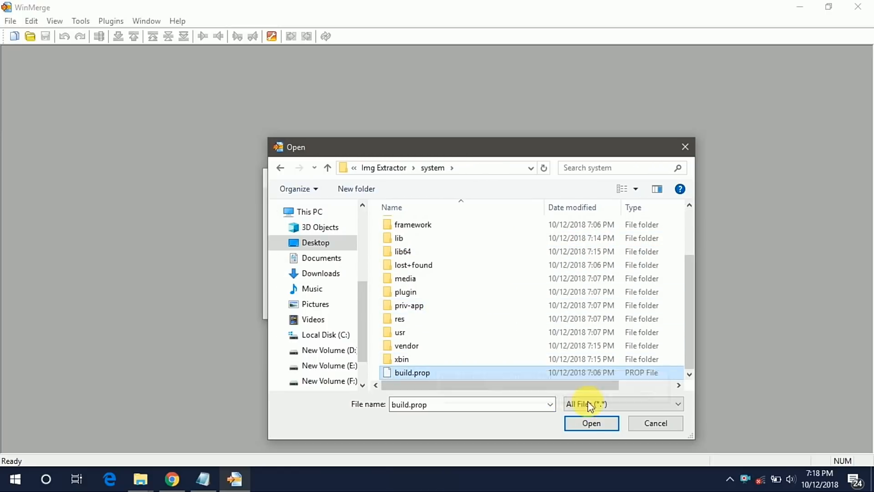
left_click(591, 422)
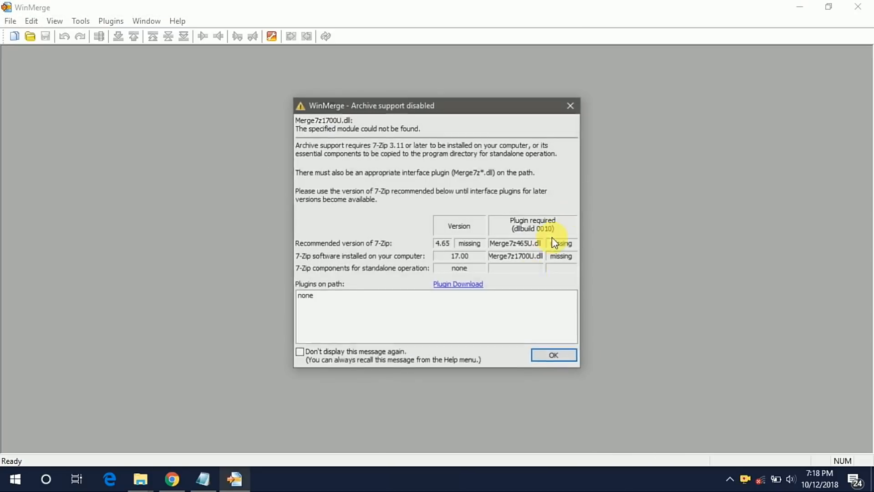
left_click(554, 356)
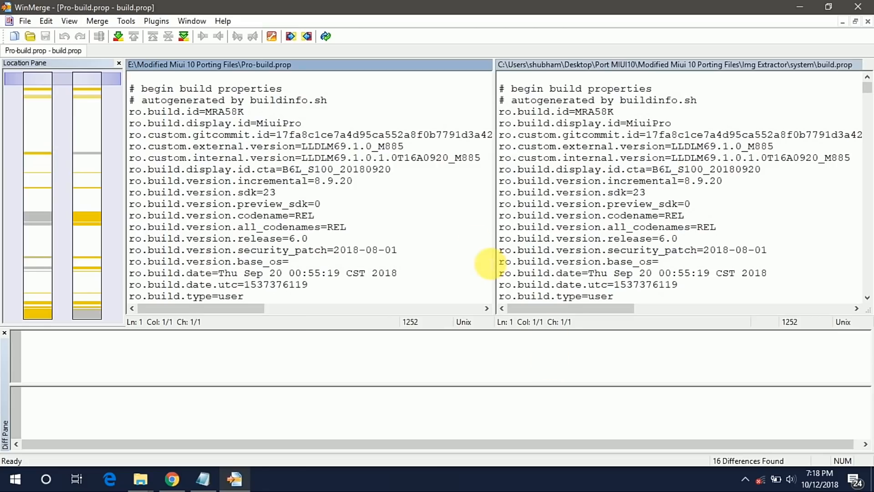
Copy the four Coolpad ro.product lines in WinMerge, then bring build.prop forward in Notepad++
scroll("down", 3)
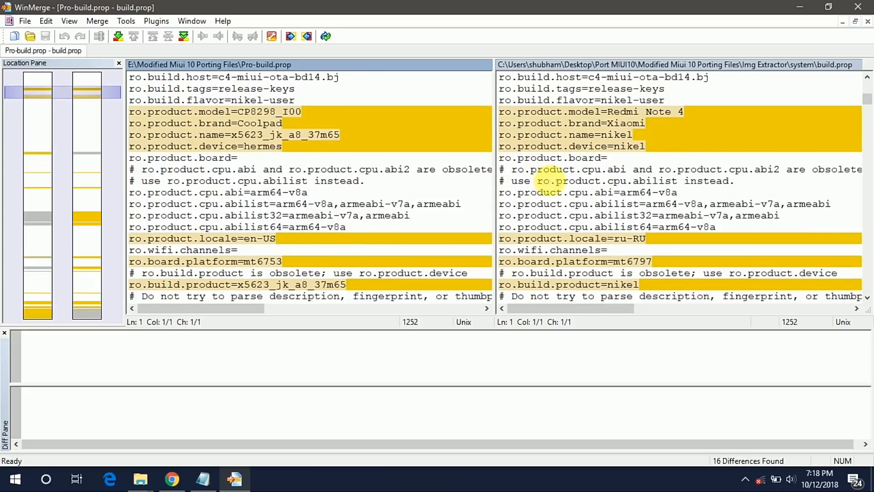
scroll("down", 3)
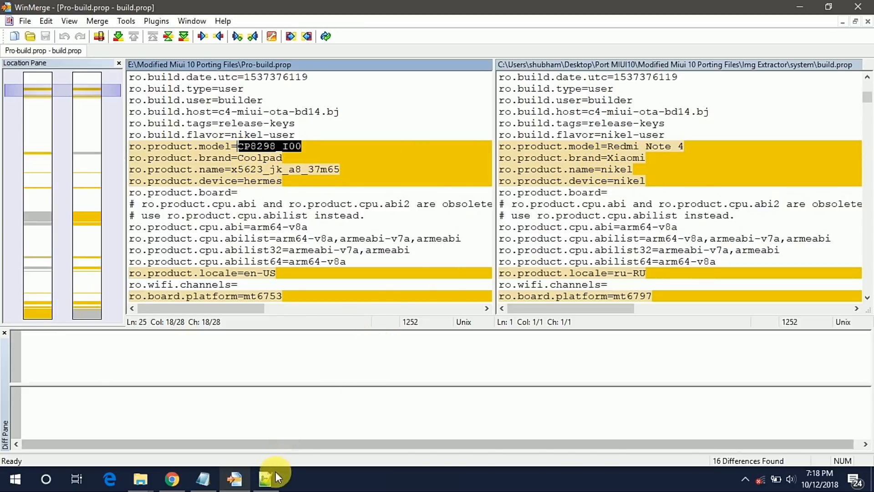
left_click(265, 479)
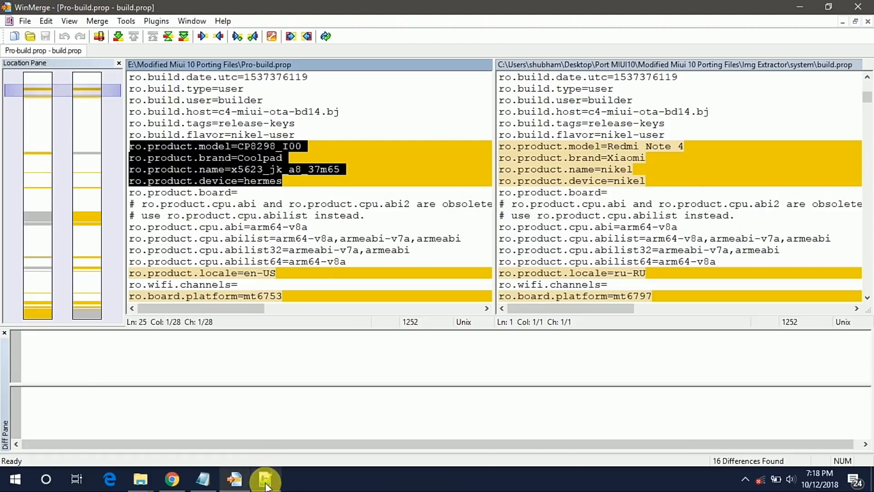
left_click(264, 478)
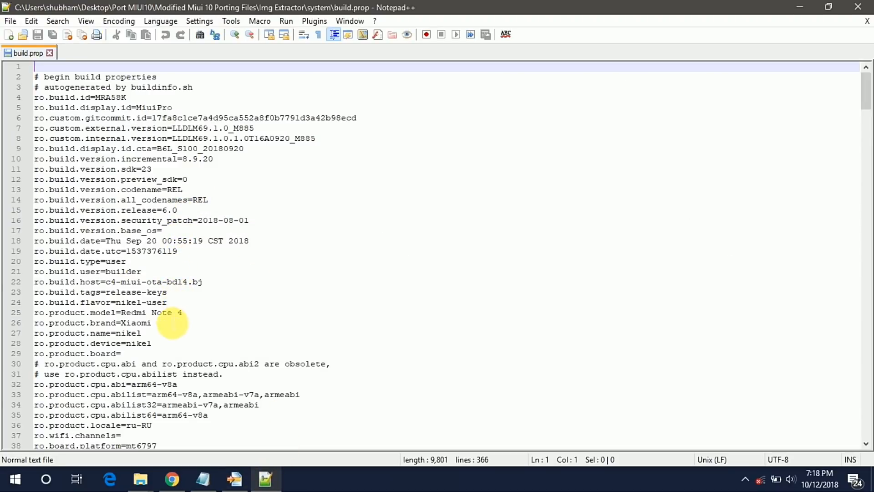
Replace build.prop's Redmi Note 4 product lines with Coolpad values, checking MediaTek lines in WinMerge
left_click_drag(34, 312, 151, 343)
type("53")
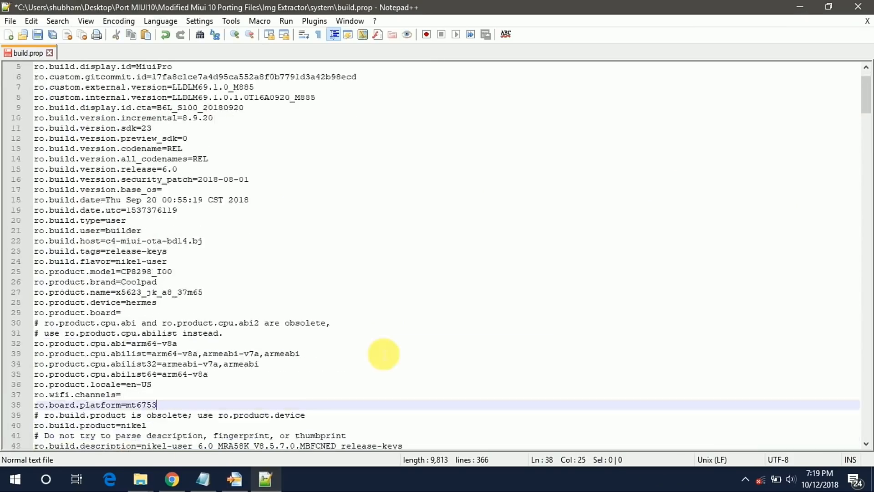
scroll("down", 3)
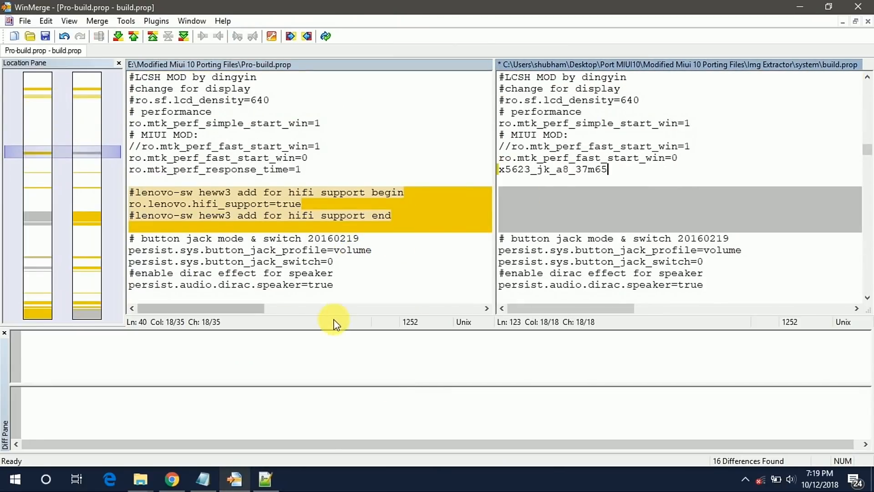
left_click(264, 479)
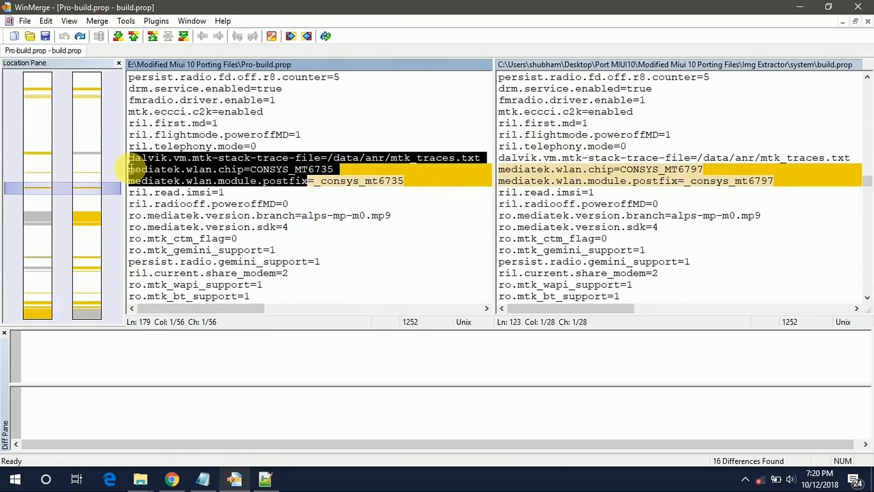
left_click(266, 478)
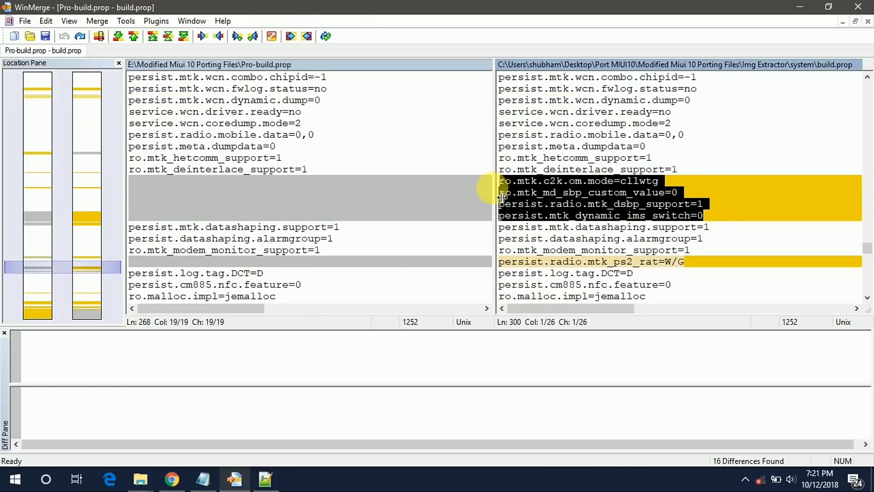
left_click(267, 479)
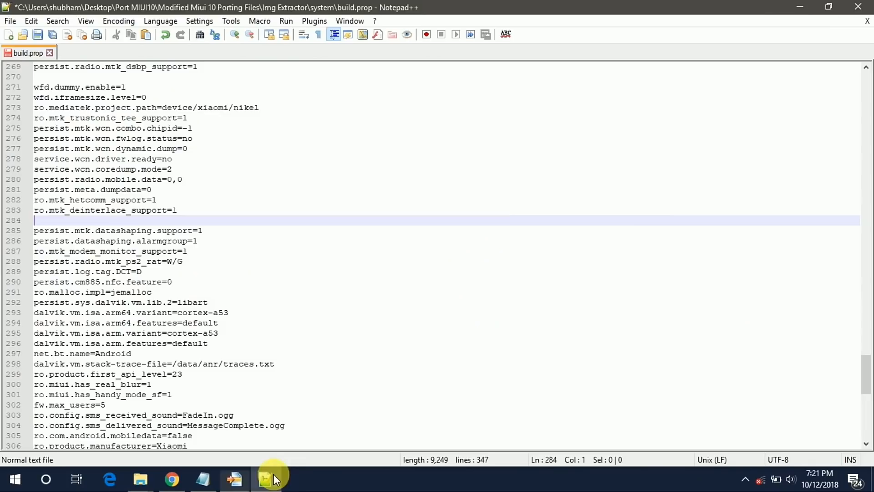
left_click(266, 479)
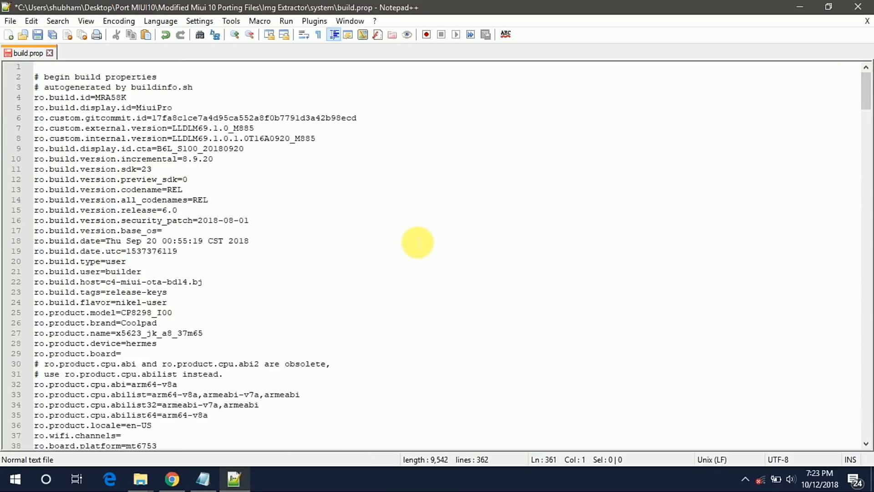
mouse_move(38, 35)
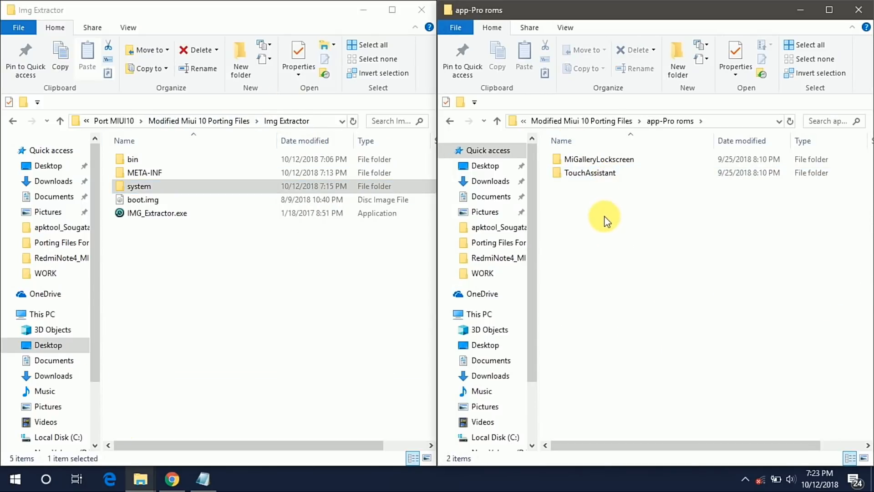
Paste the MiGalleryLockscreen and TouchAssistant folders into Img Extractor\system\app
left_click(599, 159)
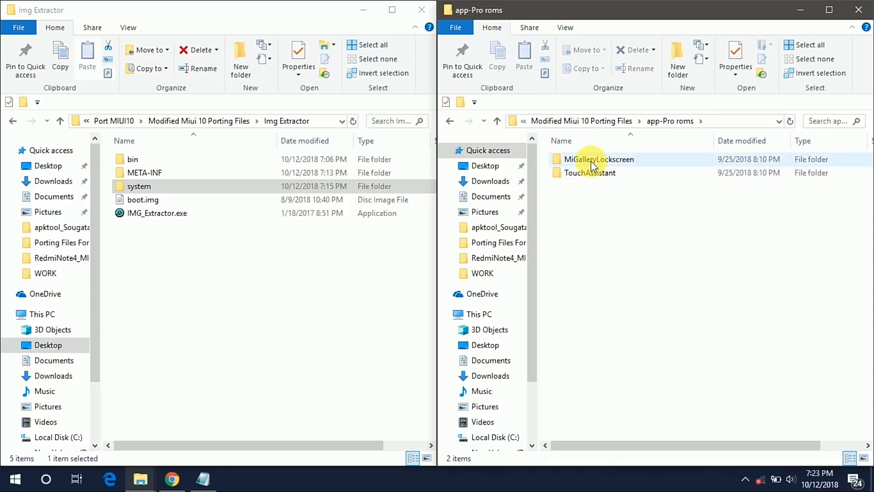
double_click(601, 159)
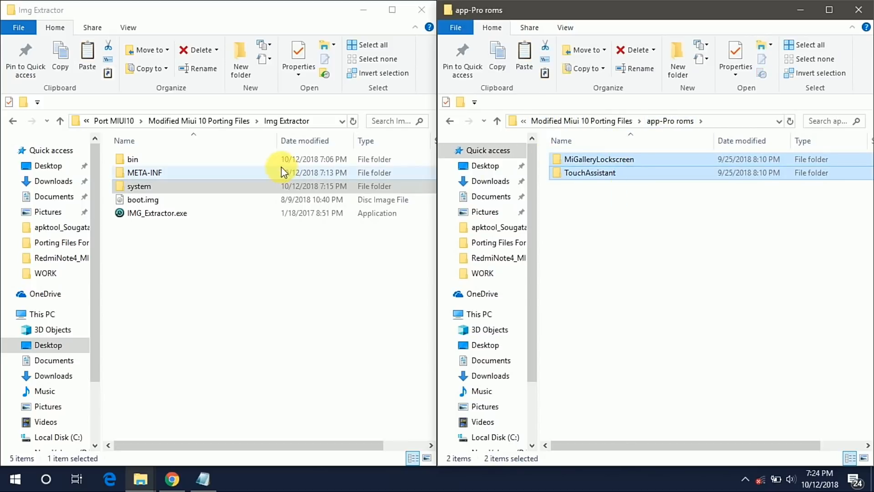
double_click(139, 186)
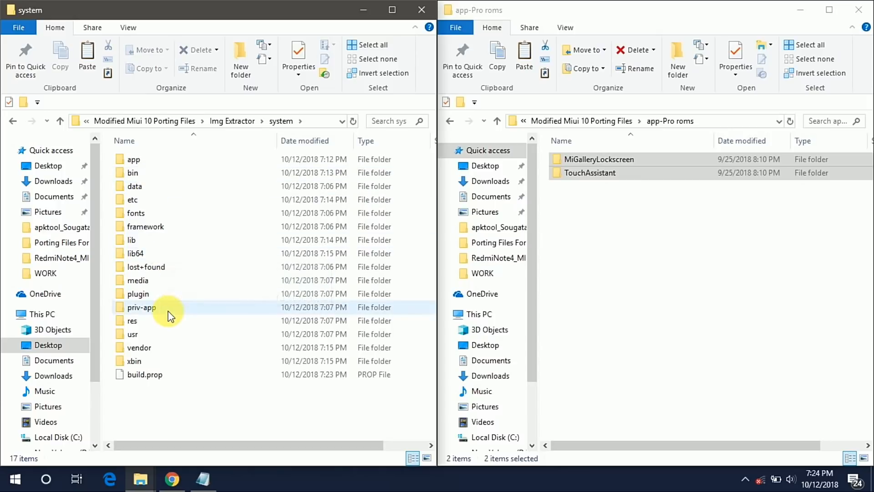
double_click(133, 159)
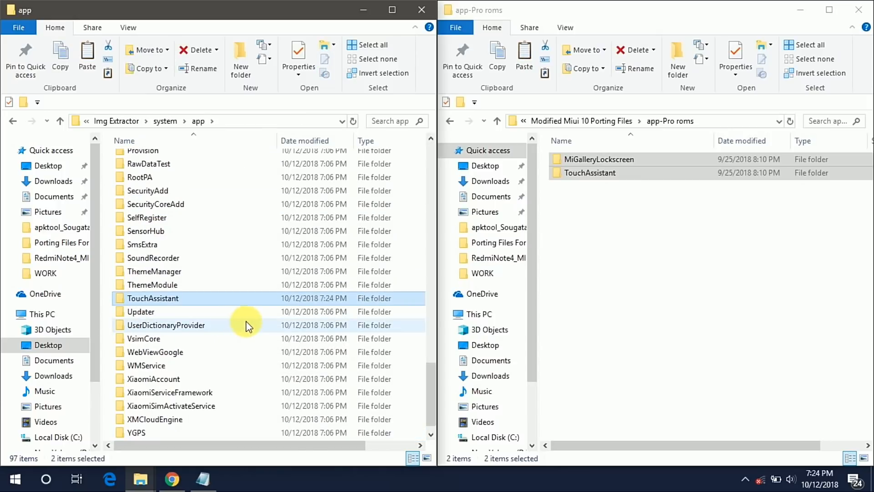
Open the porting priv-app folder and select all its folders, including ESFile and Google
left_click(450, 122)
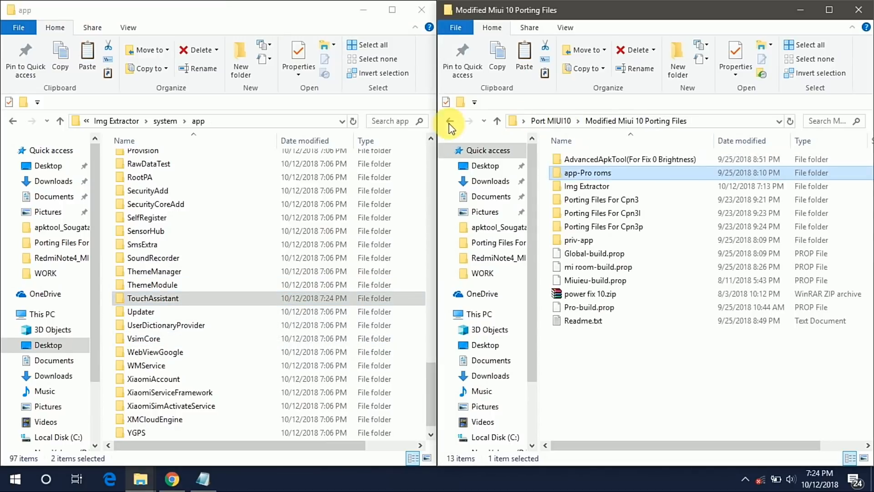
left_click(586, 186)
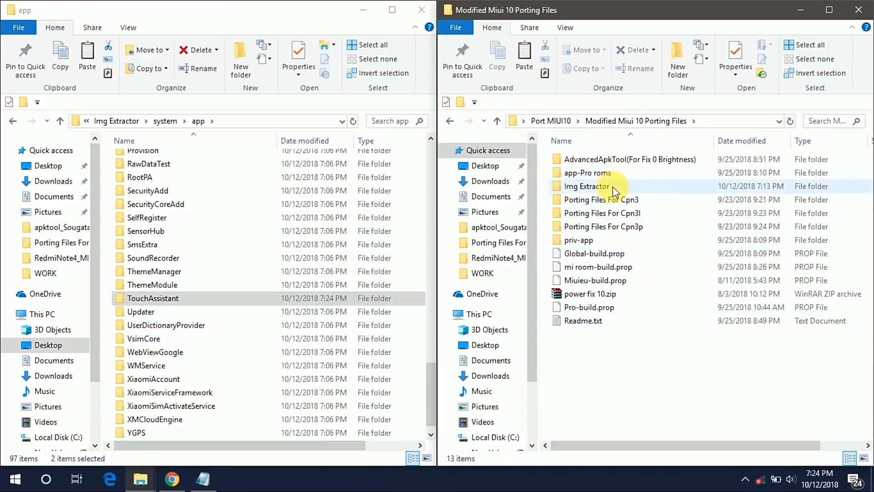
double_click(579, 240)
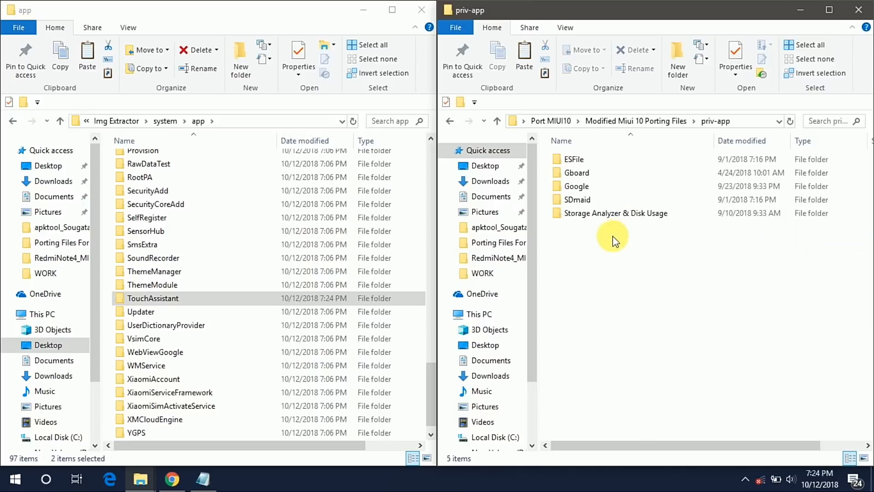
left_click(578, 173)
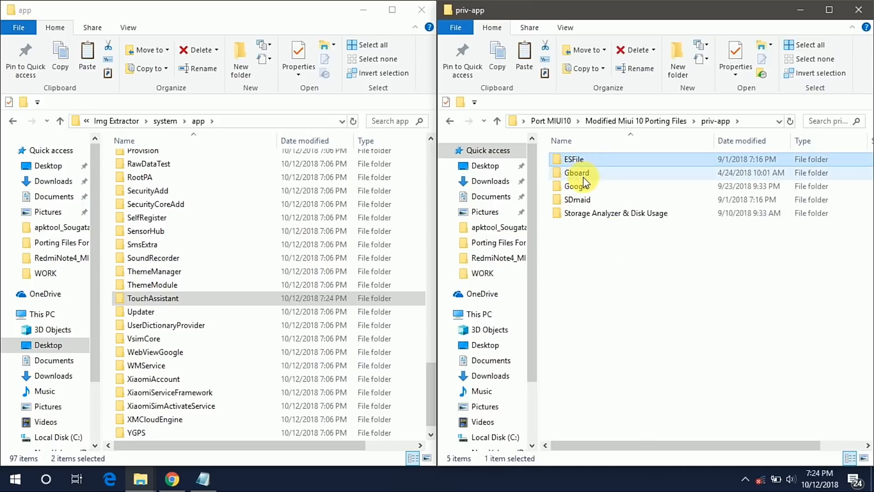
left_click(577, 186)
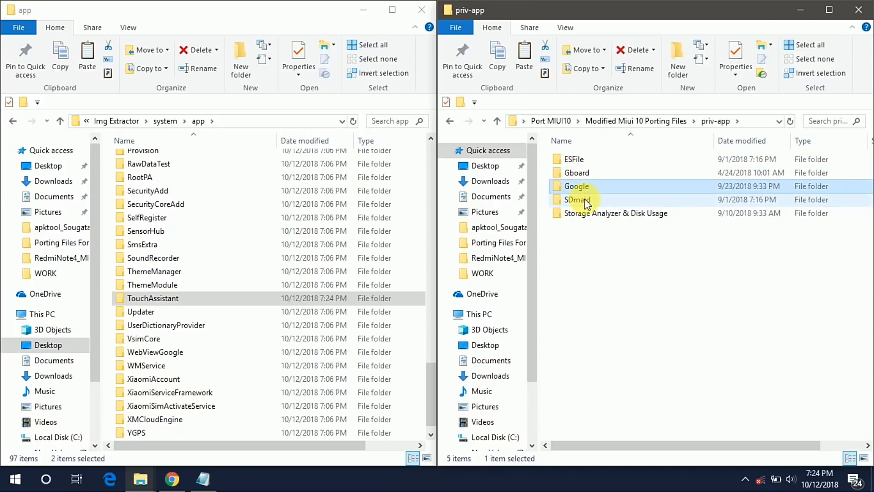
key("ctrl+a")
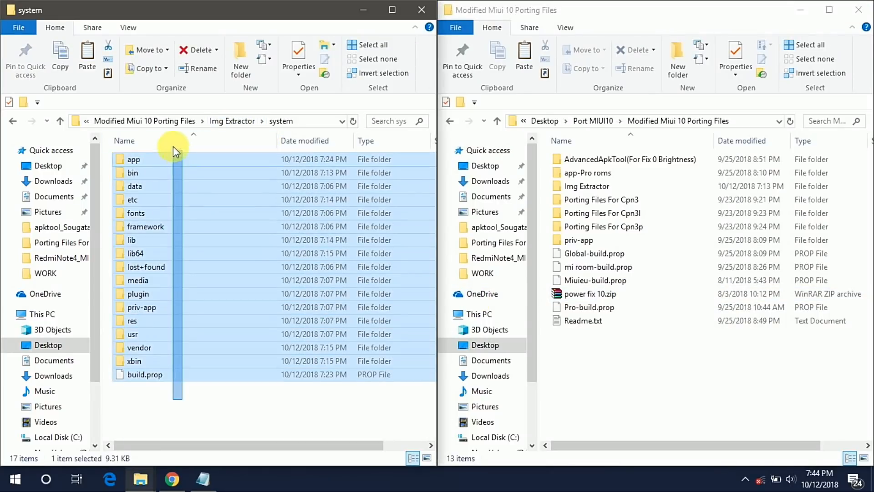
Archive META-INF, system and boot.img as a ZIP named 'MIUI 10 Pro'
left_click(12, 121)
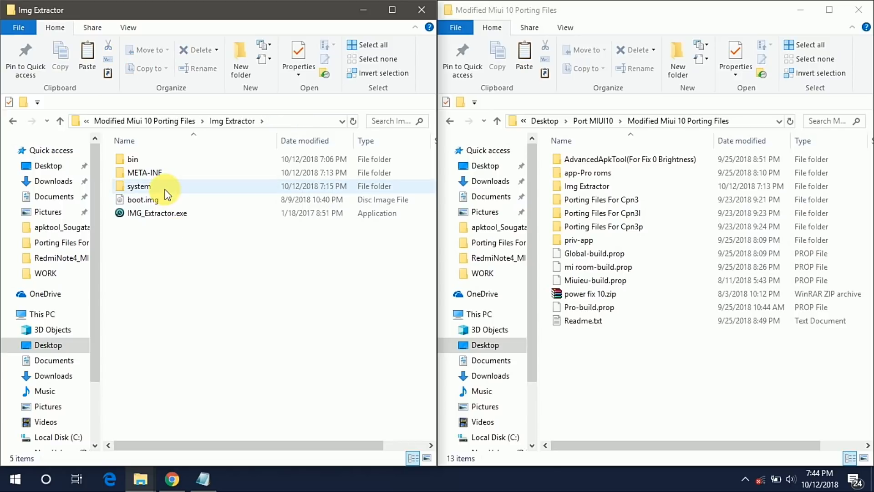
left_click(143, 200)
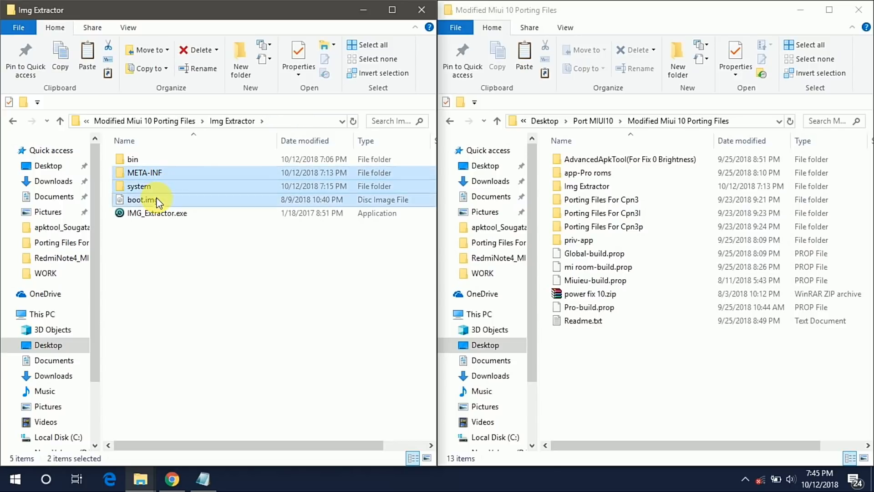
right_click(143, 199)
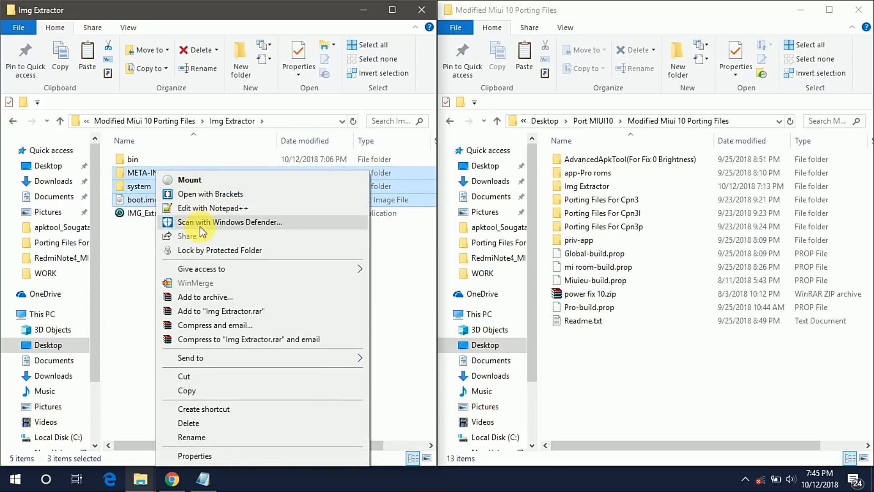
left_click(205, 297)
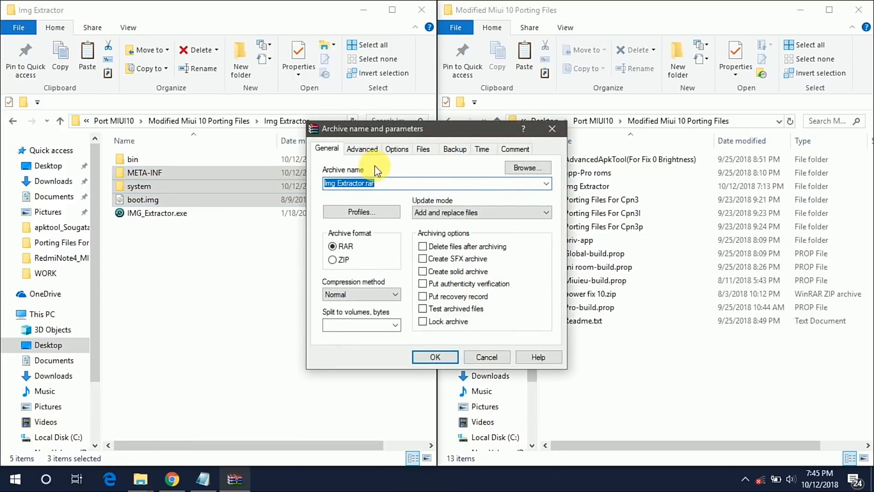
type("MIUI 10 Pro")
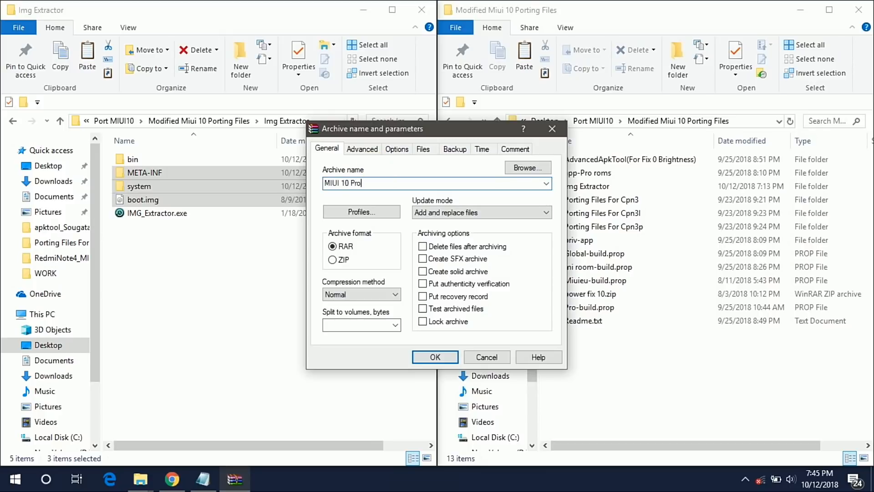
left_click(333, 260)
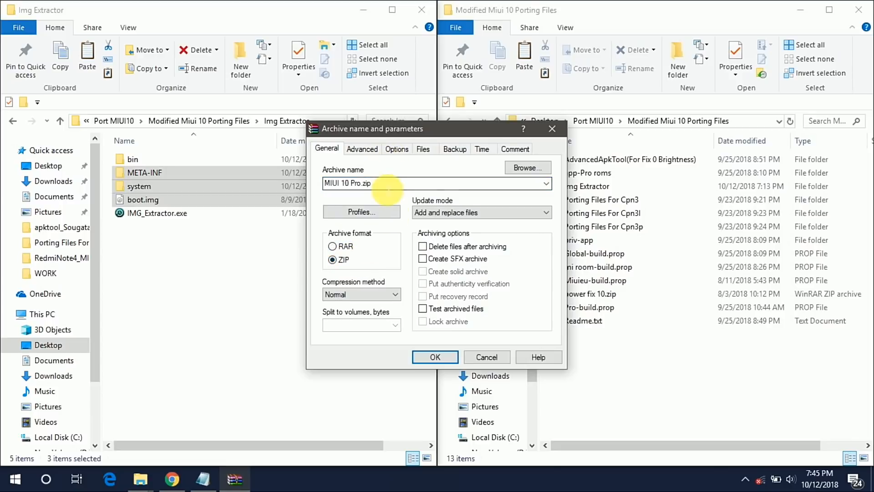
left_click(435, 357)
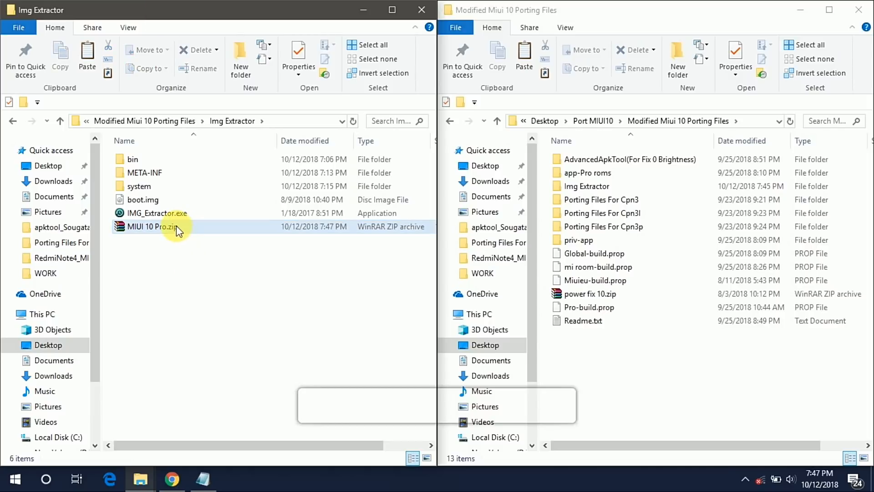
Copy framework-res.apk from system\framework into AdvancedApkTool's 2-In folder
left_click(153, 226)
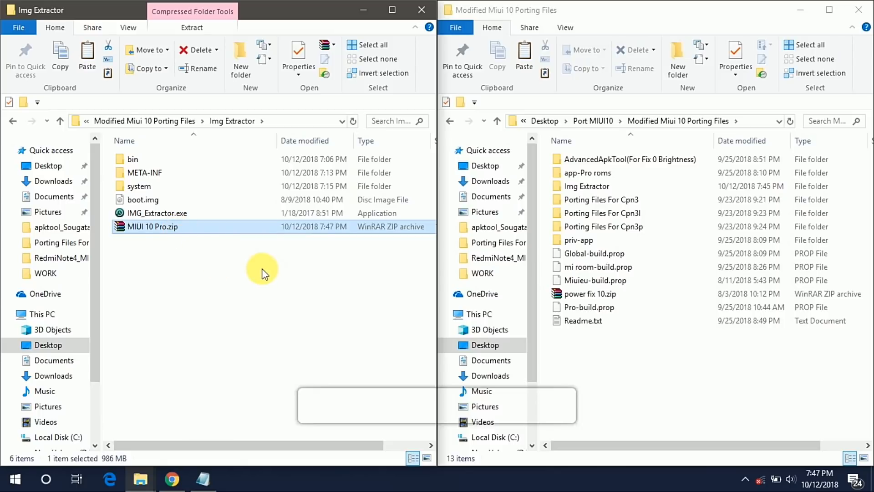
left_click(139, 186)
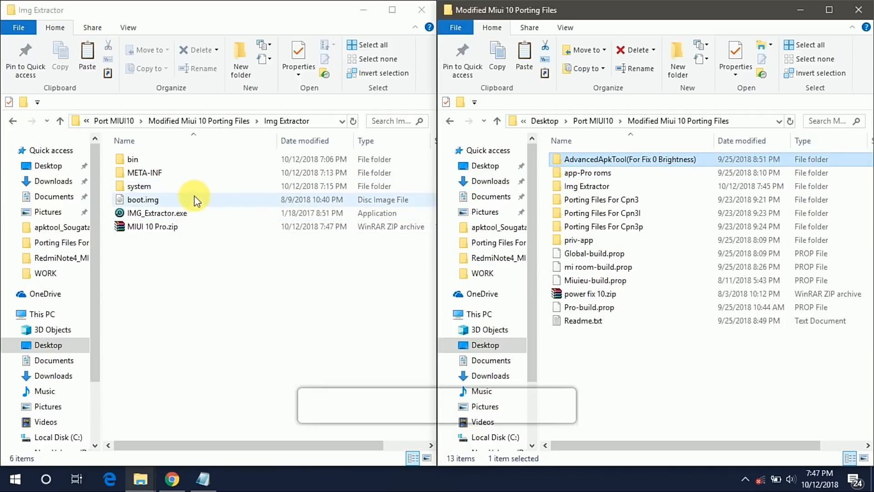
double_click(139, 186)
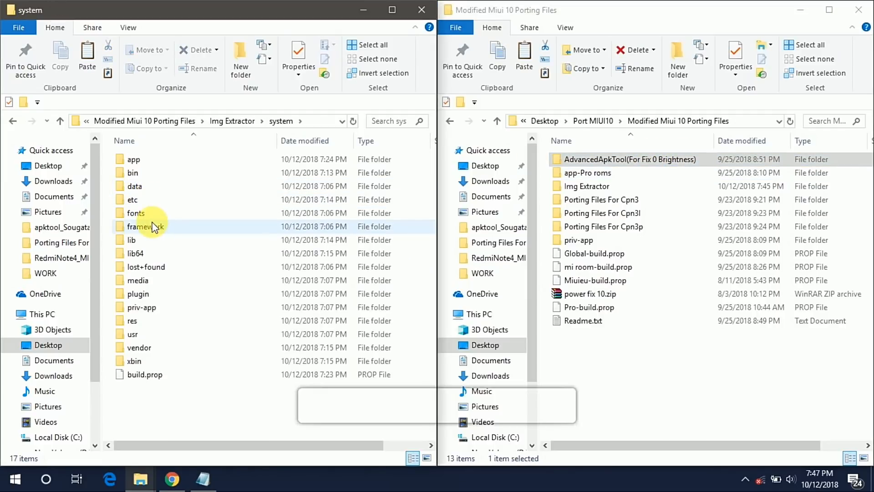
double_click(143, 226)
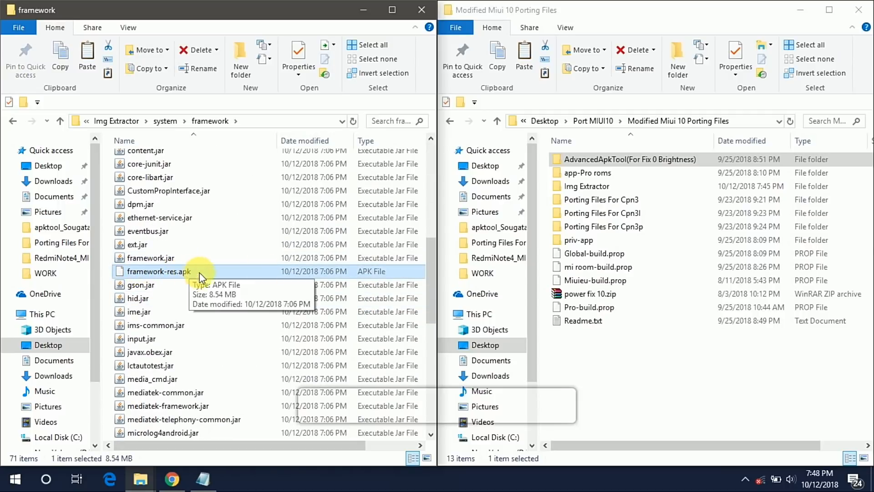
left_click(630, 159)
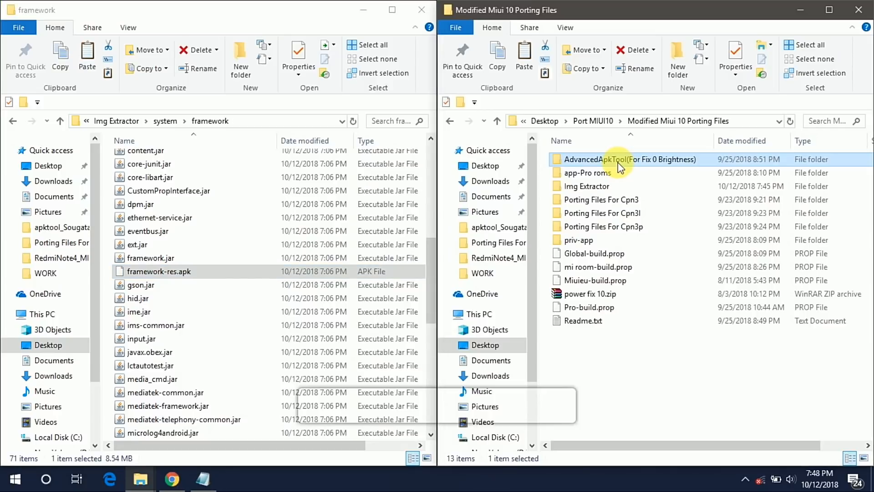
double_click(631, 160)
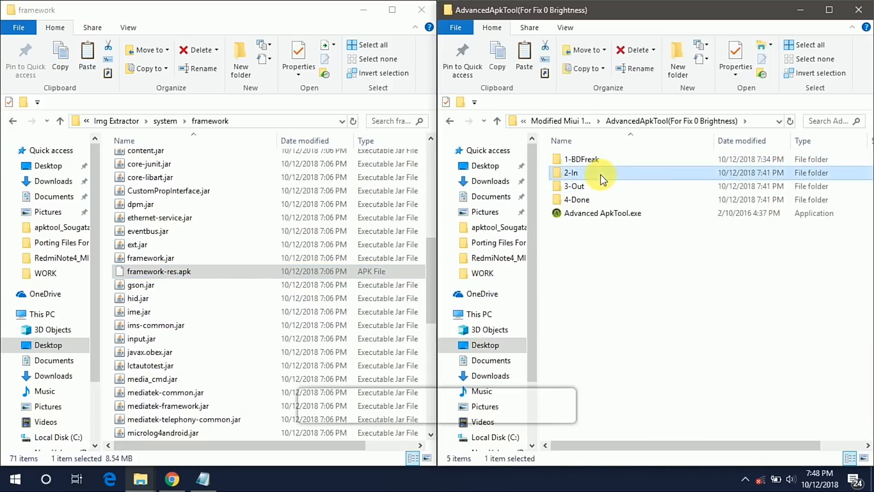
double_click(571, 173)
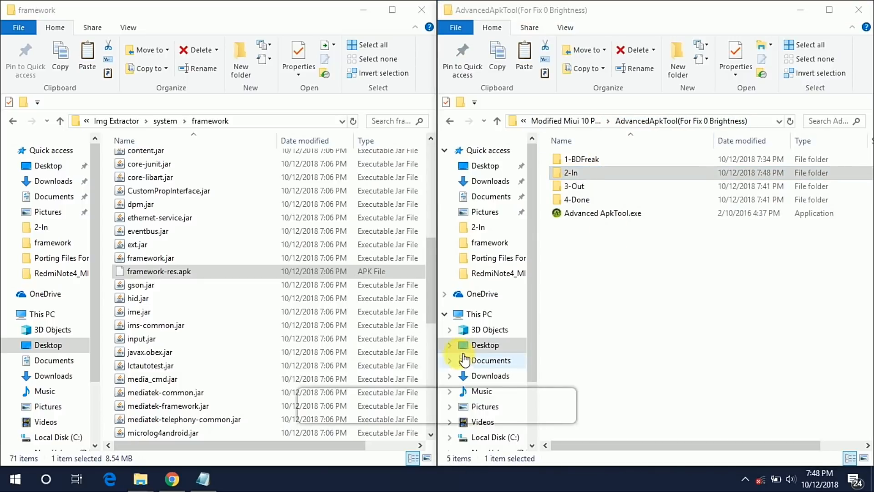
left_click(603, 213)
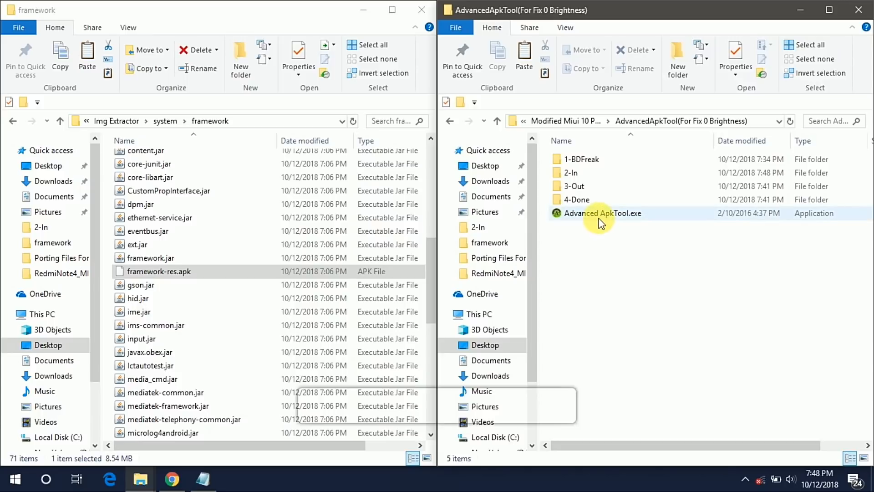
right_click(603, 213)
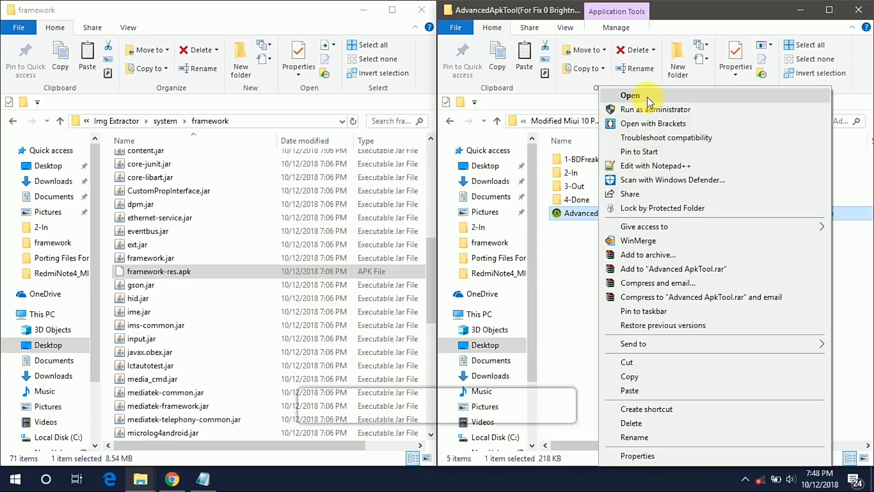
Decompile framework-res.apk with Advanced ApkTool option 2, answering y, into the 3-Out folder
left_click(631, 96)
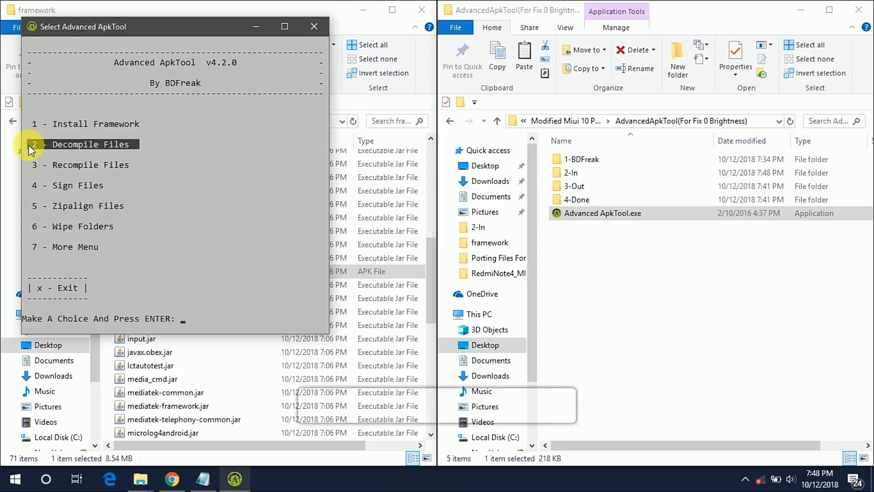
type("2")
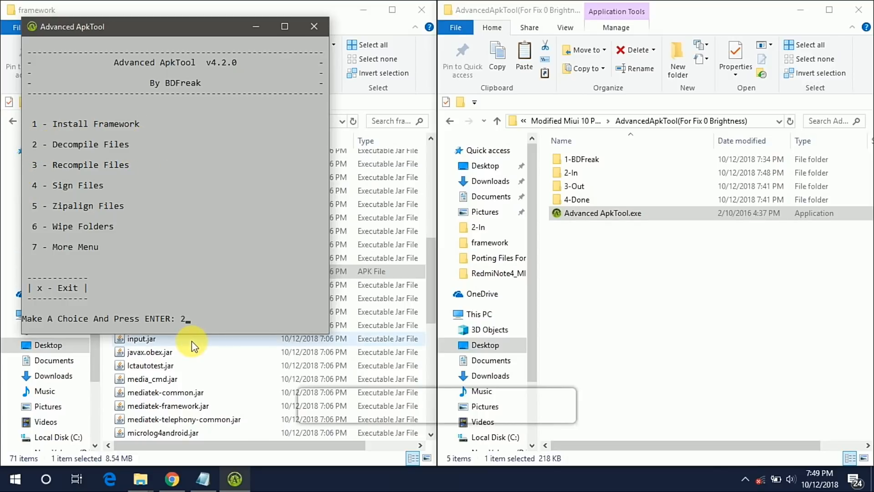
key("enter")
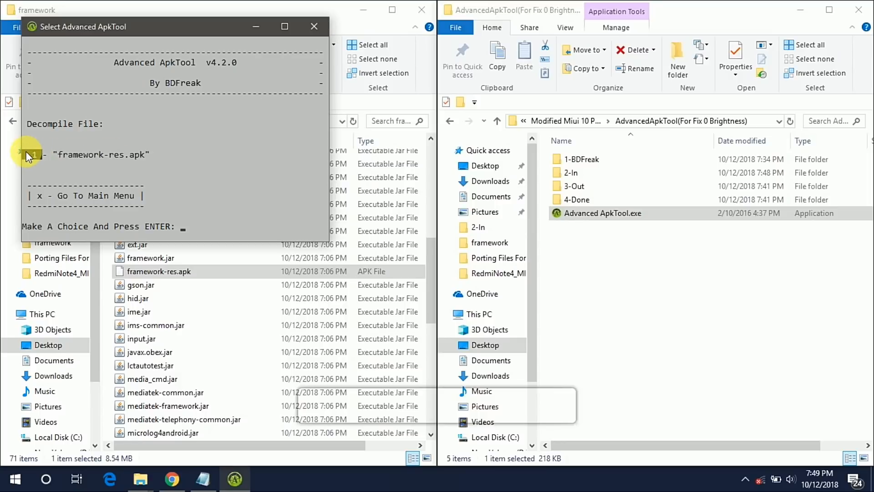
key("enter")
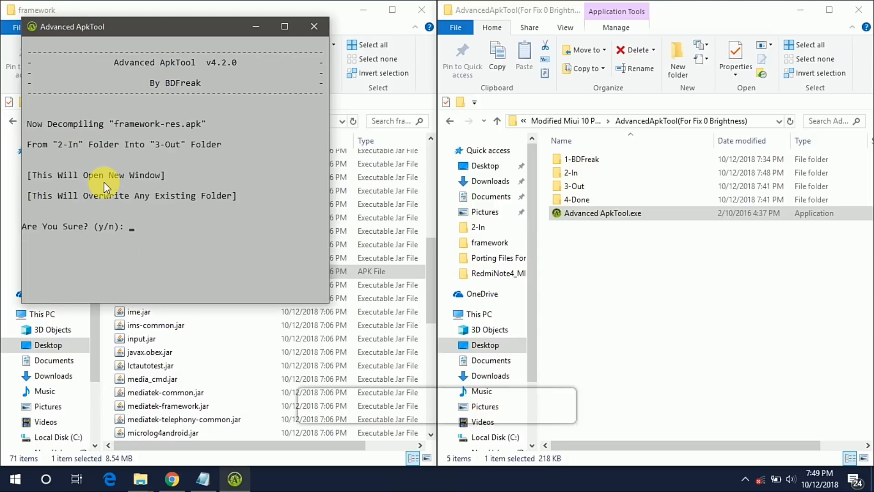
type("y")
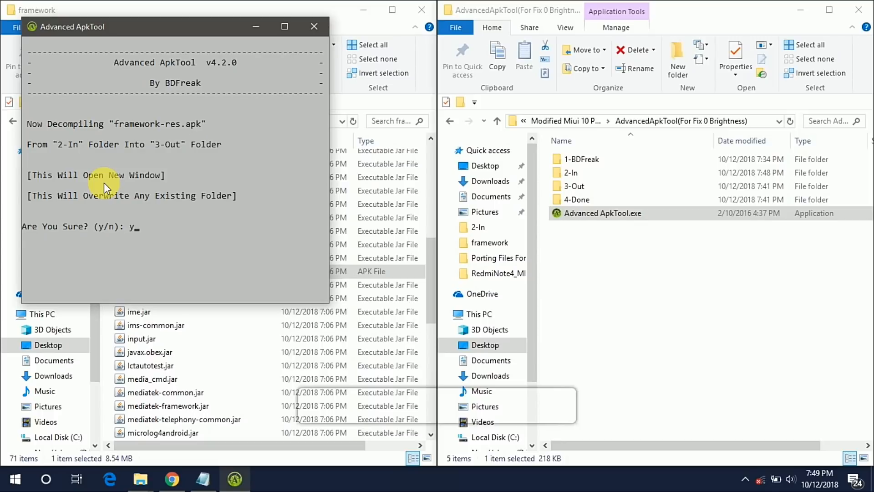
key("enter")
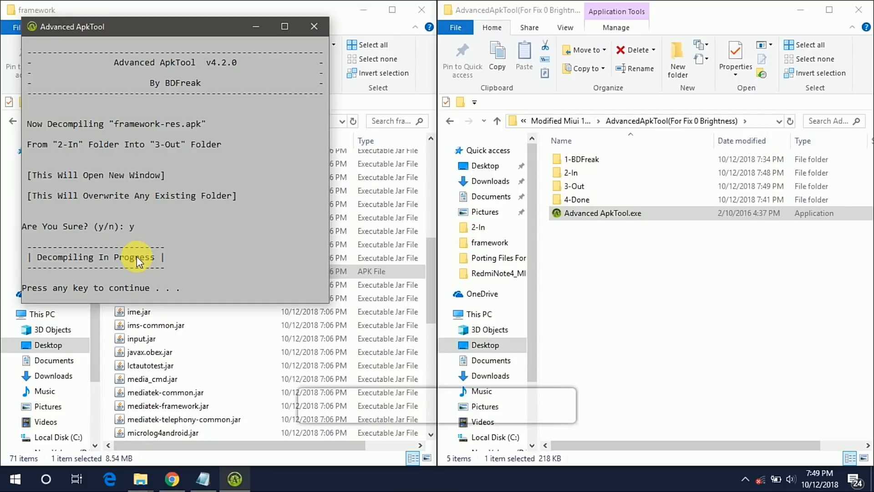
key("enter")
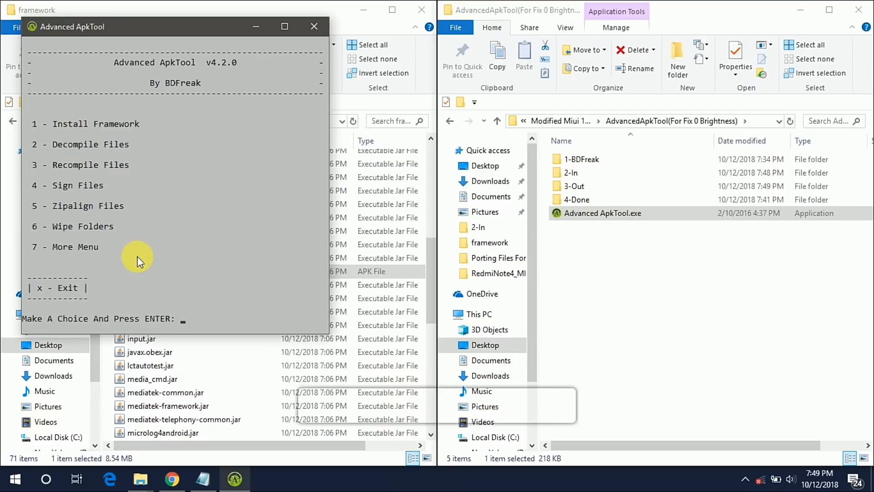
left_click(314, 26)
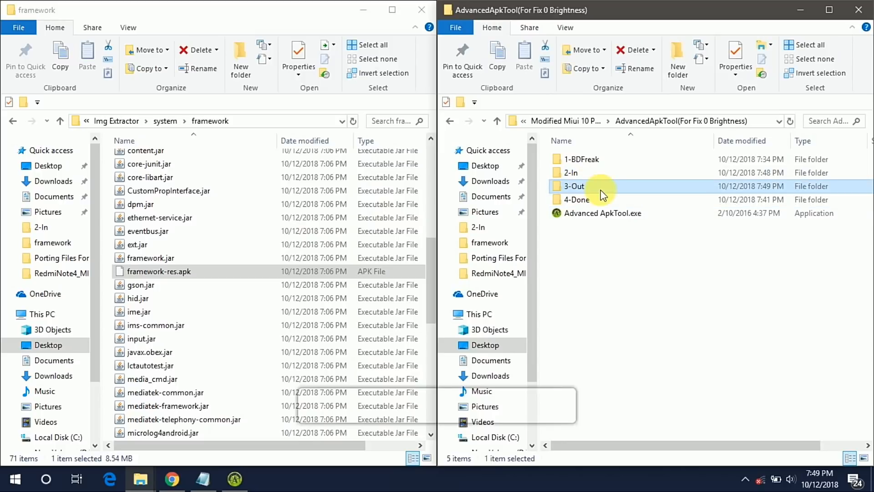
Open integers.xml from 3-Out\framework-res.apk\res\values in Notepad++
double_click(573, 186)
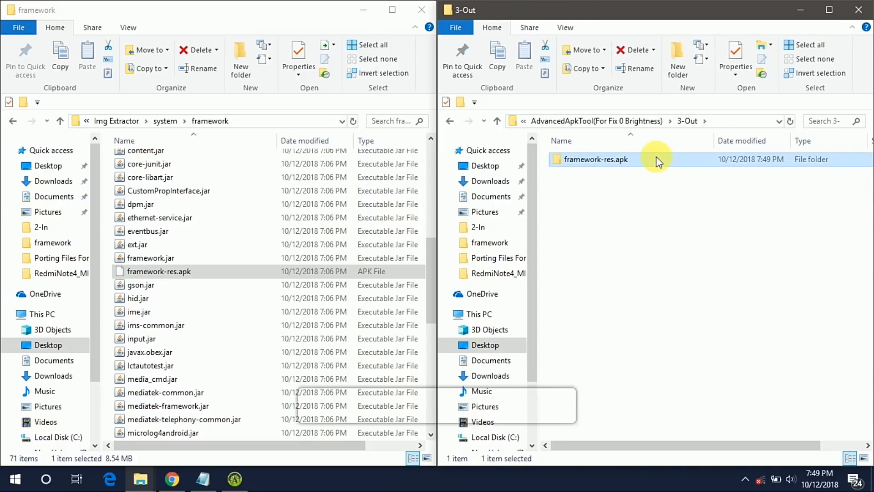
double_click(597, 159)
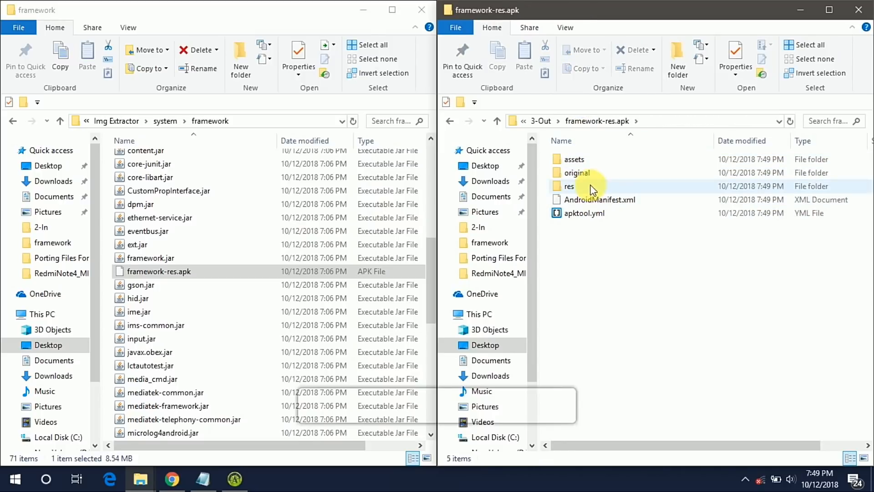
double_click(570, 186)
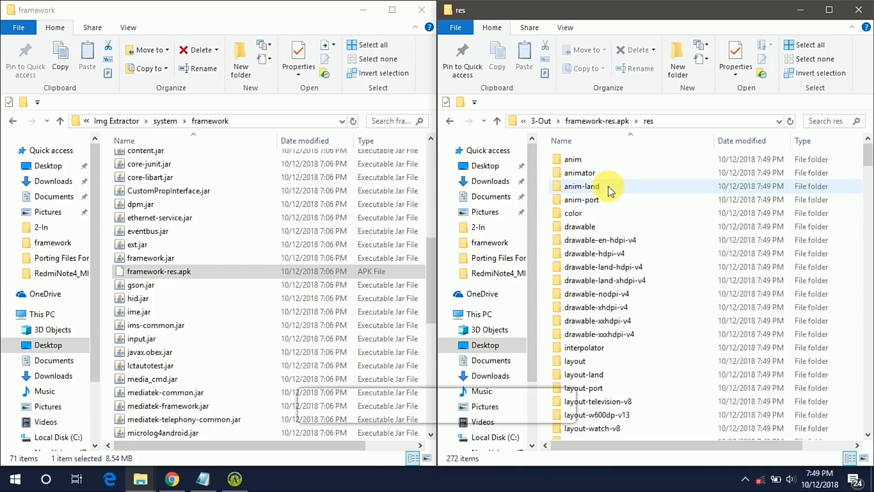
scroll("down", 3)
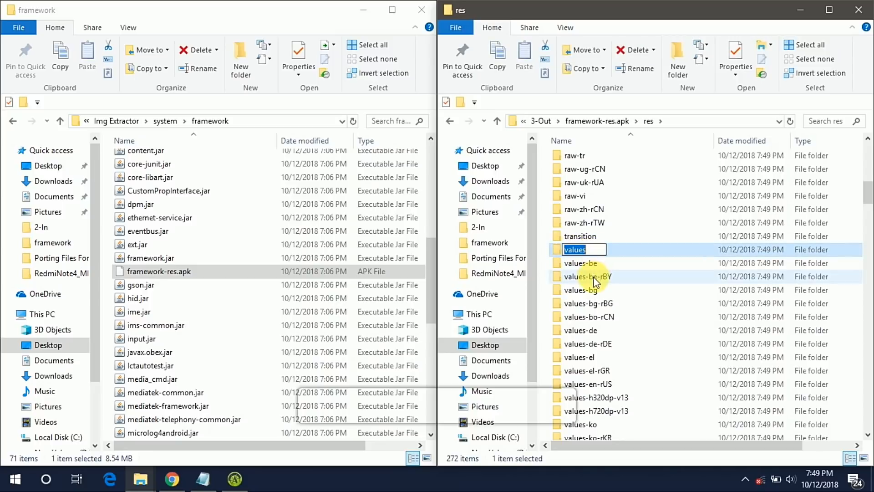
double_click(576, 249)
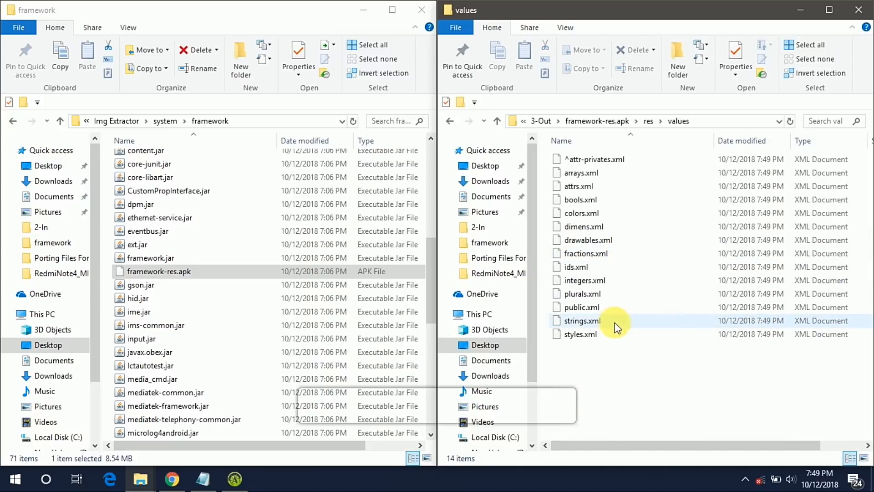
left_click(585, 280)
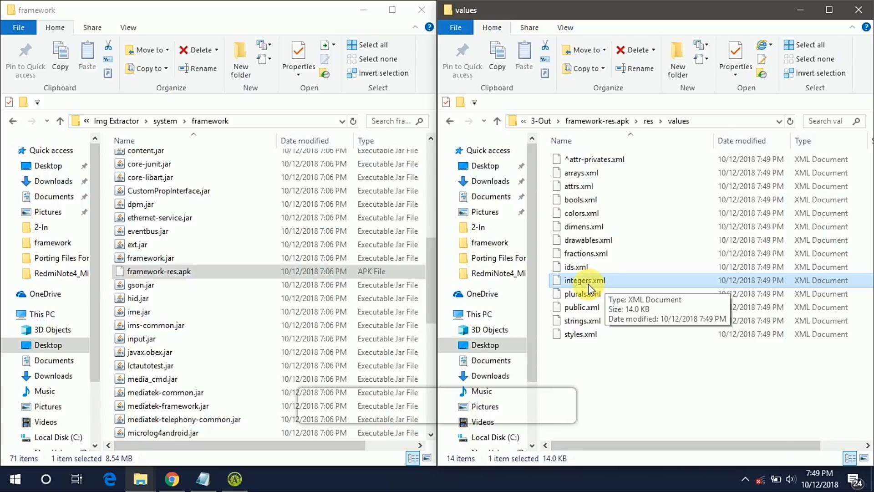
double_click(584, 280)
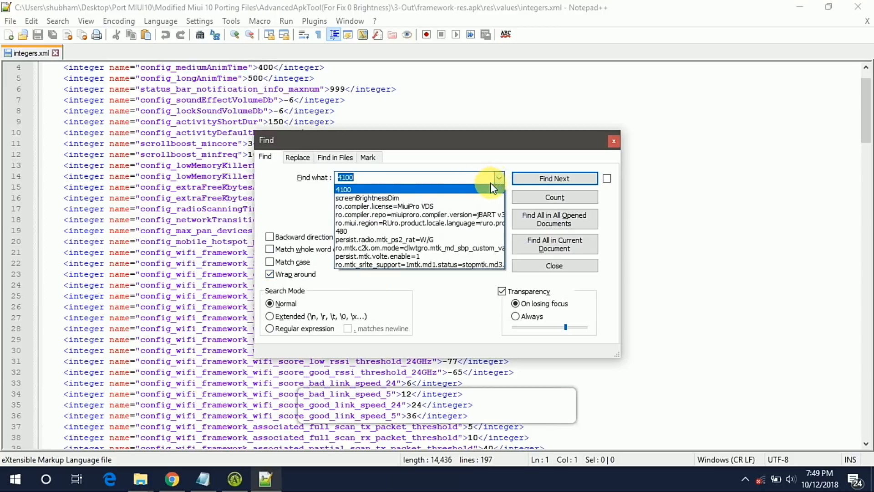
Change both brightness values on lines 103–104 to 10 and save integers.xml
left_click(368, 197)
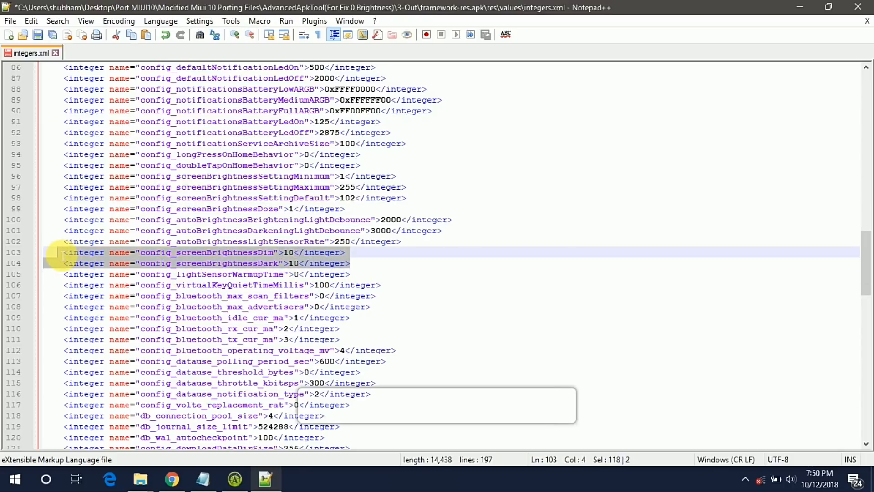
left_click(328, 285)
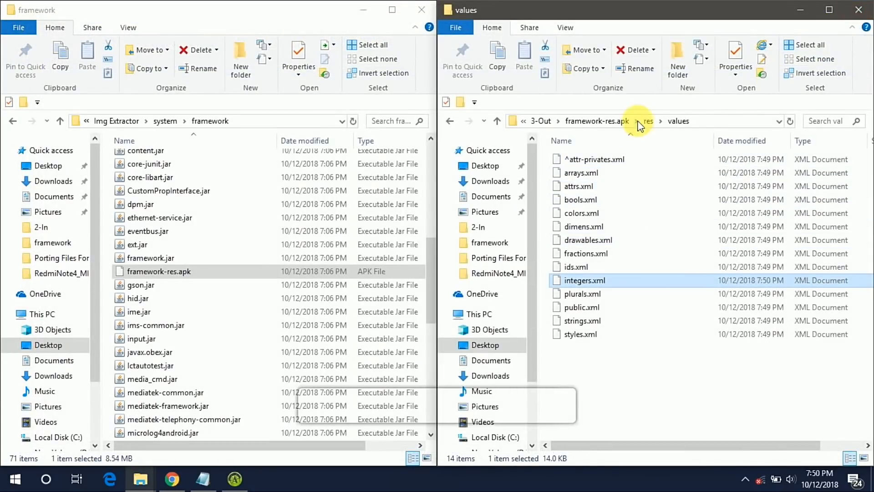
Open power_profile.xml from the decompiled framework's res\xml folder in Notepad++
left_click(649, 121)
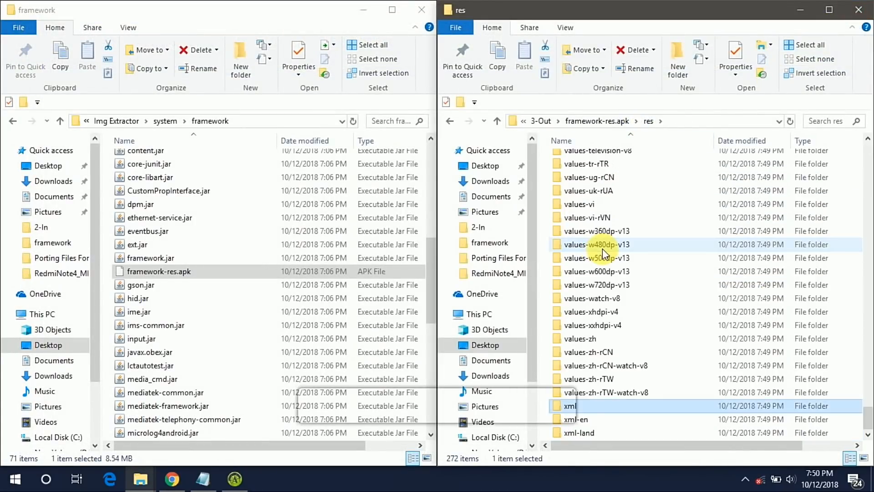
mouse_move(628, 410)
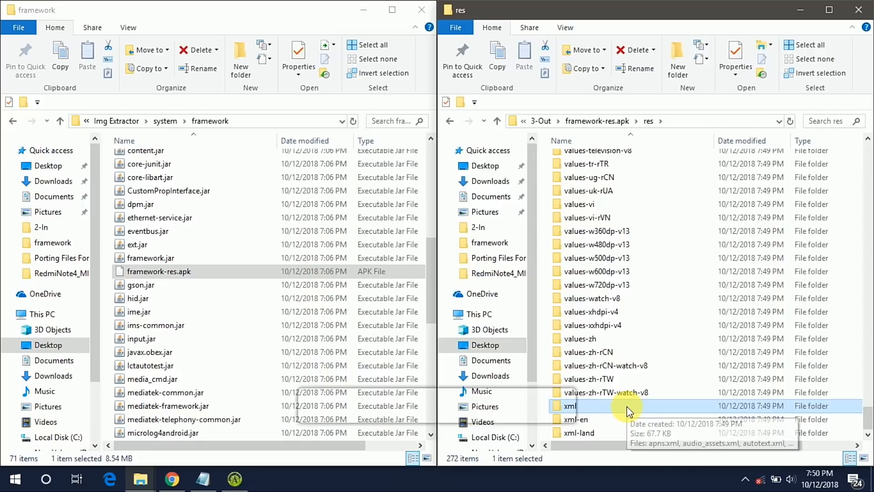
double_click(568, 406)
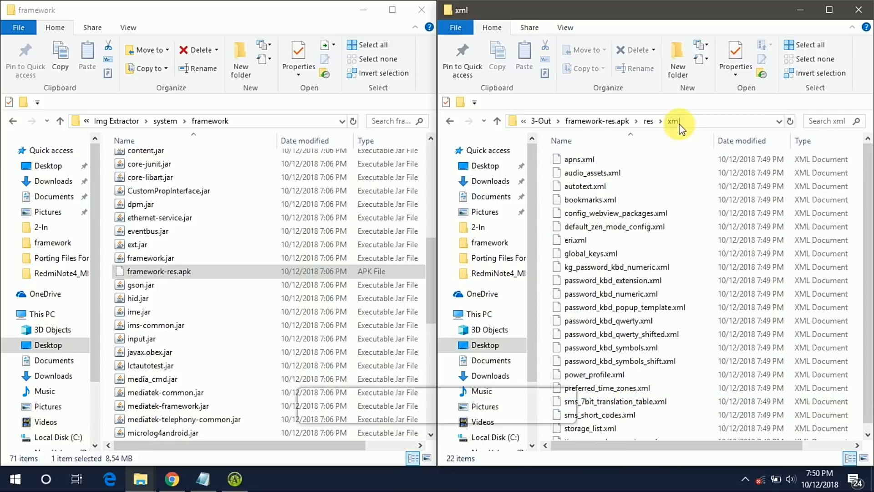
left_click(597, 374)
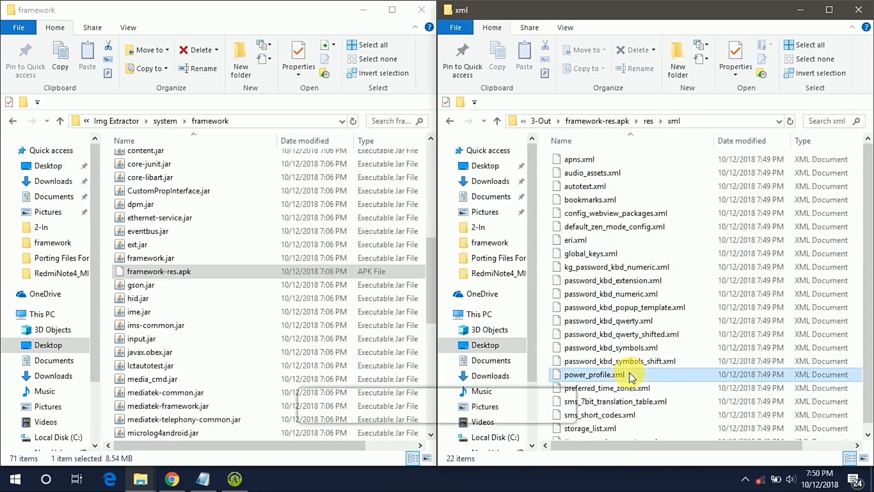
left_click(597, 374)
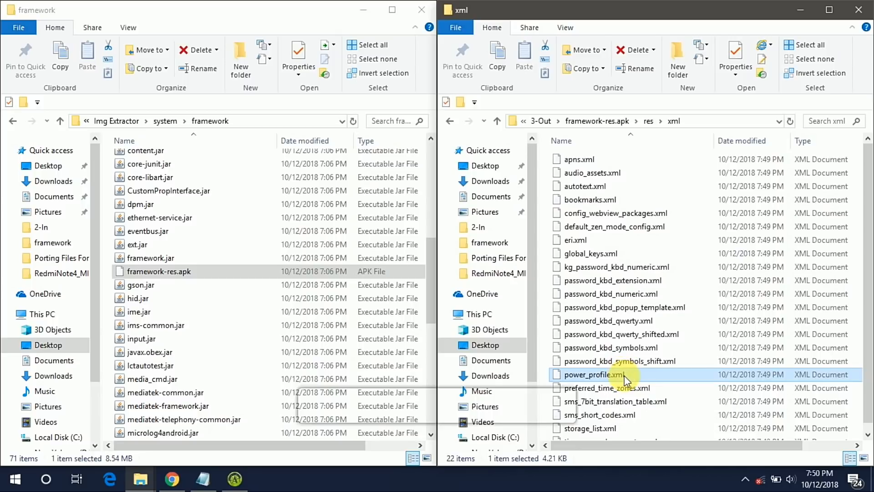
double_click(596, 375)
type("4100")
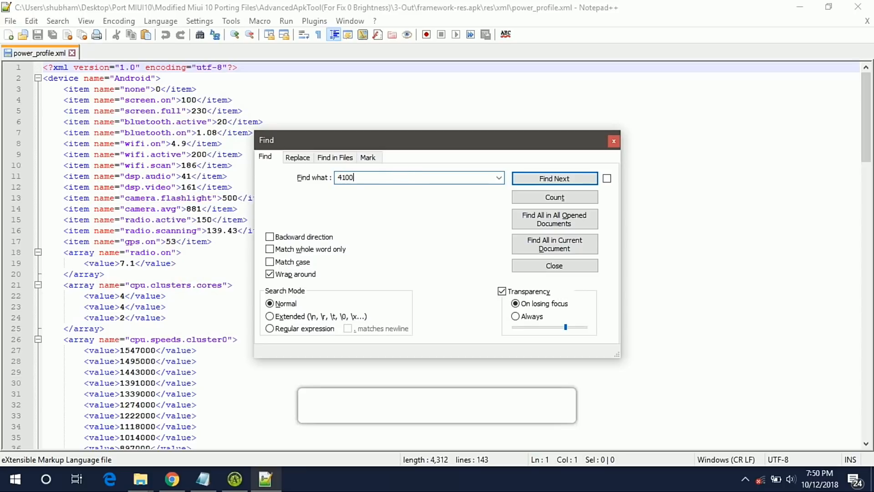
Find 4100, change the battery.capacity value to 2500, and save power_profile.xml
left_click(554, 179)
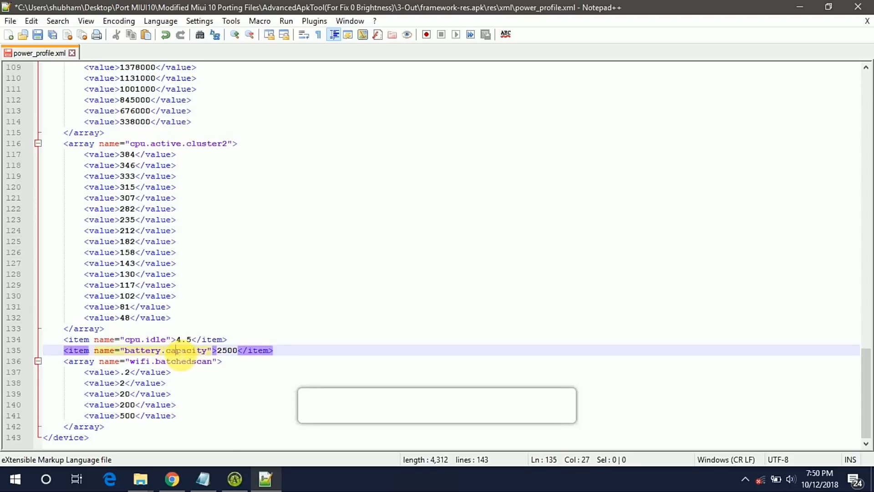
double_click(142, 351)
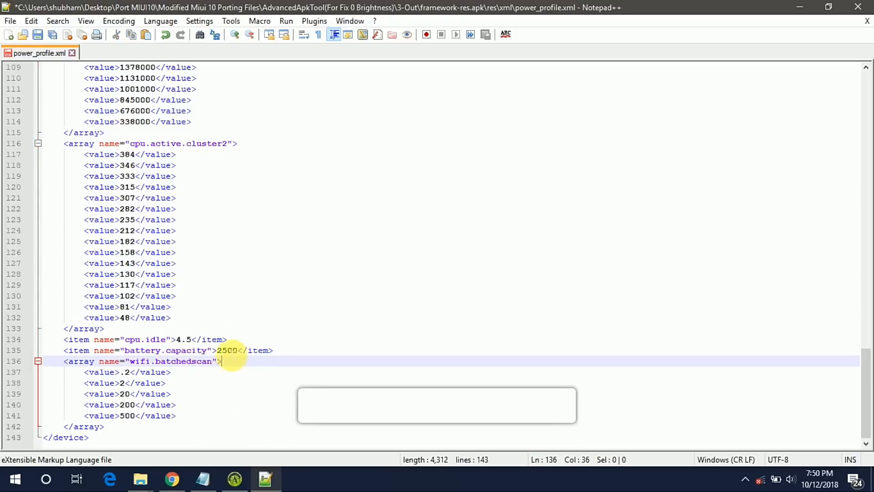
scroll("up", 3)
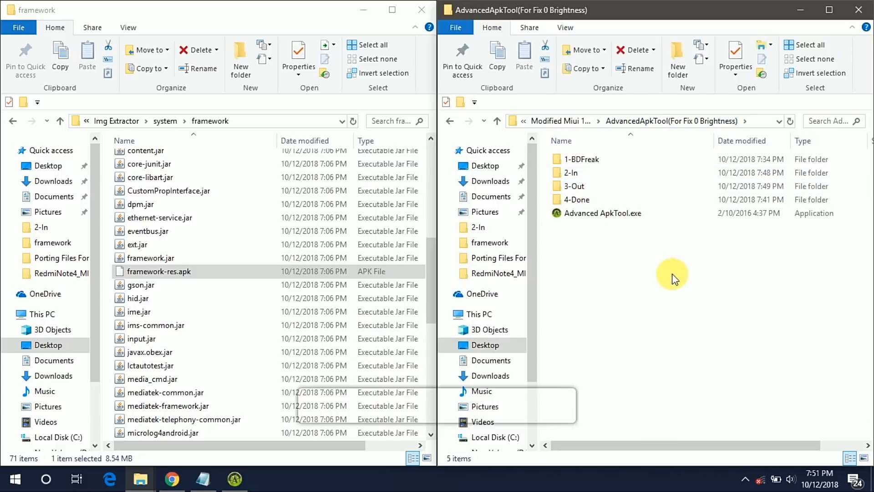
Recompile framework-res.apk with Advanced ApkTool (option 3), then exit the tool with x
double_click(603, 213)
type("y")
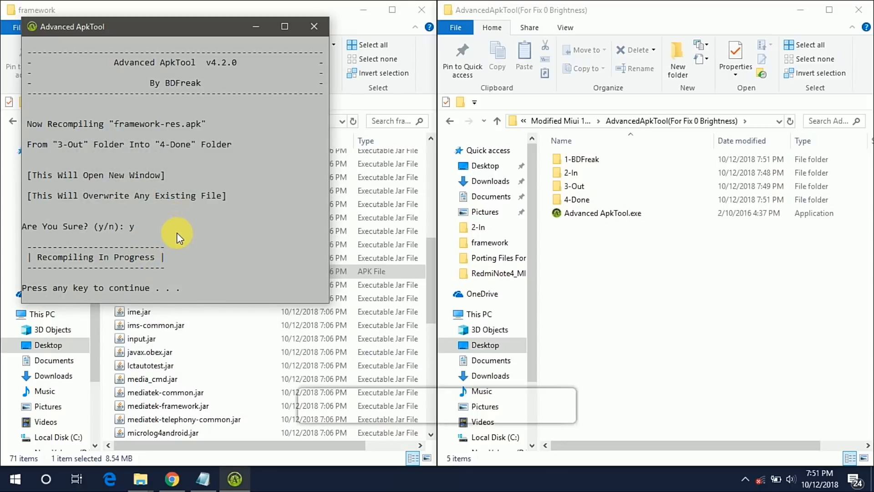
key("enter")
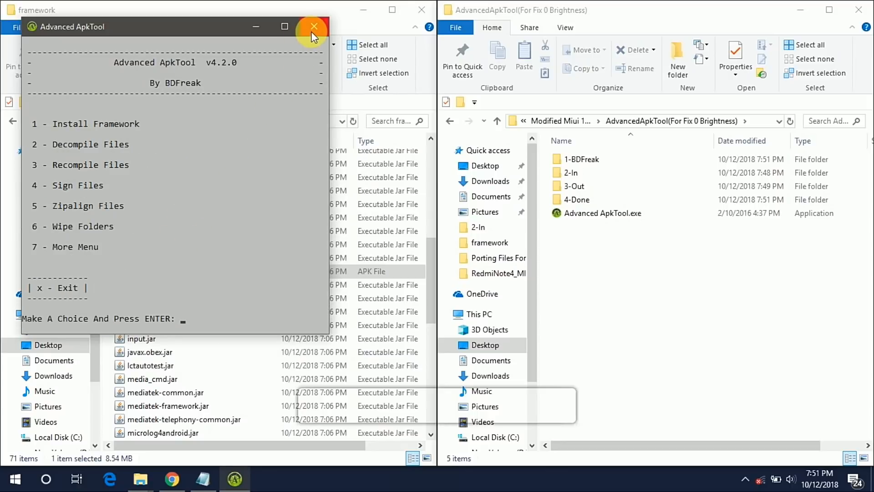
type("x")
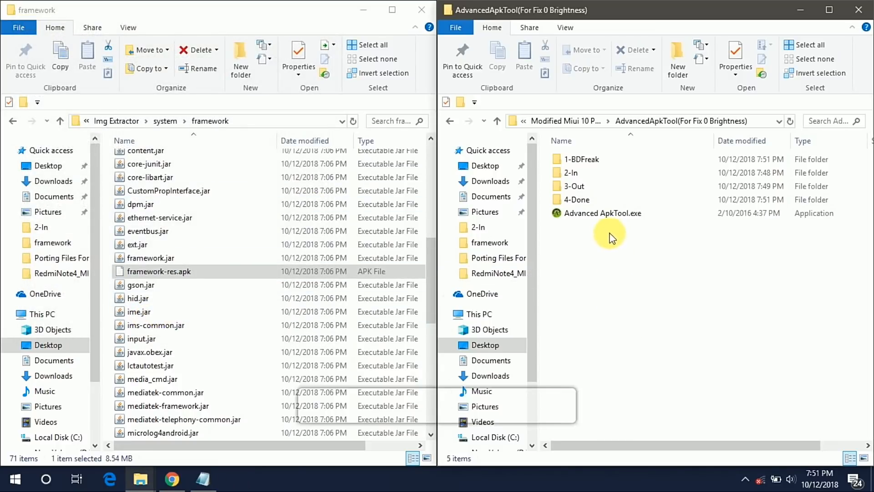
Copy framework-res.apk from 4-Done and navigate to E:\ZPatches\Patch\system
double_click(575, 199)
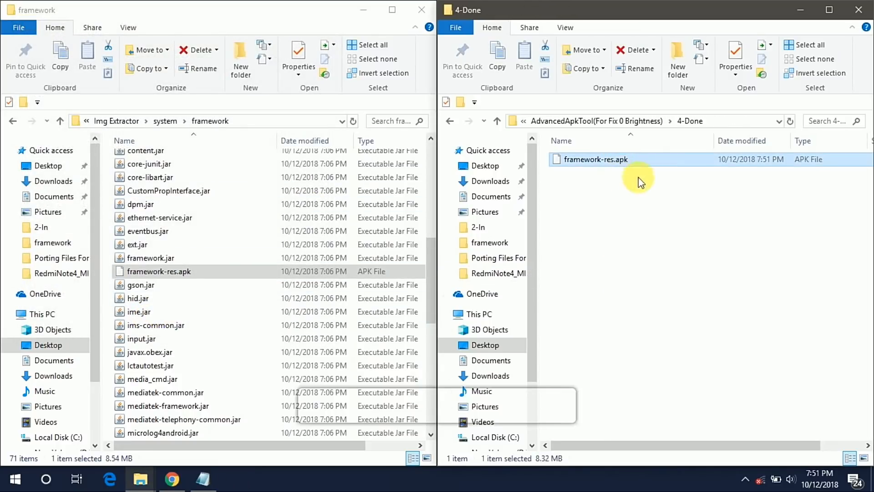
mouse_move(597, 158)
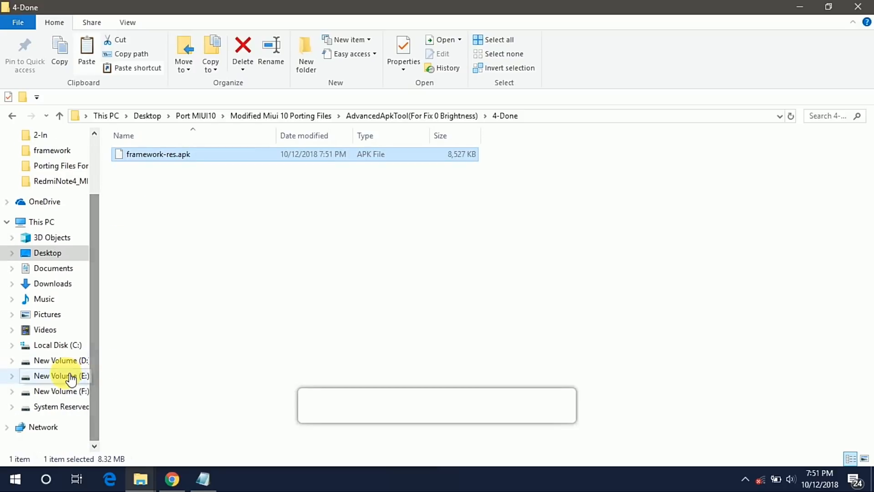
left_click(60, 376)
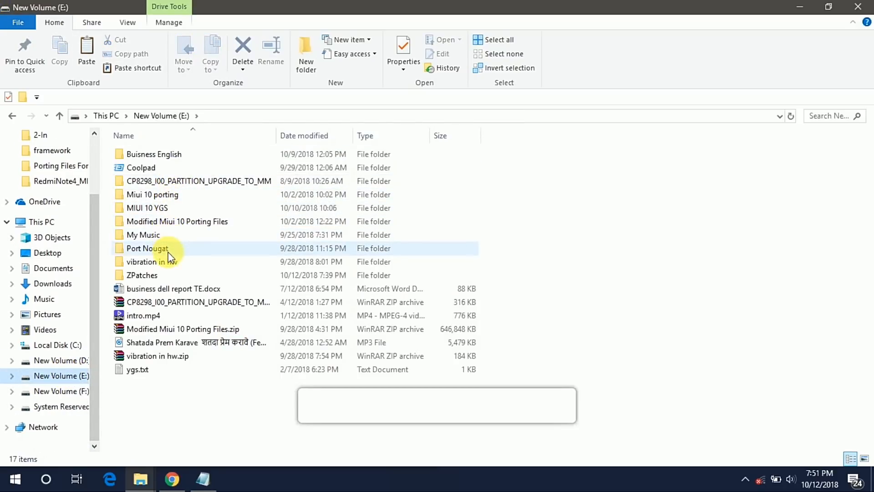
double_click(141, 275)
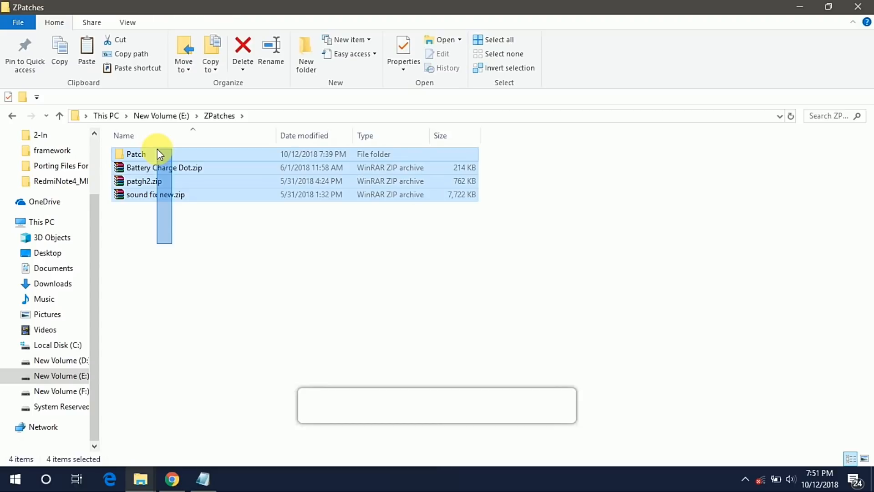
left_click(154, 194)
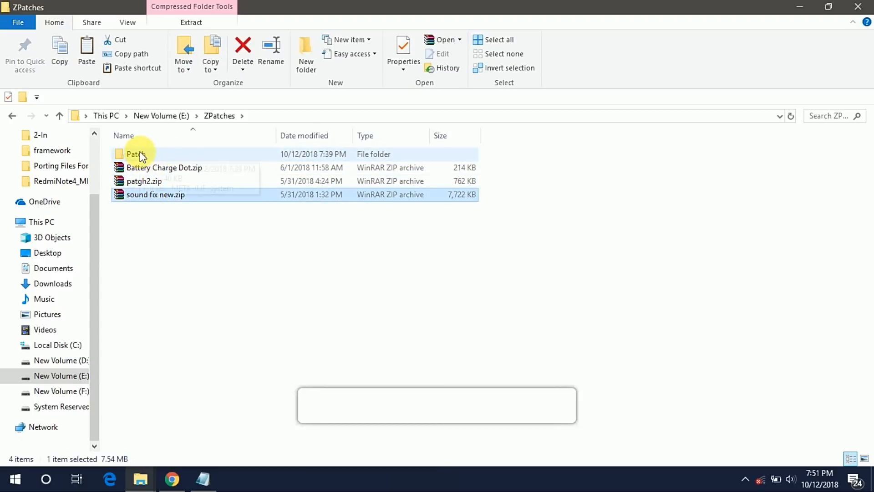
double_click(134, 154)
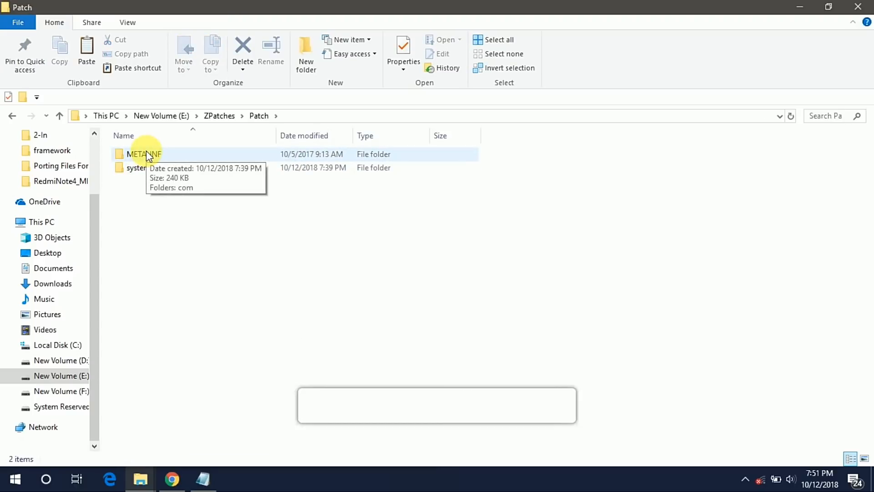
double_click(136, 167)
type("f")
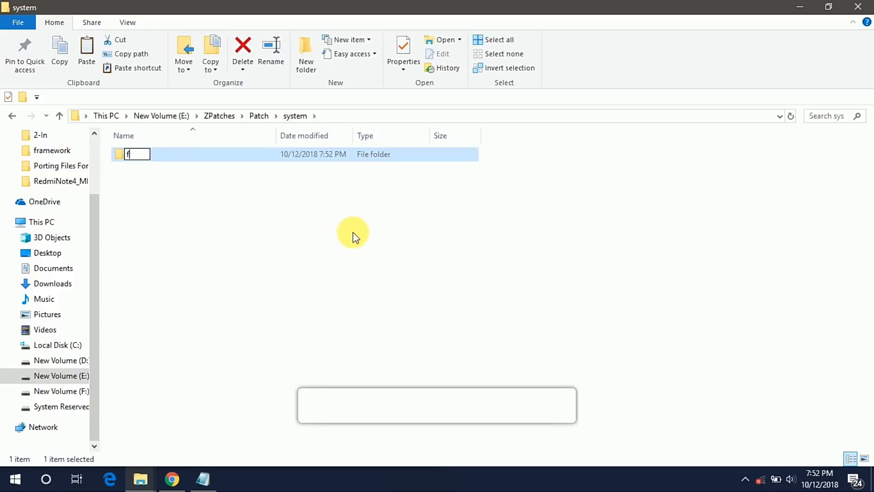
Create a 'framework' folder holding framework-res.apk, then open updater-script in Notepad++
type("ramework")
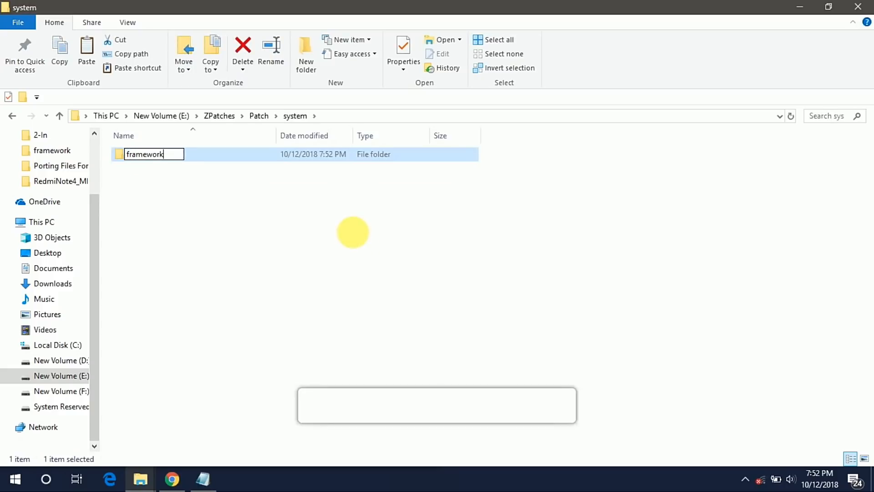
double_click(144, 154)
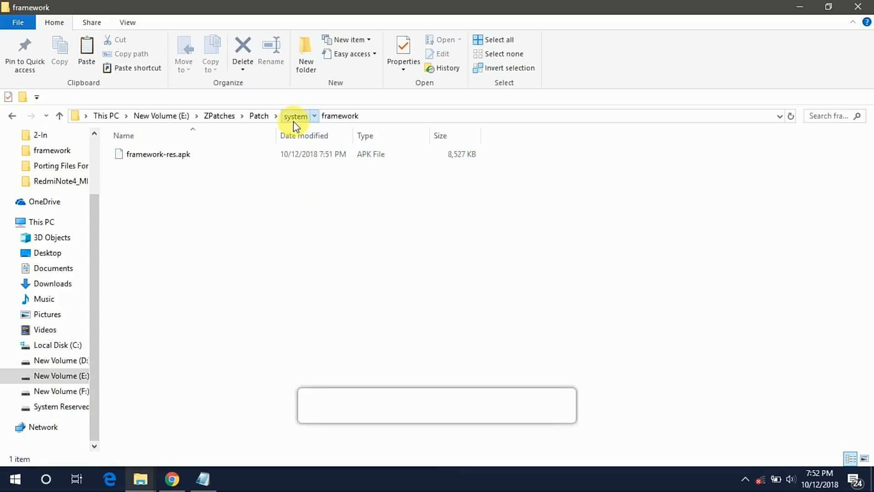
left_click(295, 116)
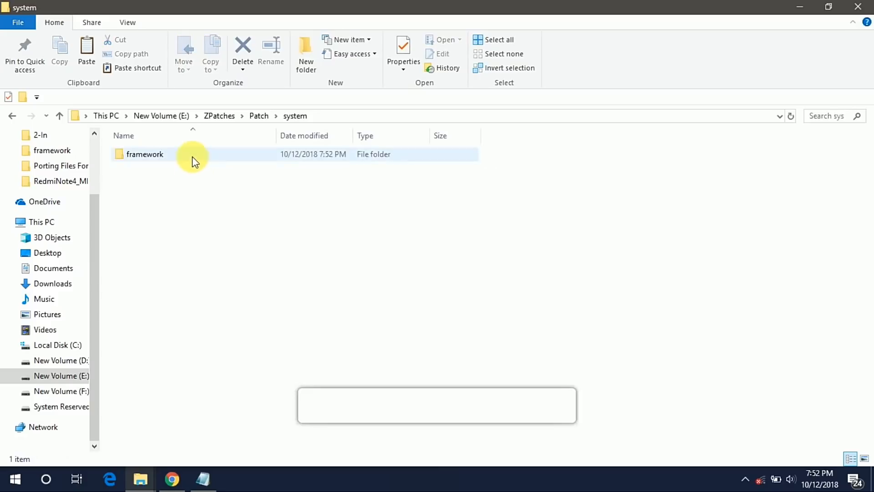
left_click(59, 115)
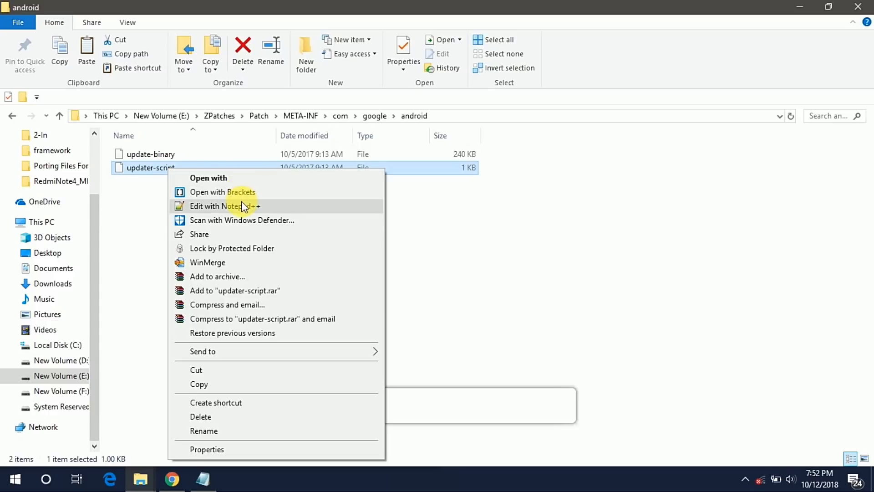
left_click(225, 206)
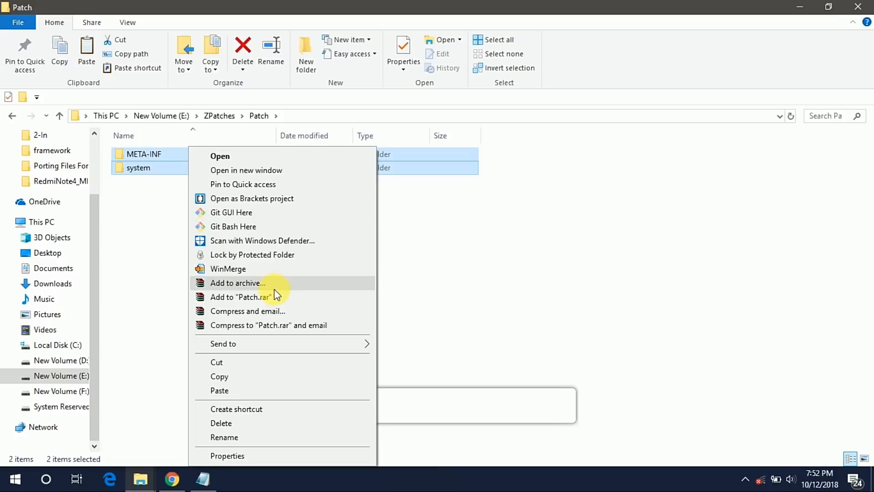
Archive META-INF and system in ZIP format as Patch.zip
left_click(238, 282)
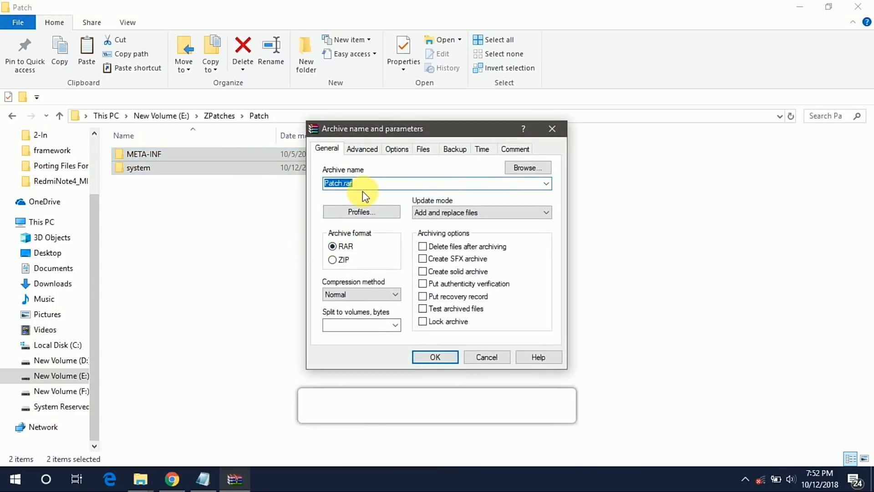
left_click(333, 259)
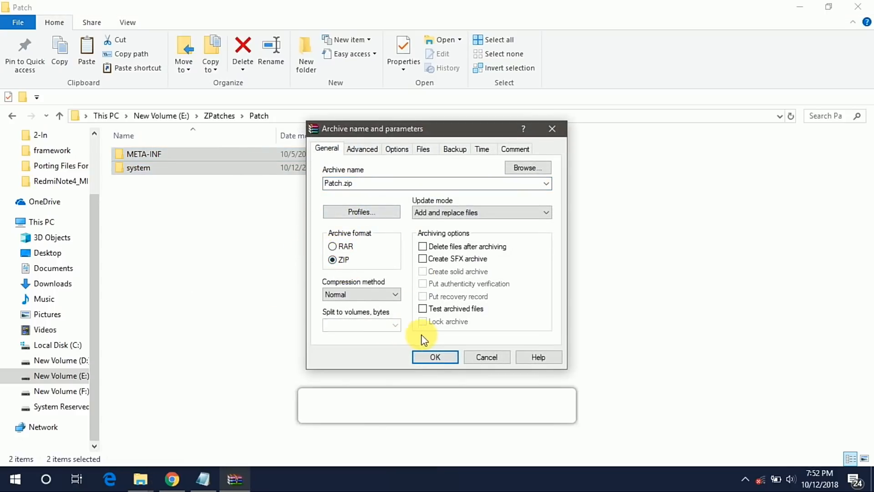
left_click(435, 357)
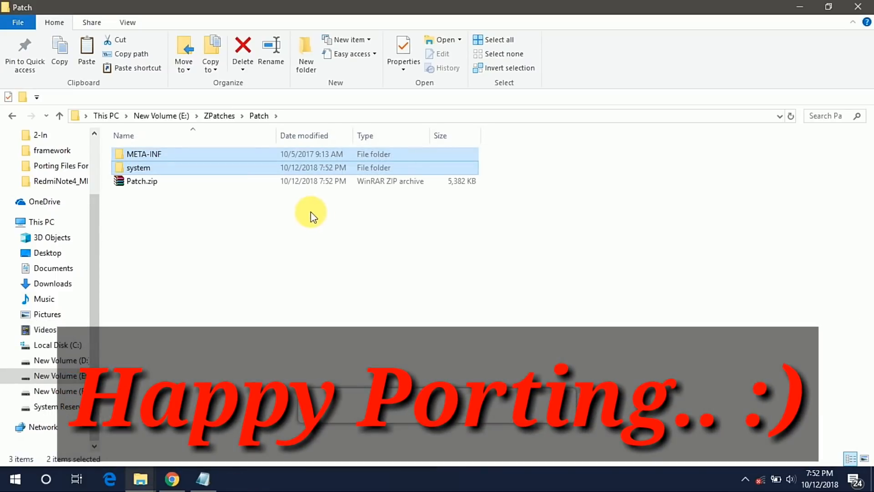
Close the Patch and framework File Explorer windows
left_click(142, 181)
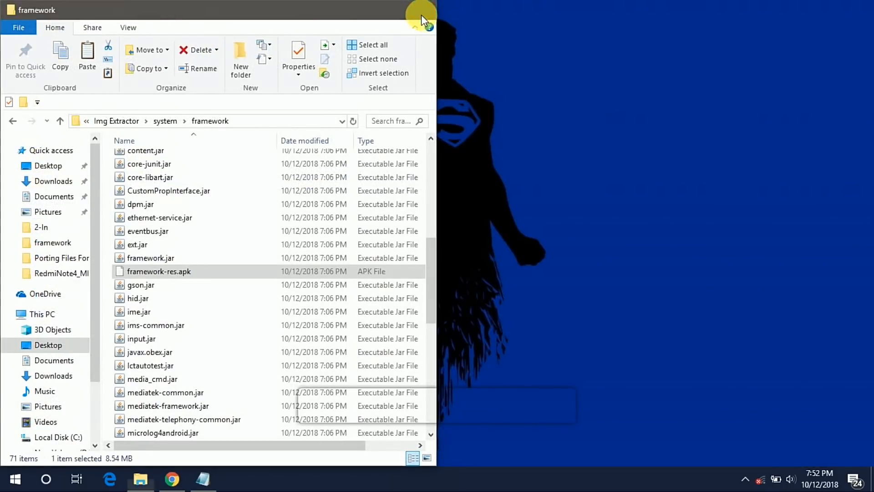
left_click(421, 14)
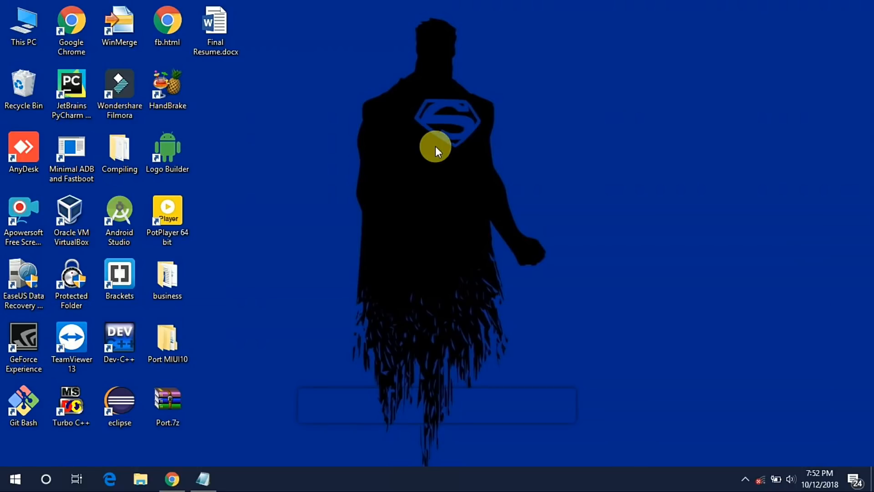
mouse_move(321, 284)
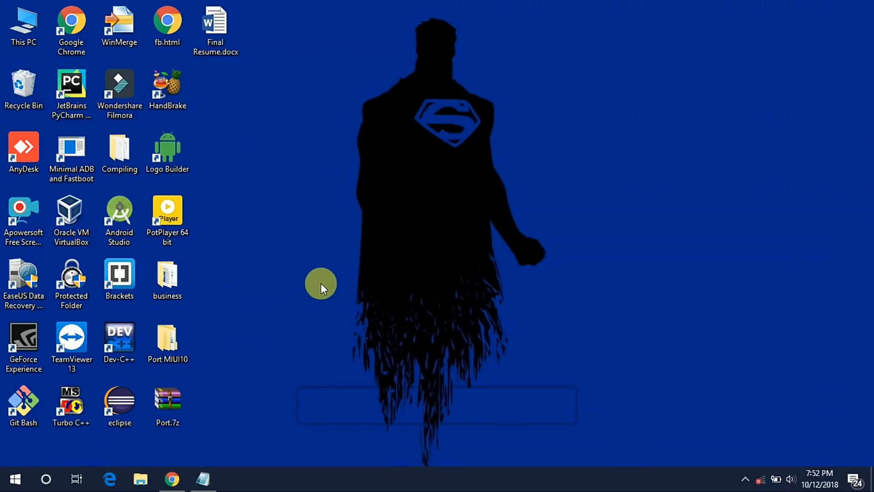